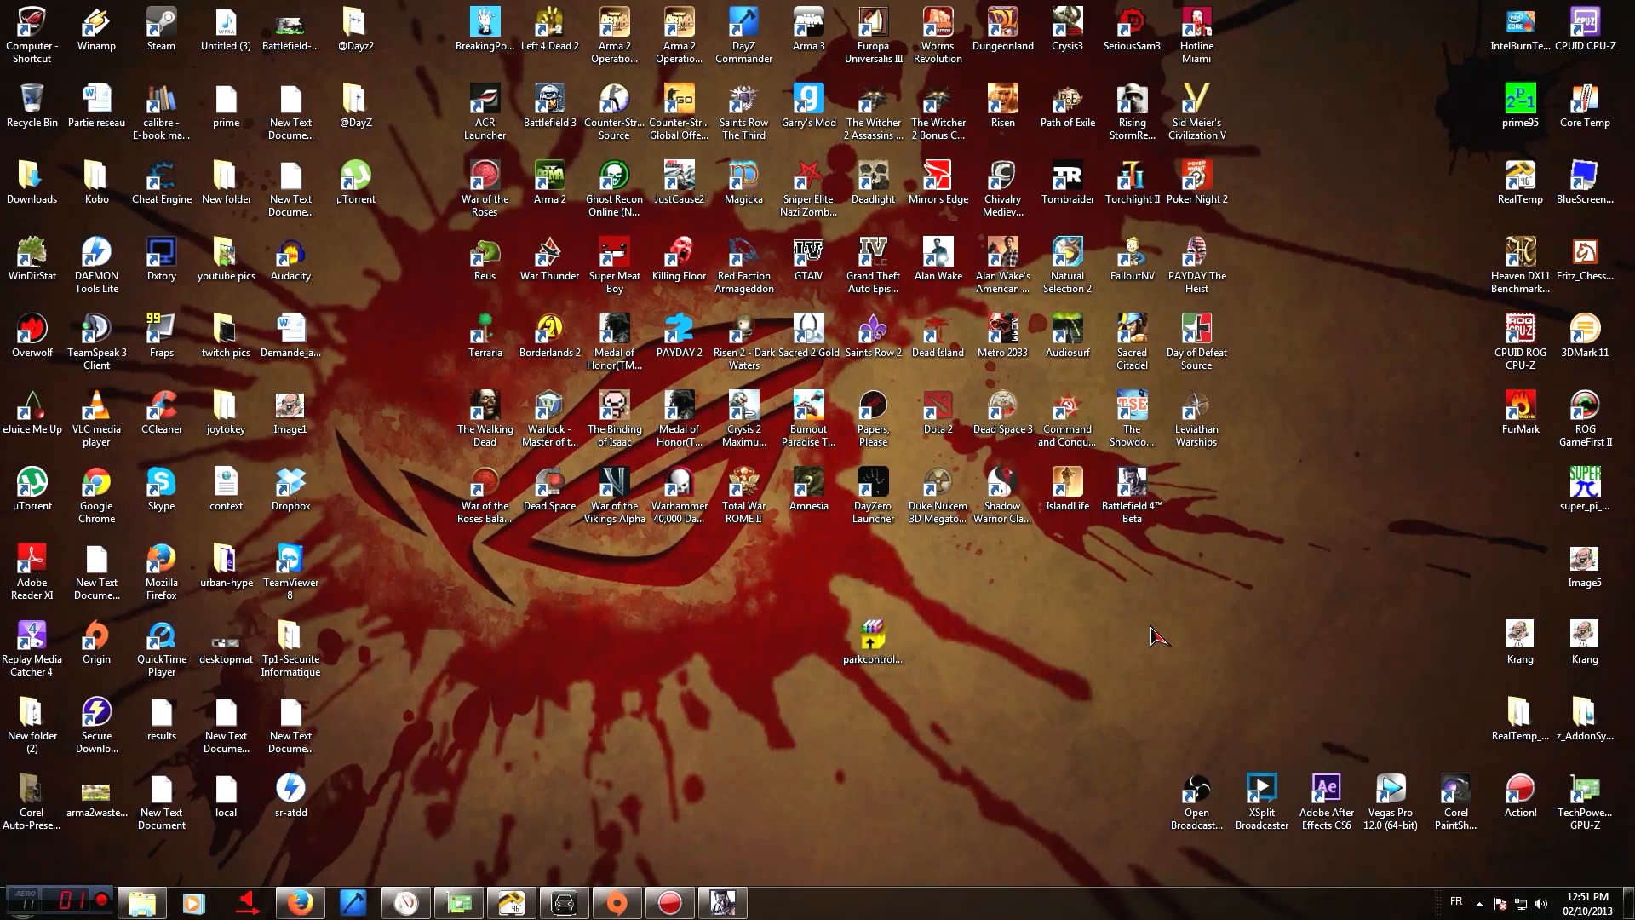
pyautogui.moveTo(1179, 651)
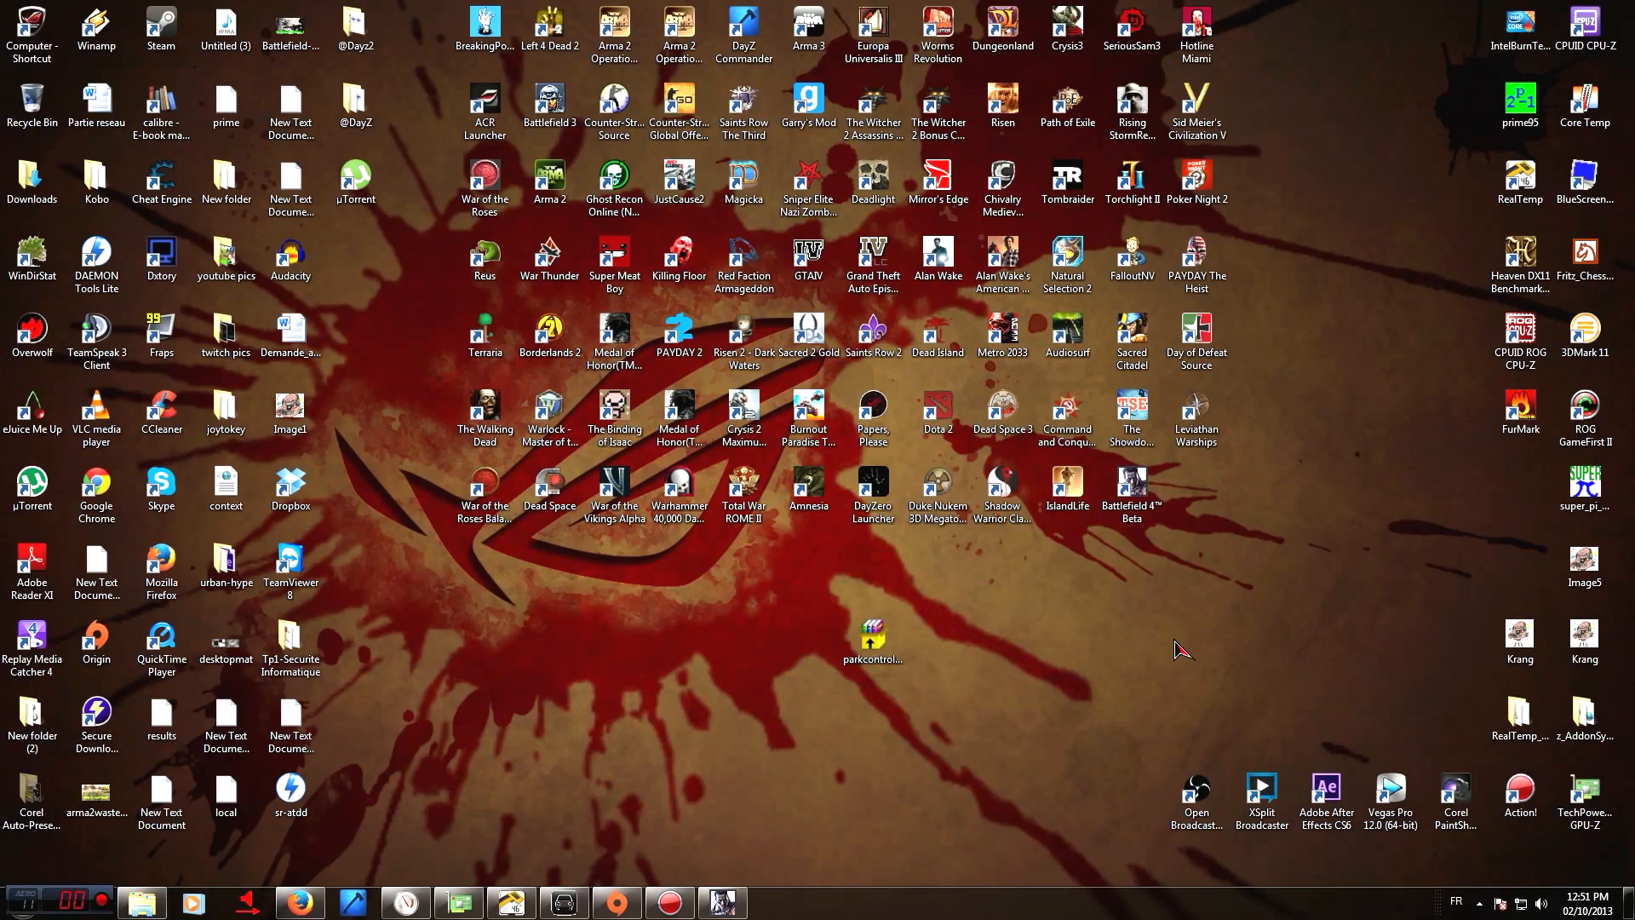
pyautogui.moveTo(1166, 659)
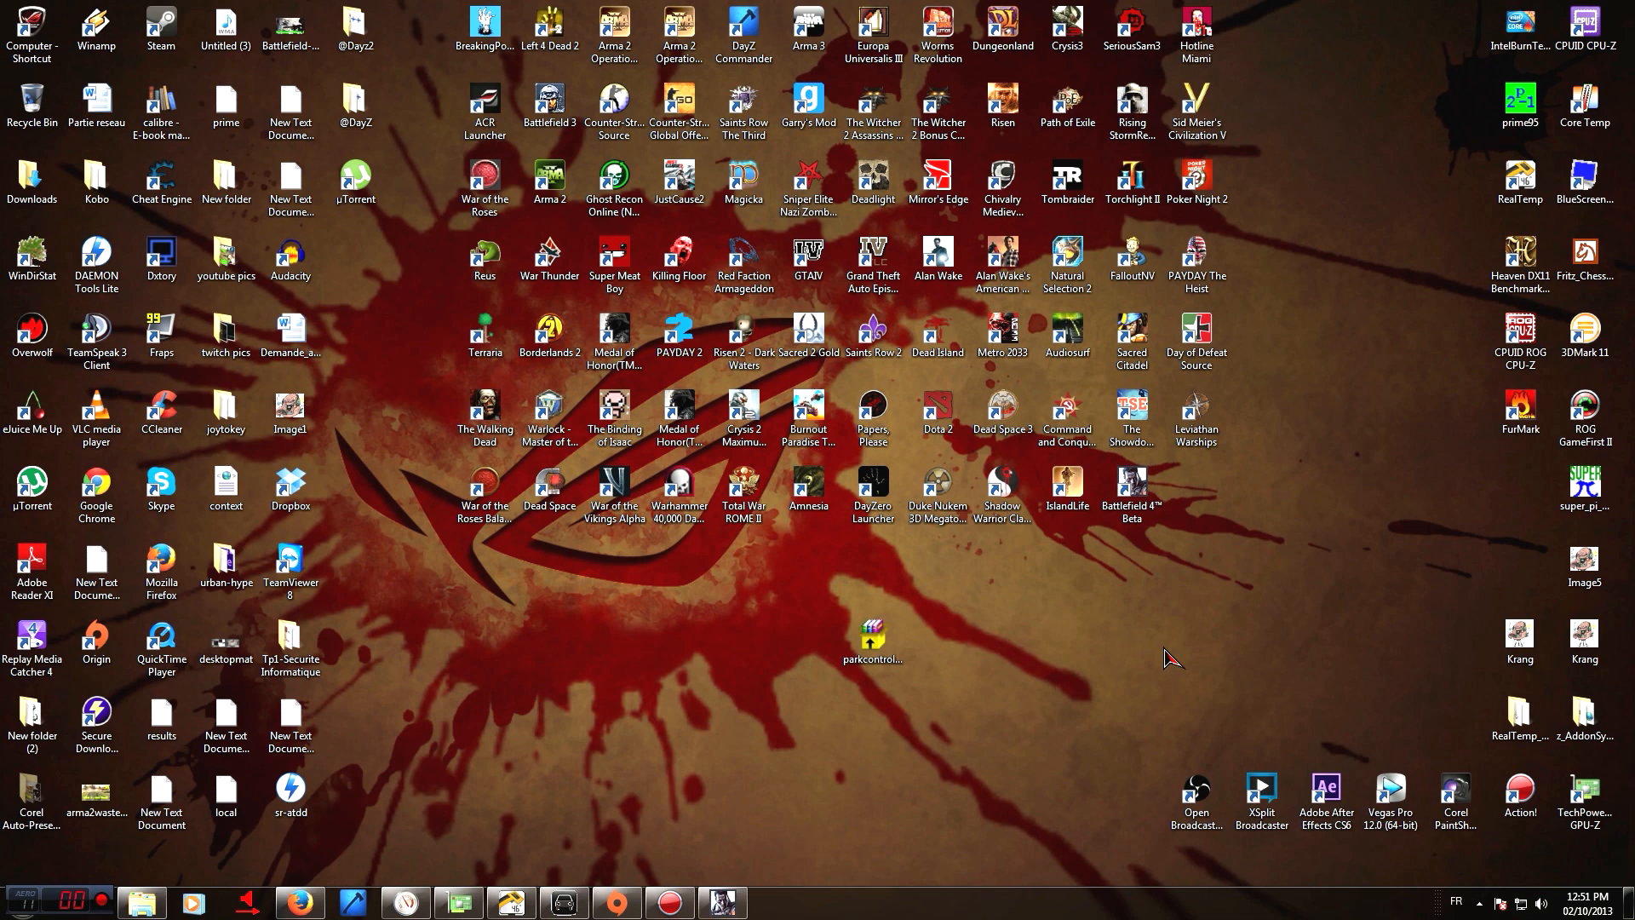
pyautogui.moveTo(1137, 688)
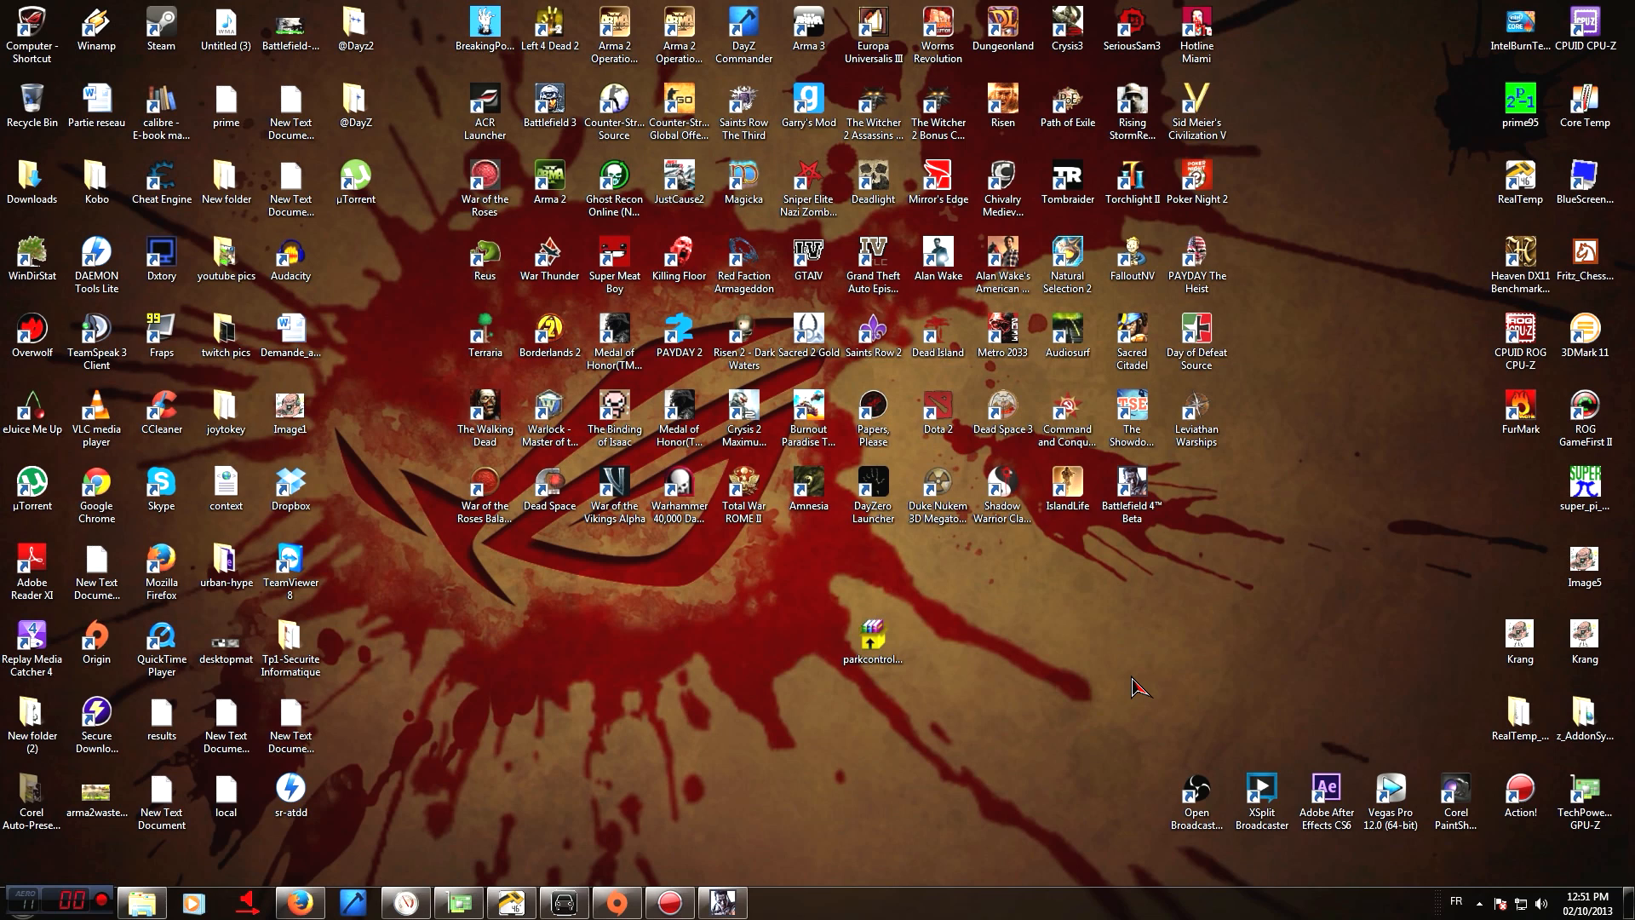
# Open Local Disk (D:) via Computer in Windows Explorer
pyautogui.click(1130, 493)
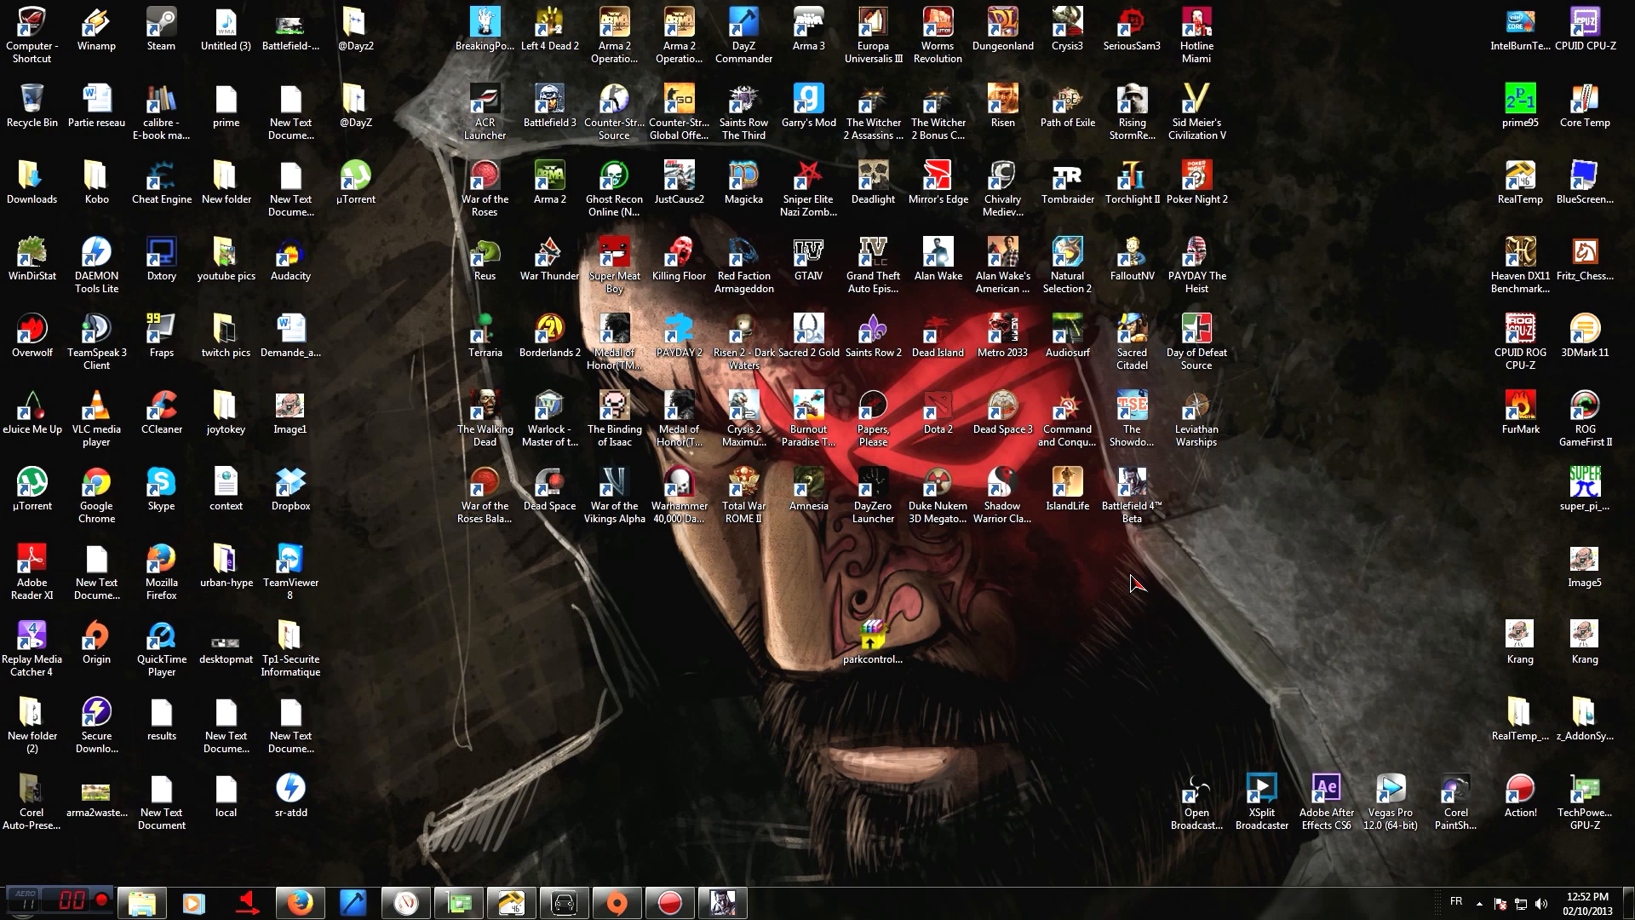
pyautogui.moveTo(1131, 570)
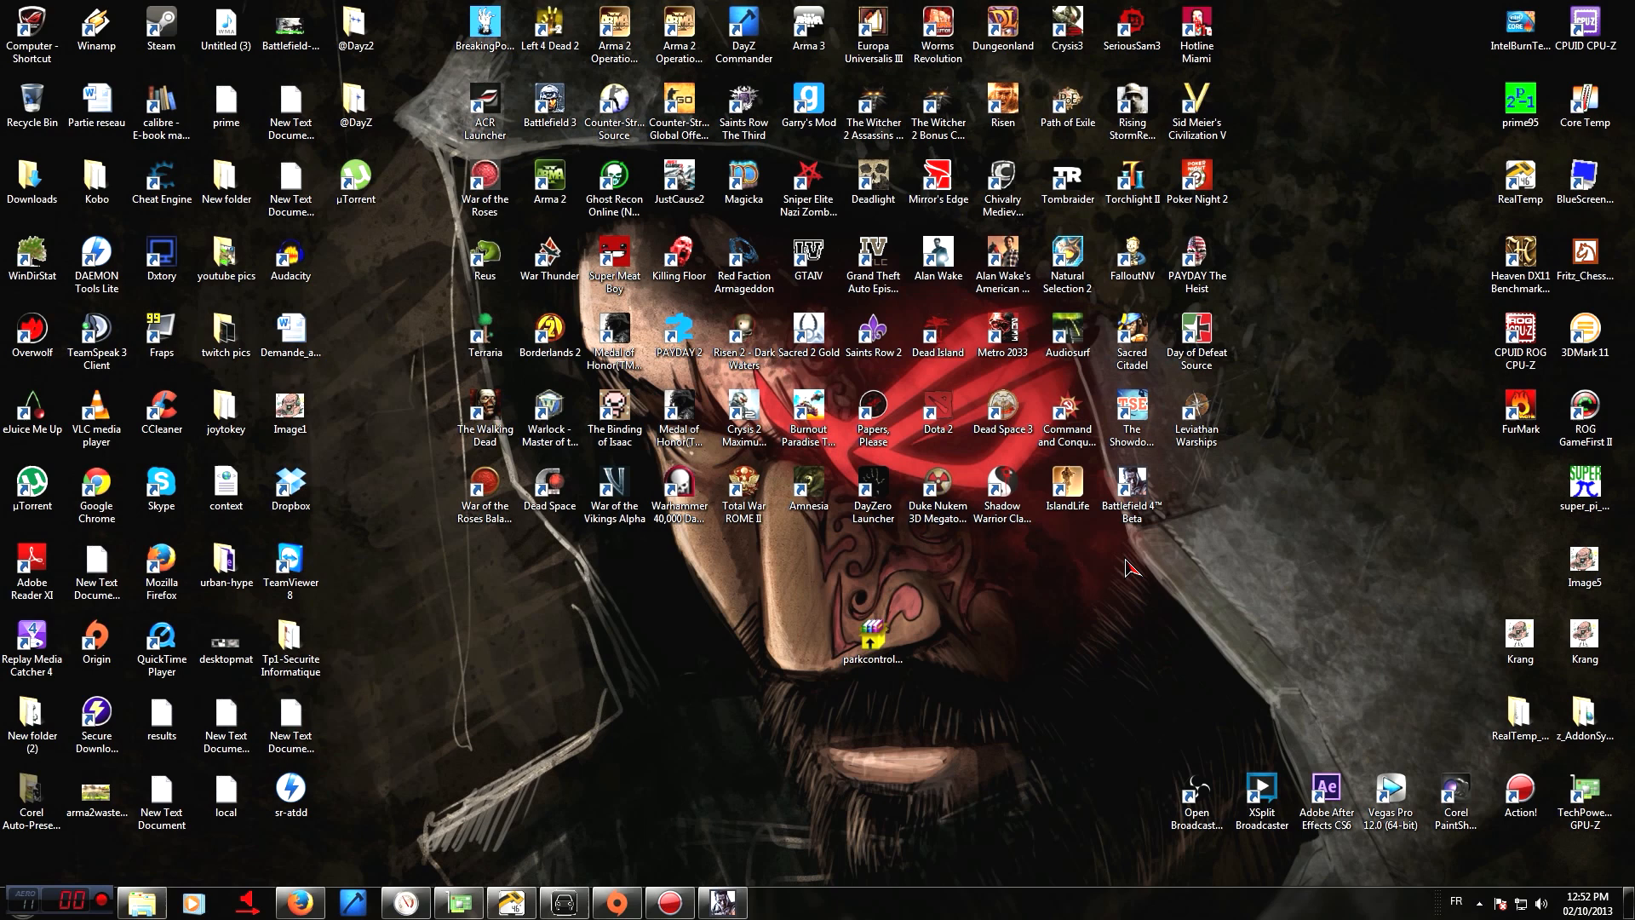
pyautogui.moveTo(1111, 594)
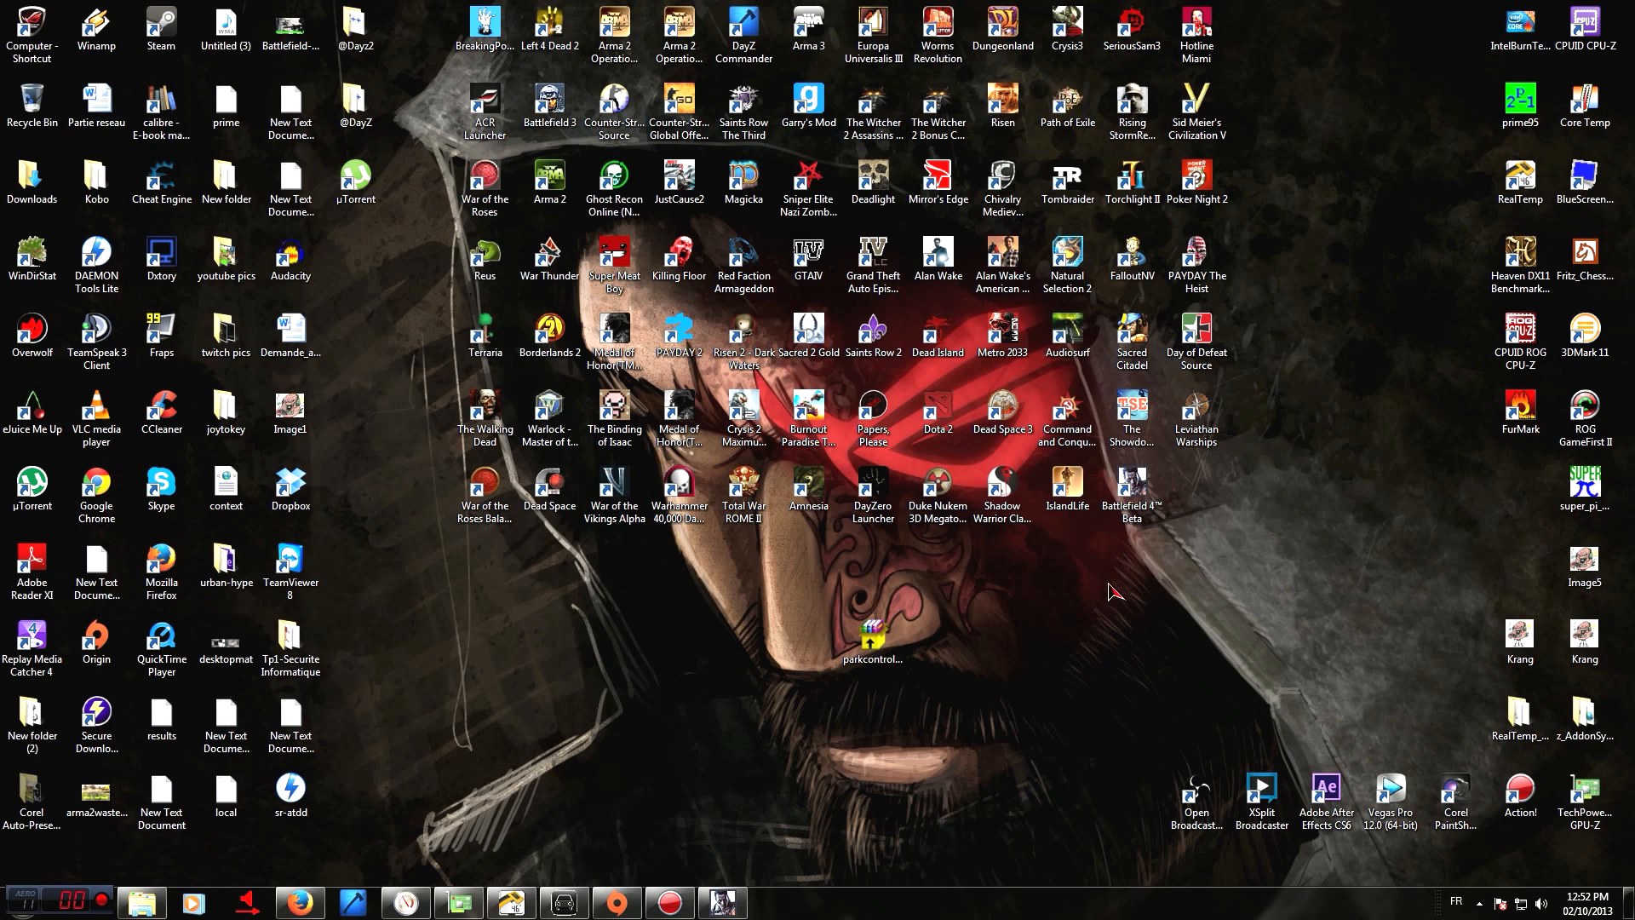
pyautogui.moveTo(1172, 591)
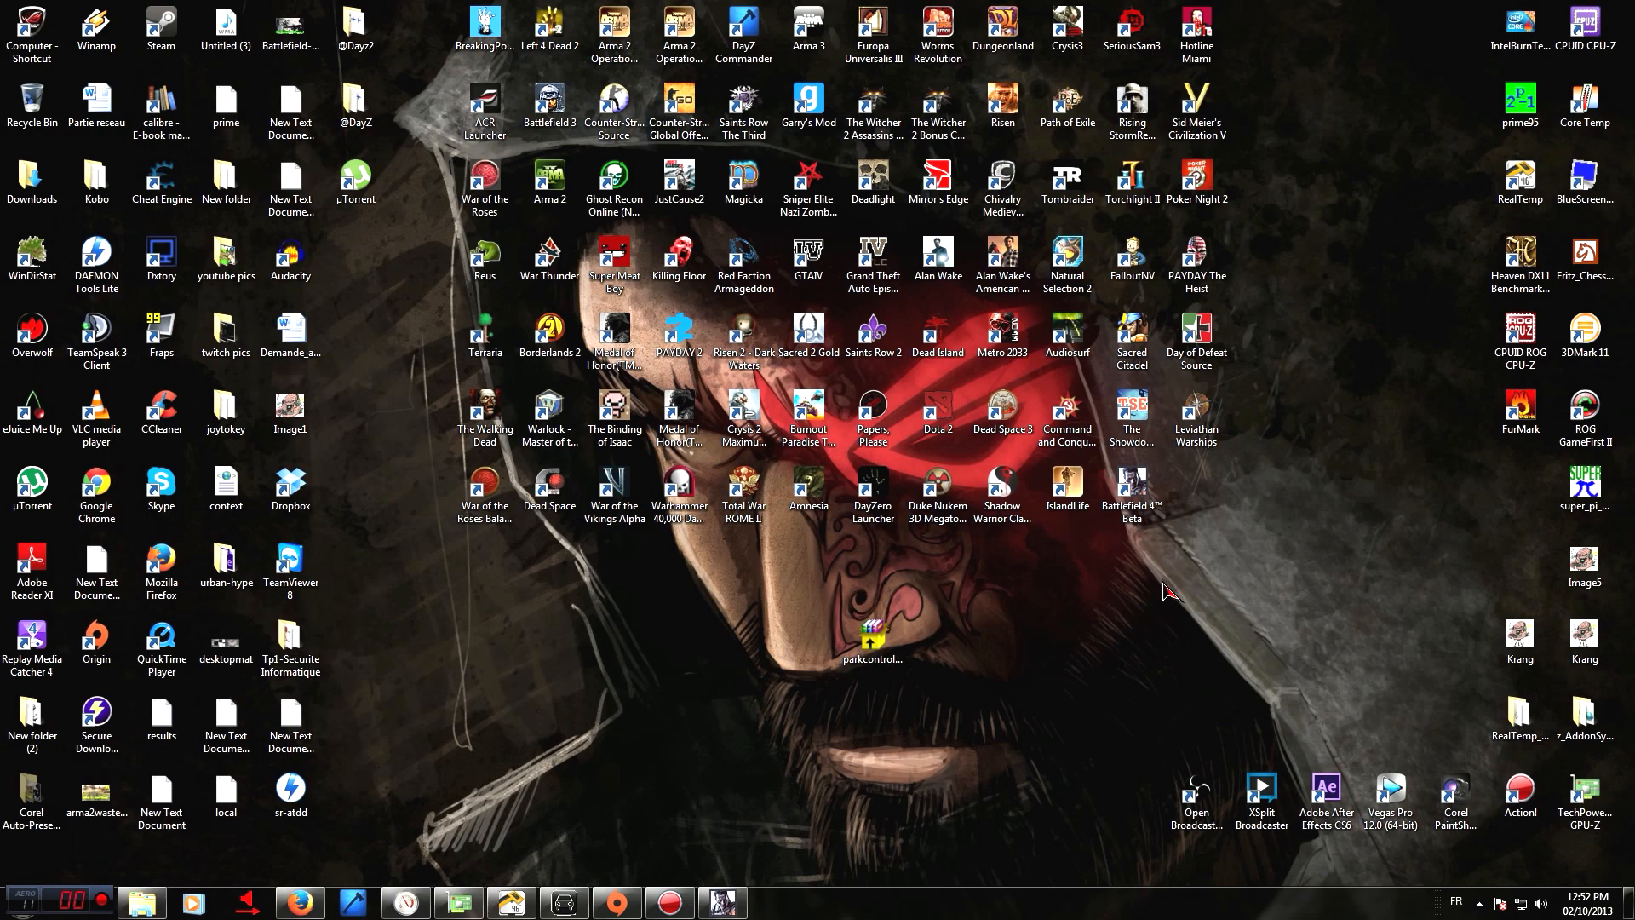
pyautogui.moveTo(774, 591)
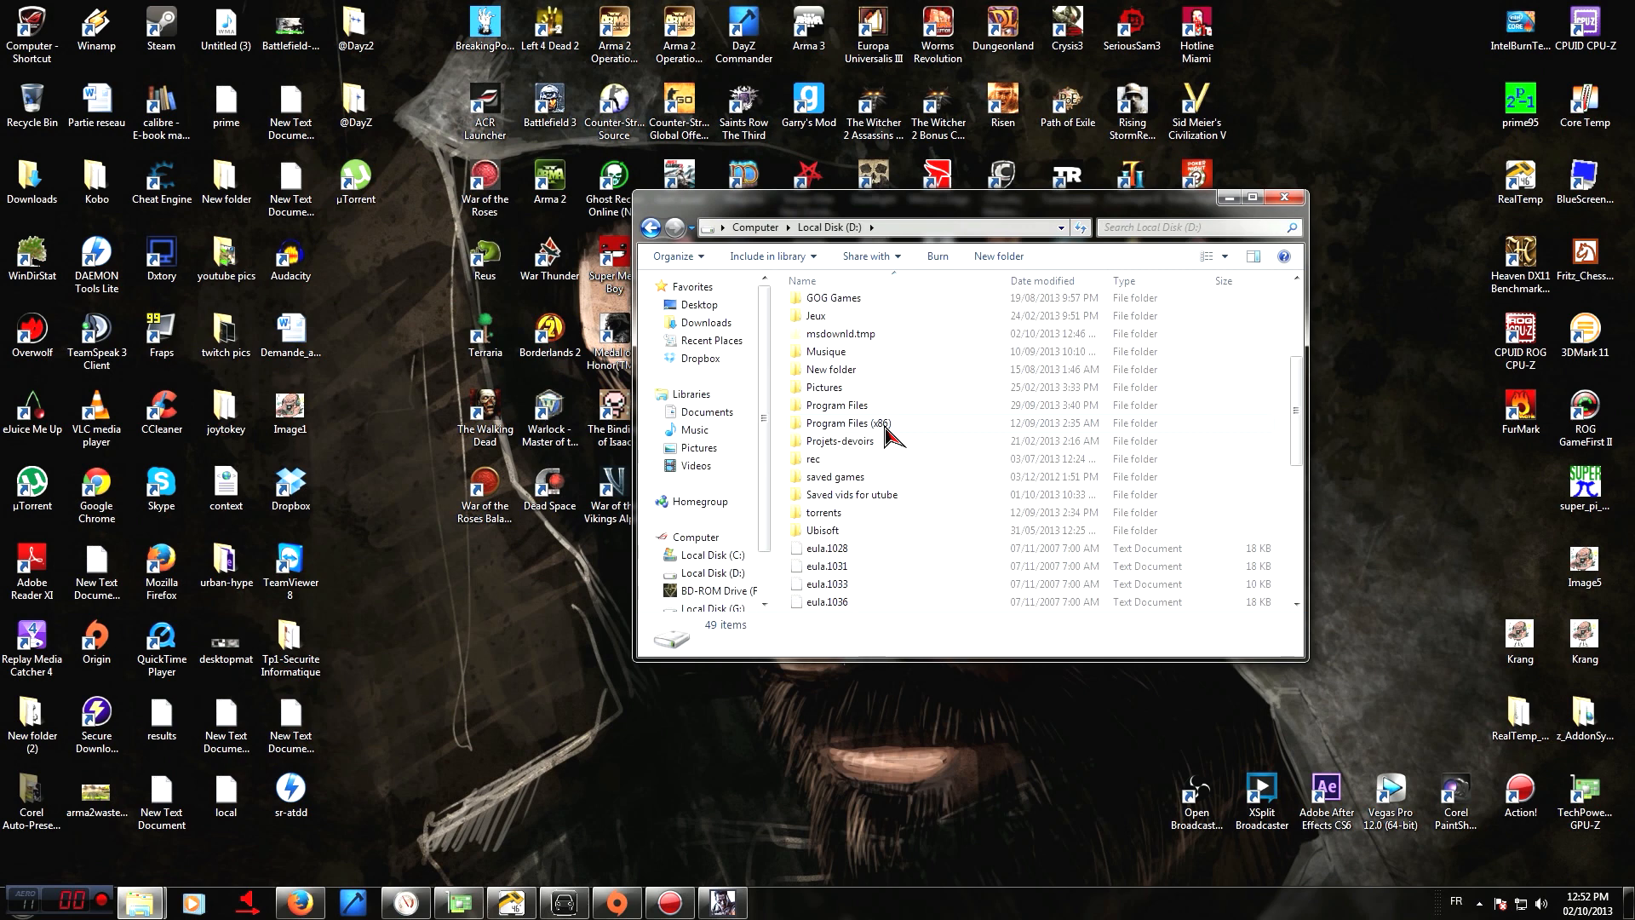
# Browse Program Files (x86) > Origin Games > Battlefield 4 Beta > __Installer > directx > redist to DXSETUP
pyautogui.doubleClick(848, 423)
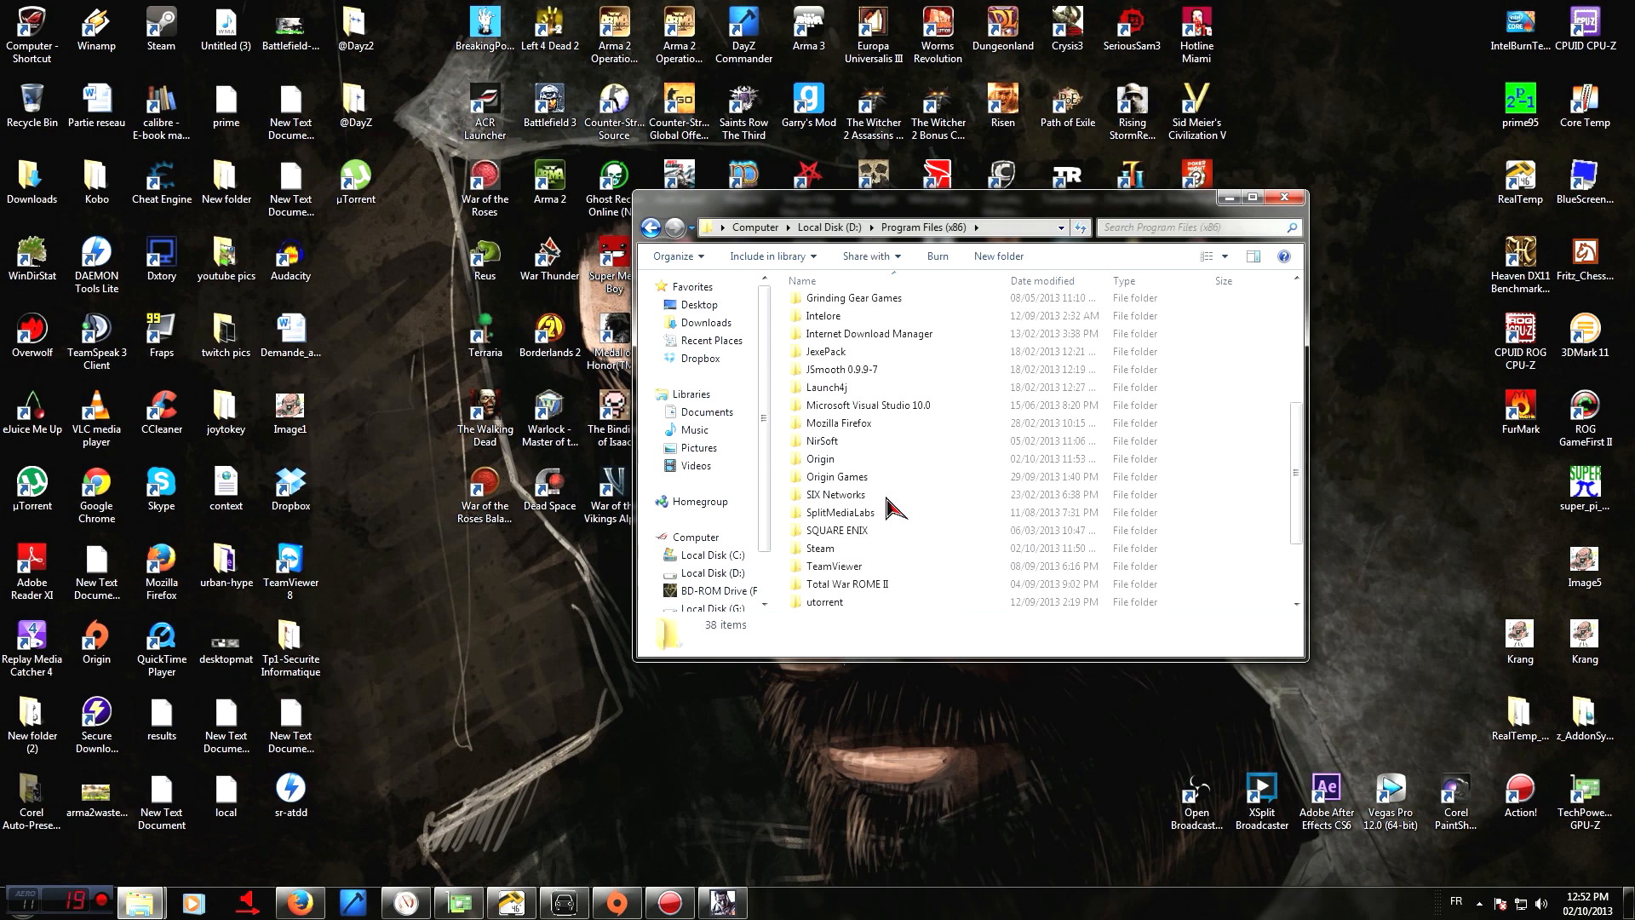
pyautogui.doubleClick(837, 477)
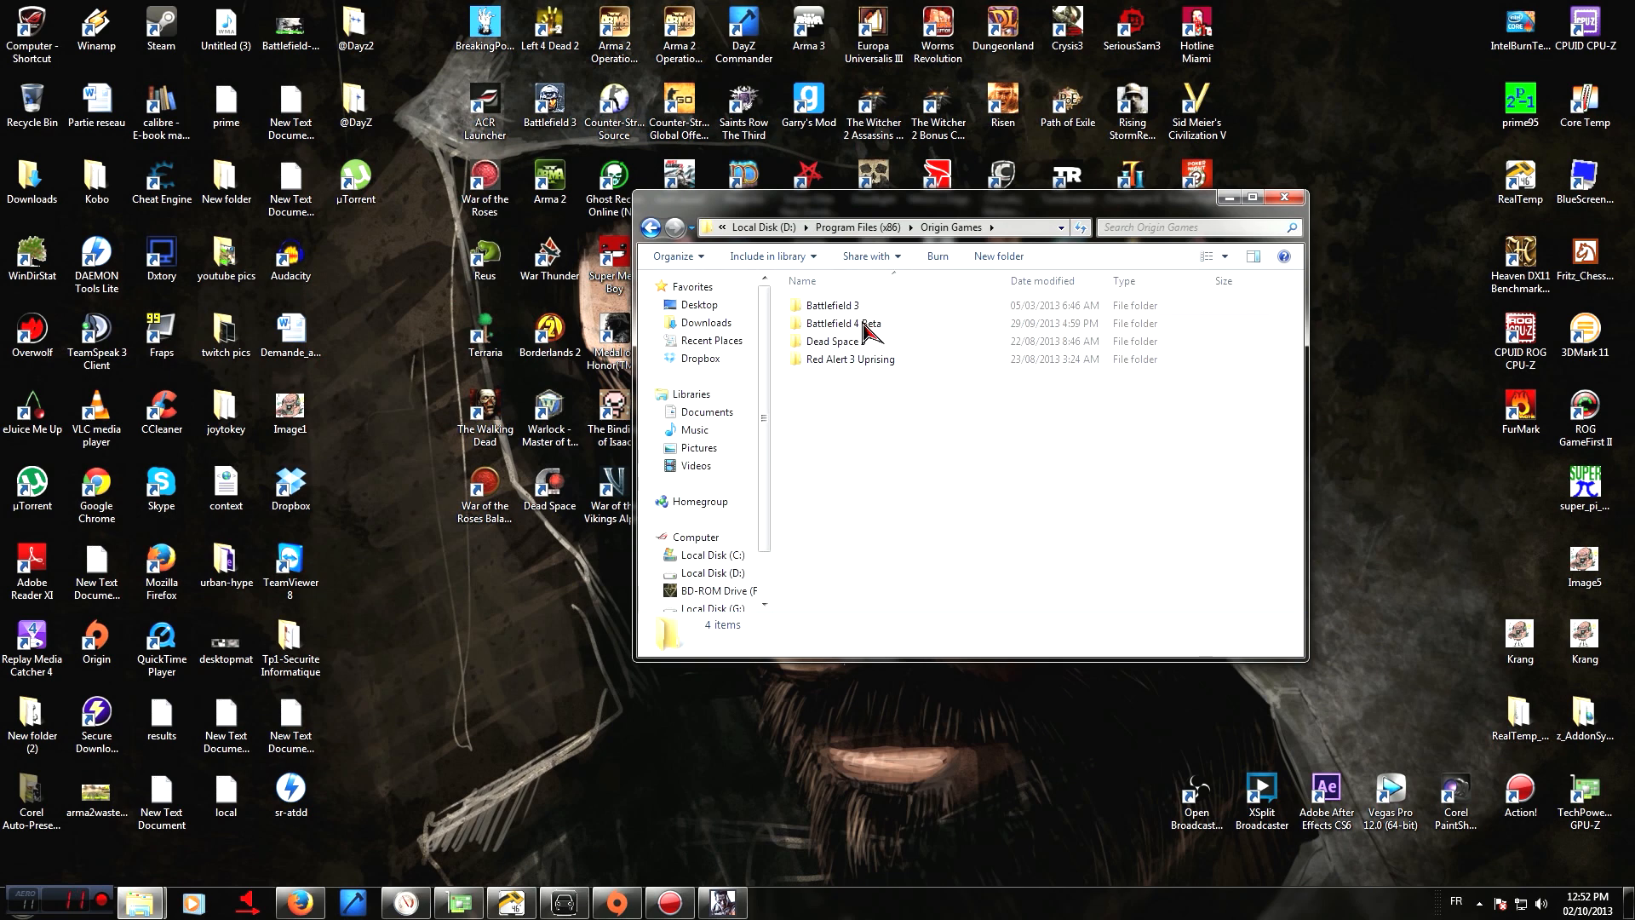
pyautogui.doubleClick(838, 324)
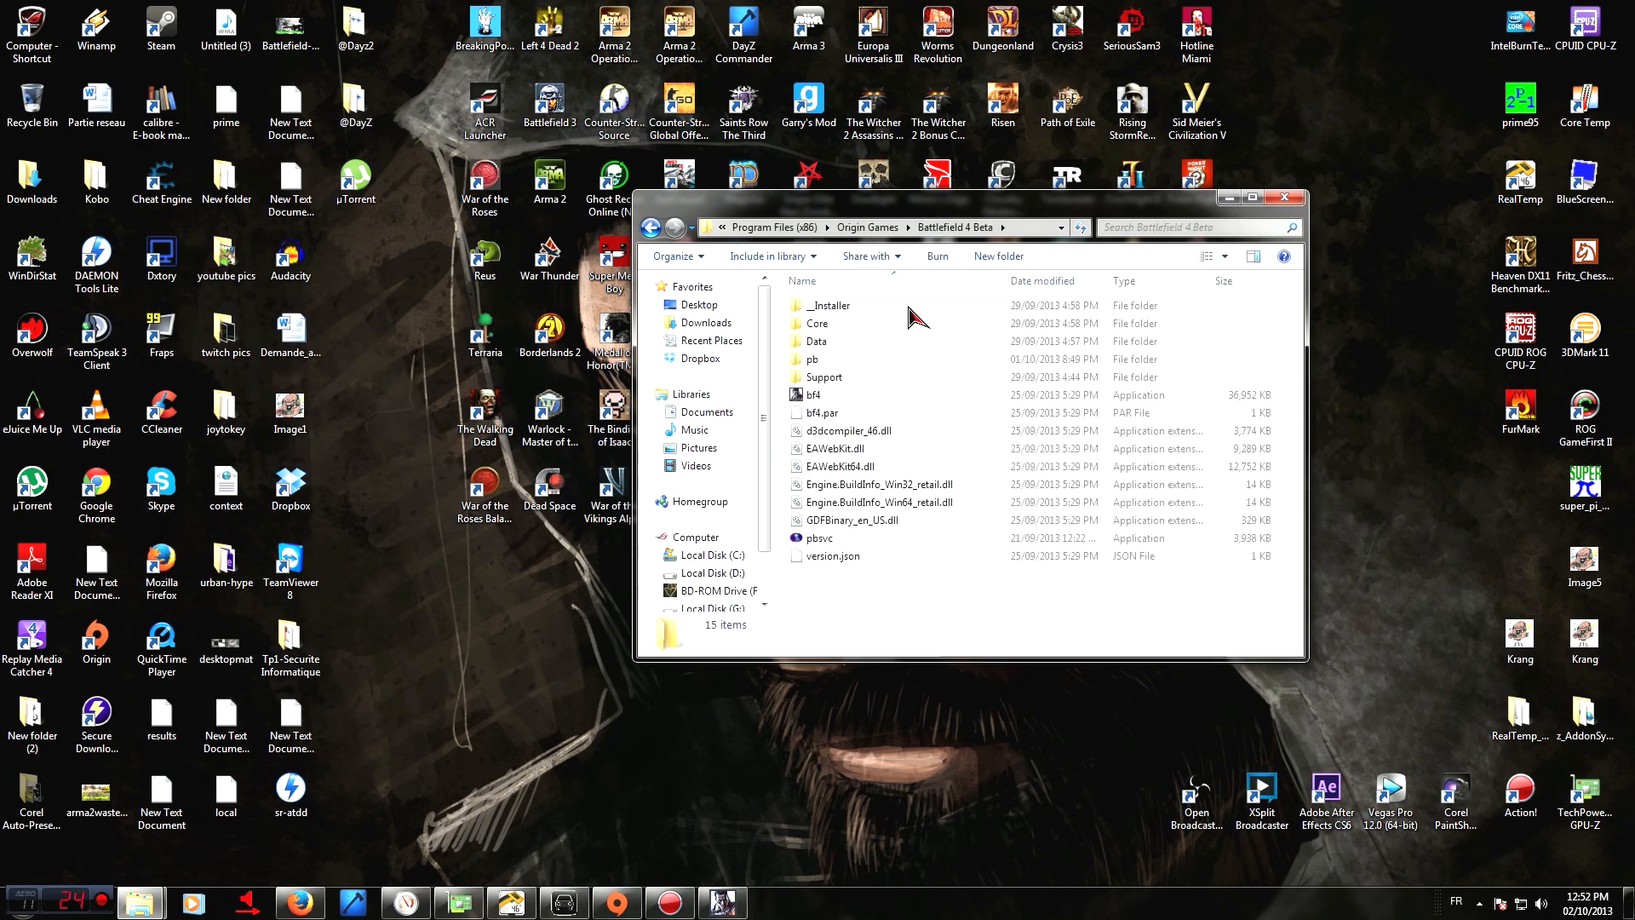
pyautogui.doubleClick(831, 306)
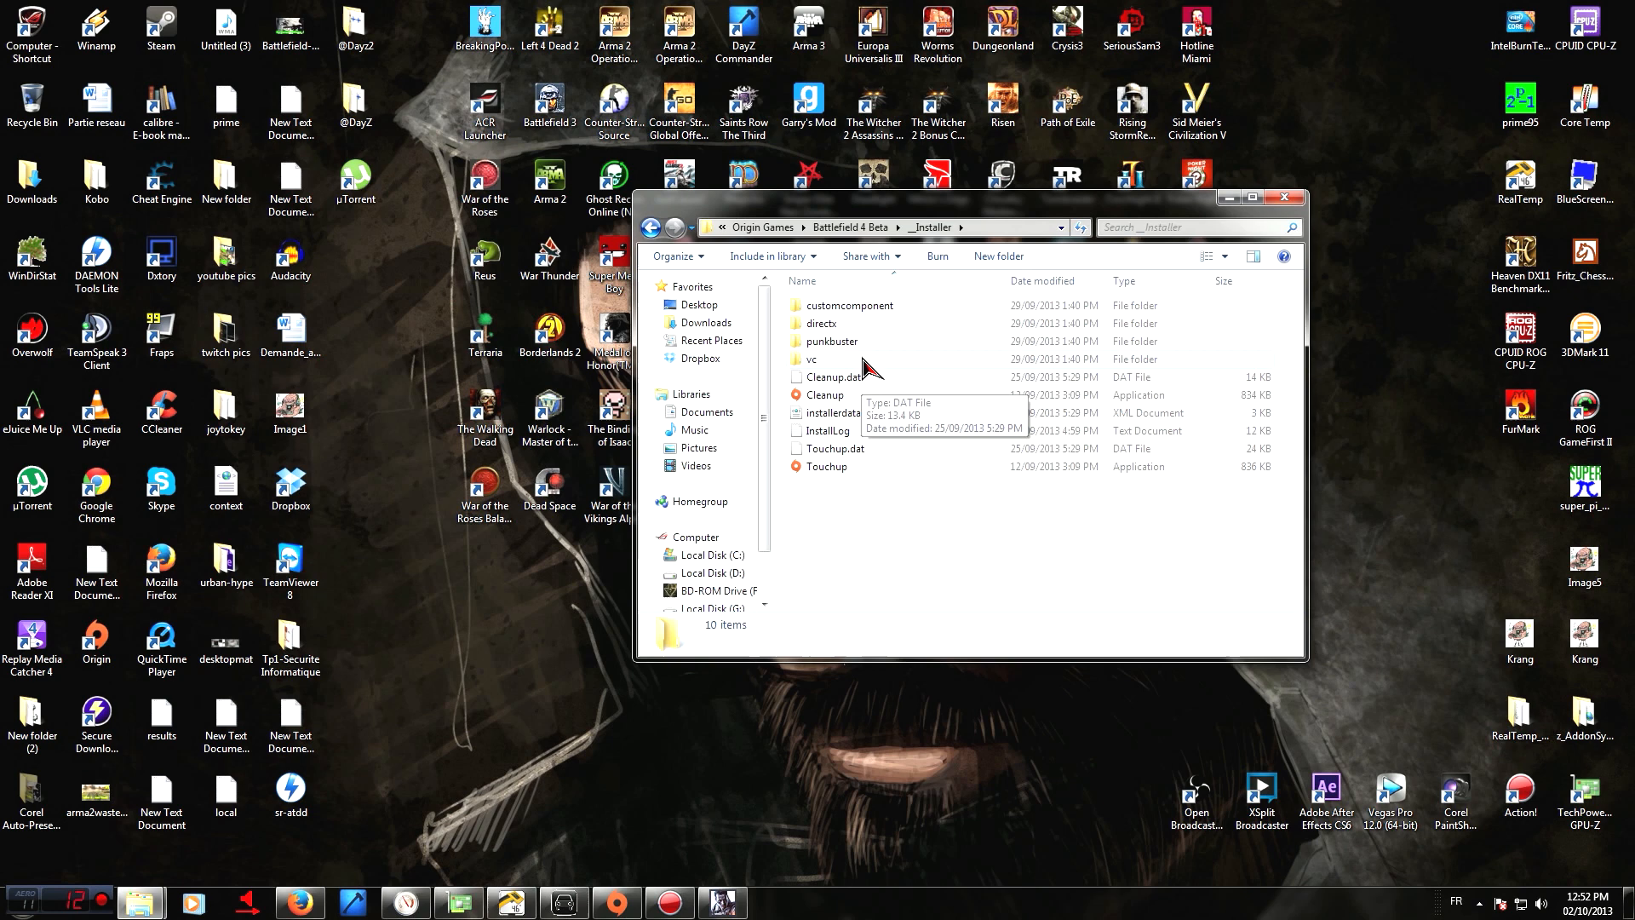
pyautogui.moveTo(850, 340)
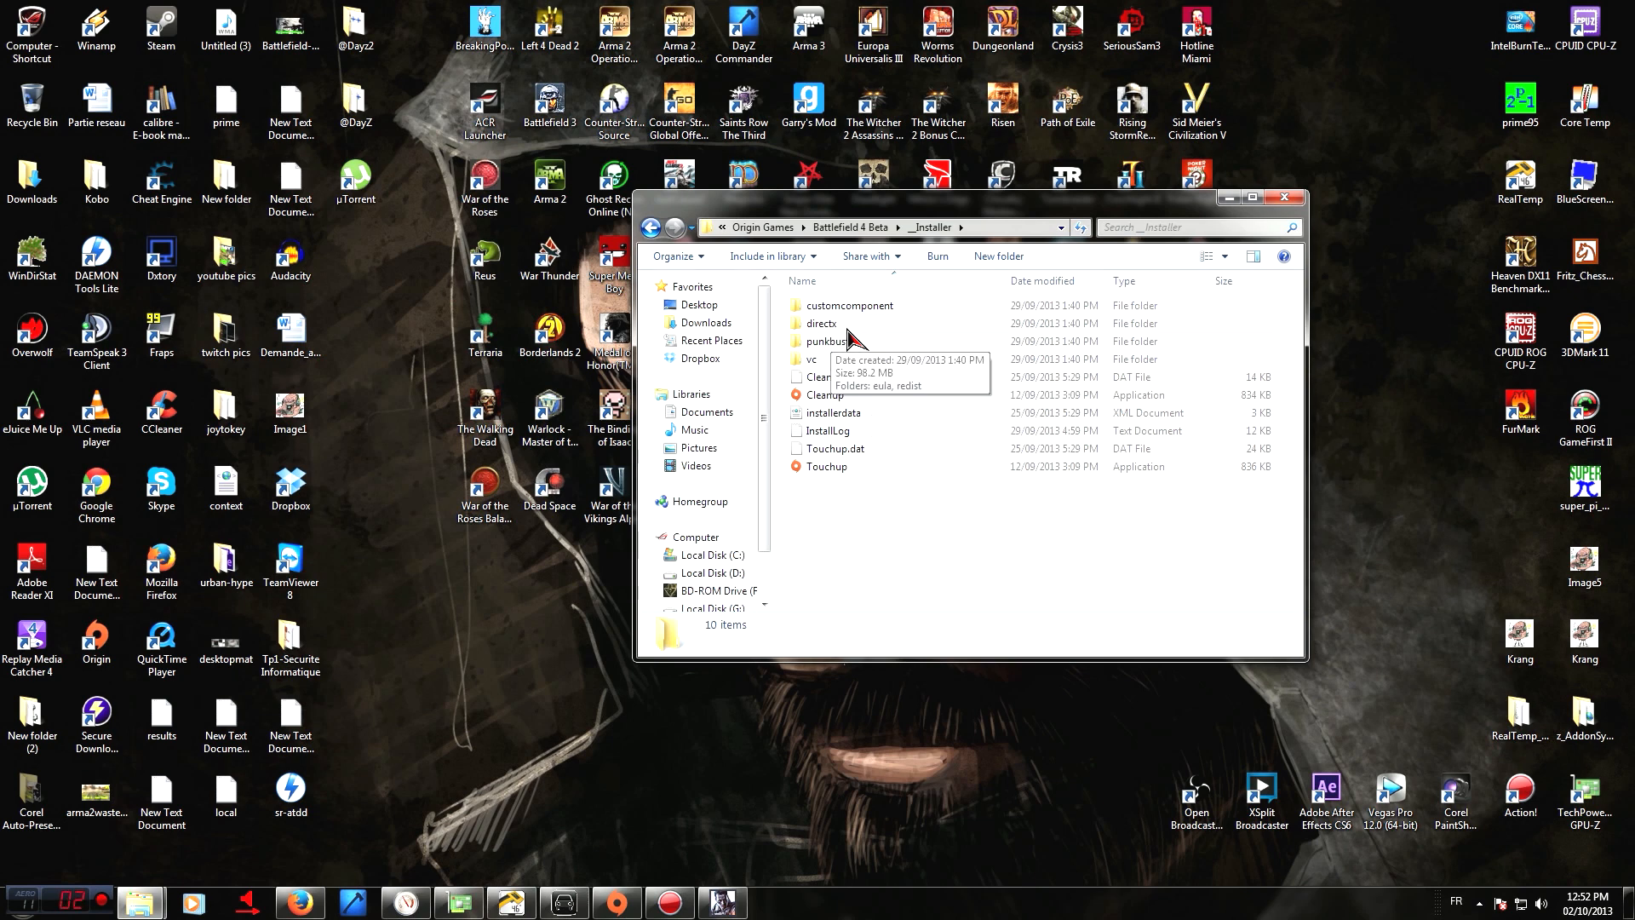
pyautogui.doubleClick(821, 323)
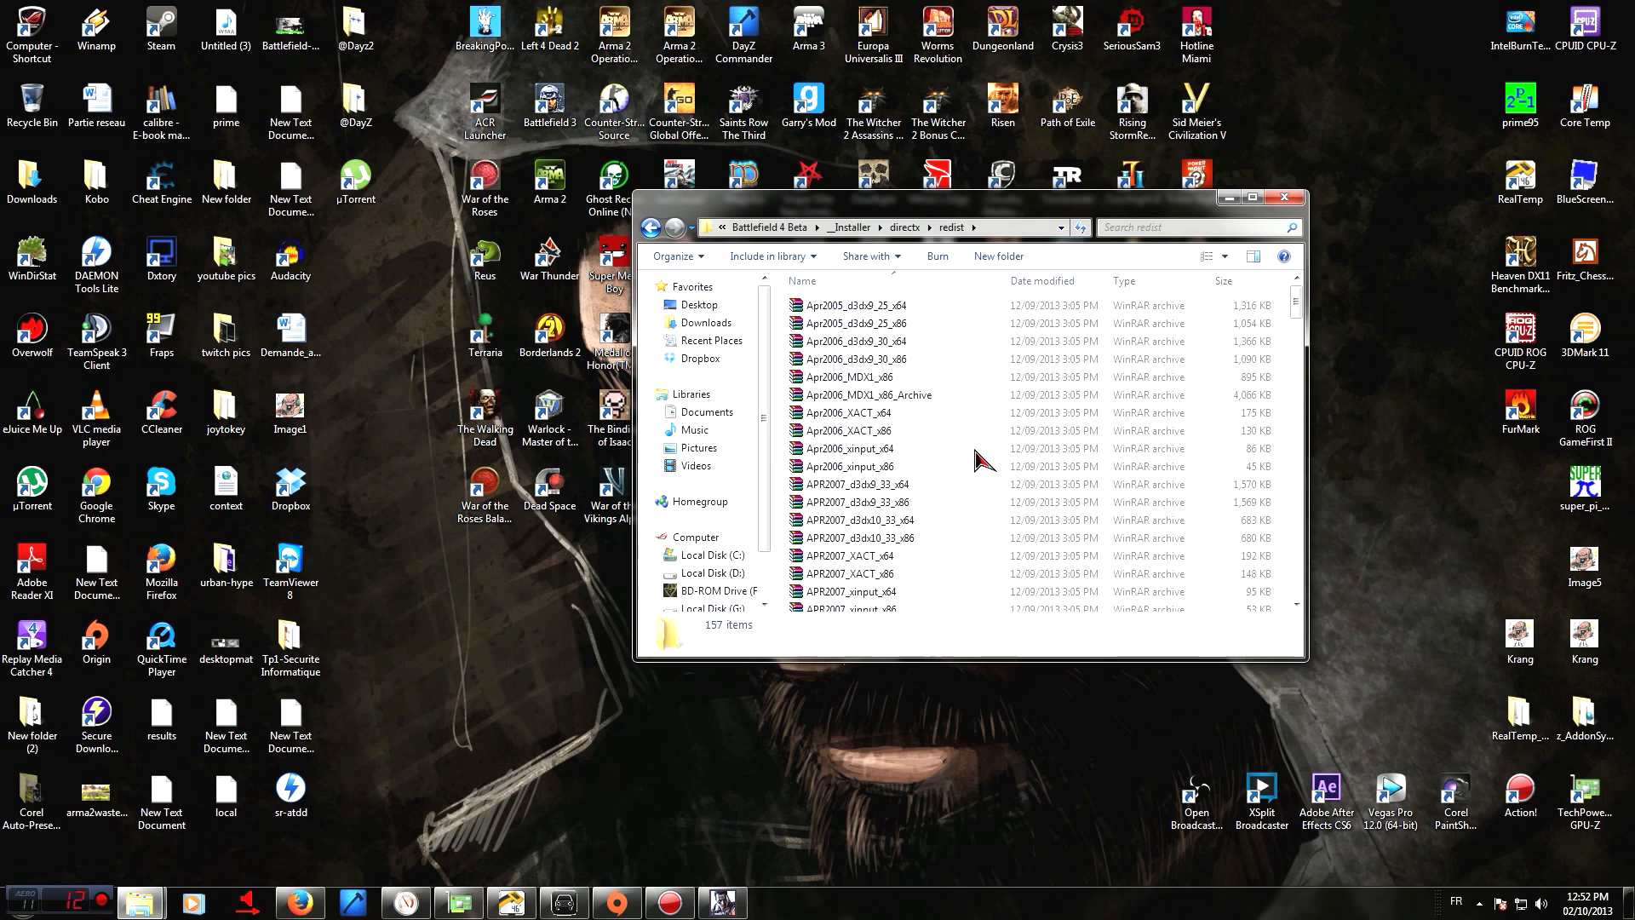
pyautogui.scroll(-3)
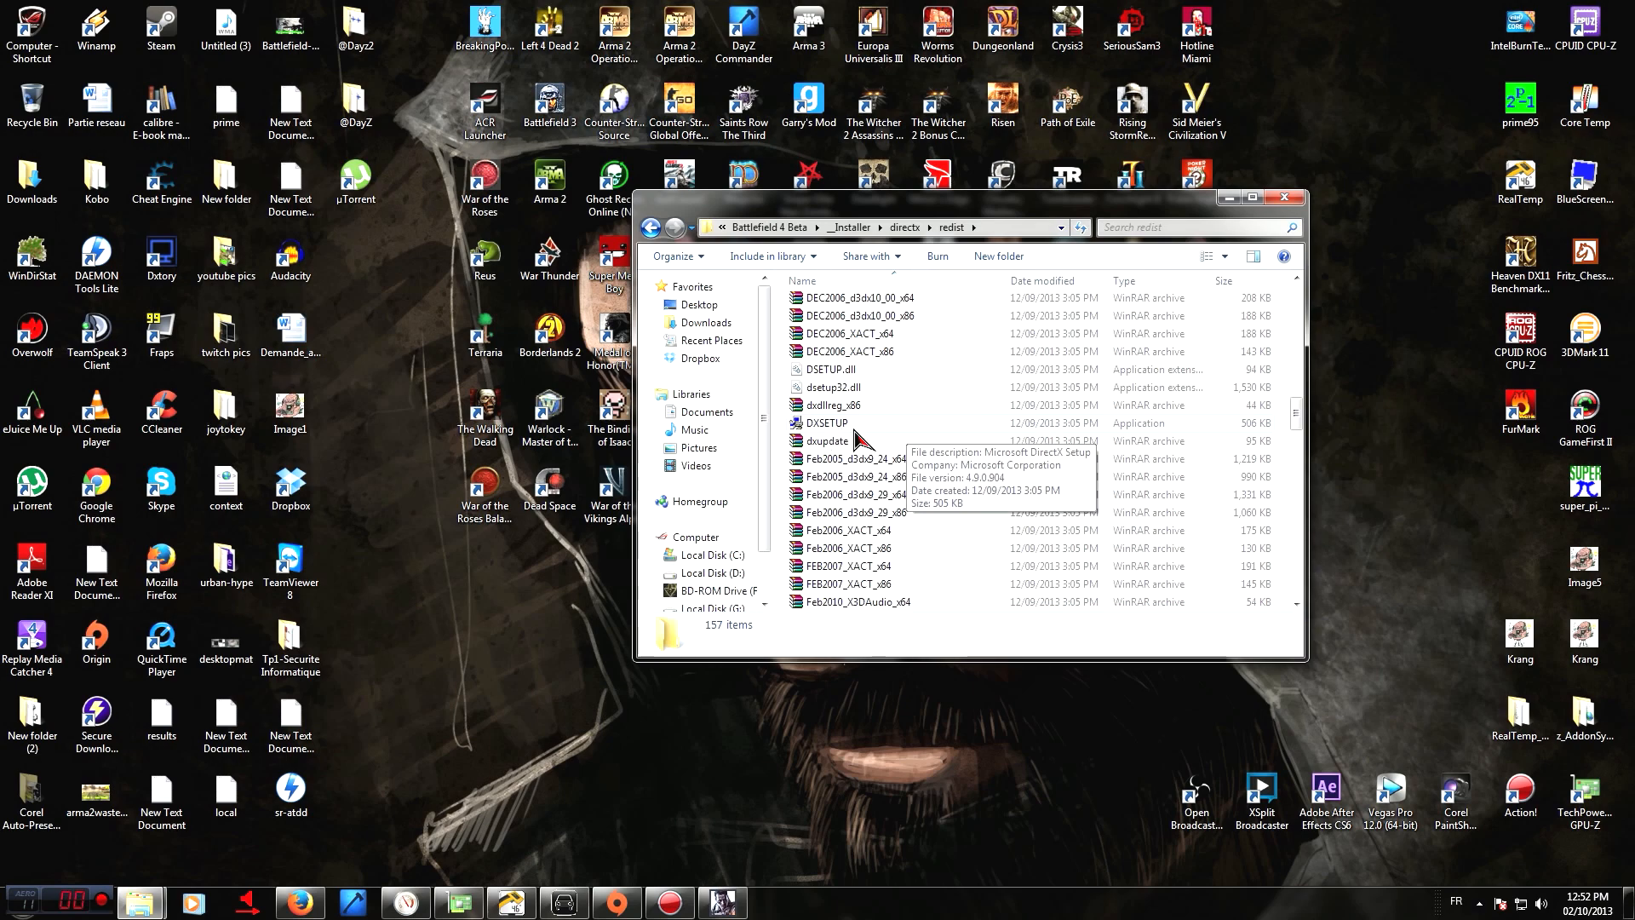
# Run DXSETUP, minimize Explorer, and accept the DirectX license agreement to reach the install page
pyautogui.doubleClick(826, 422)
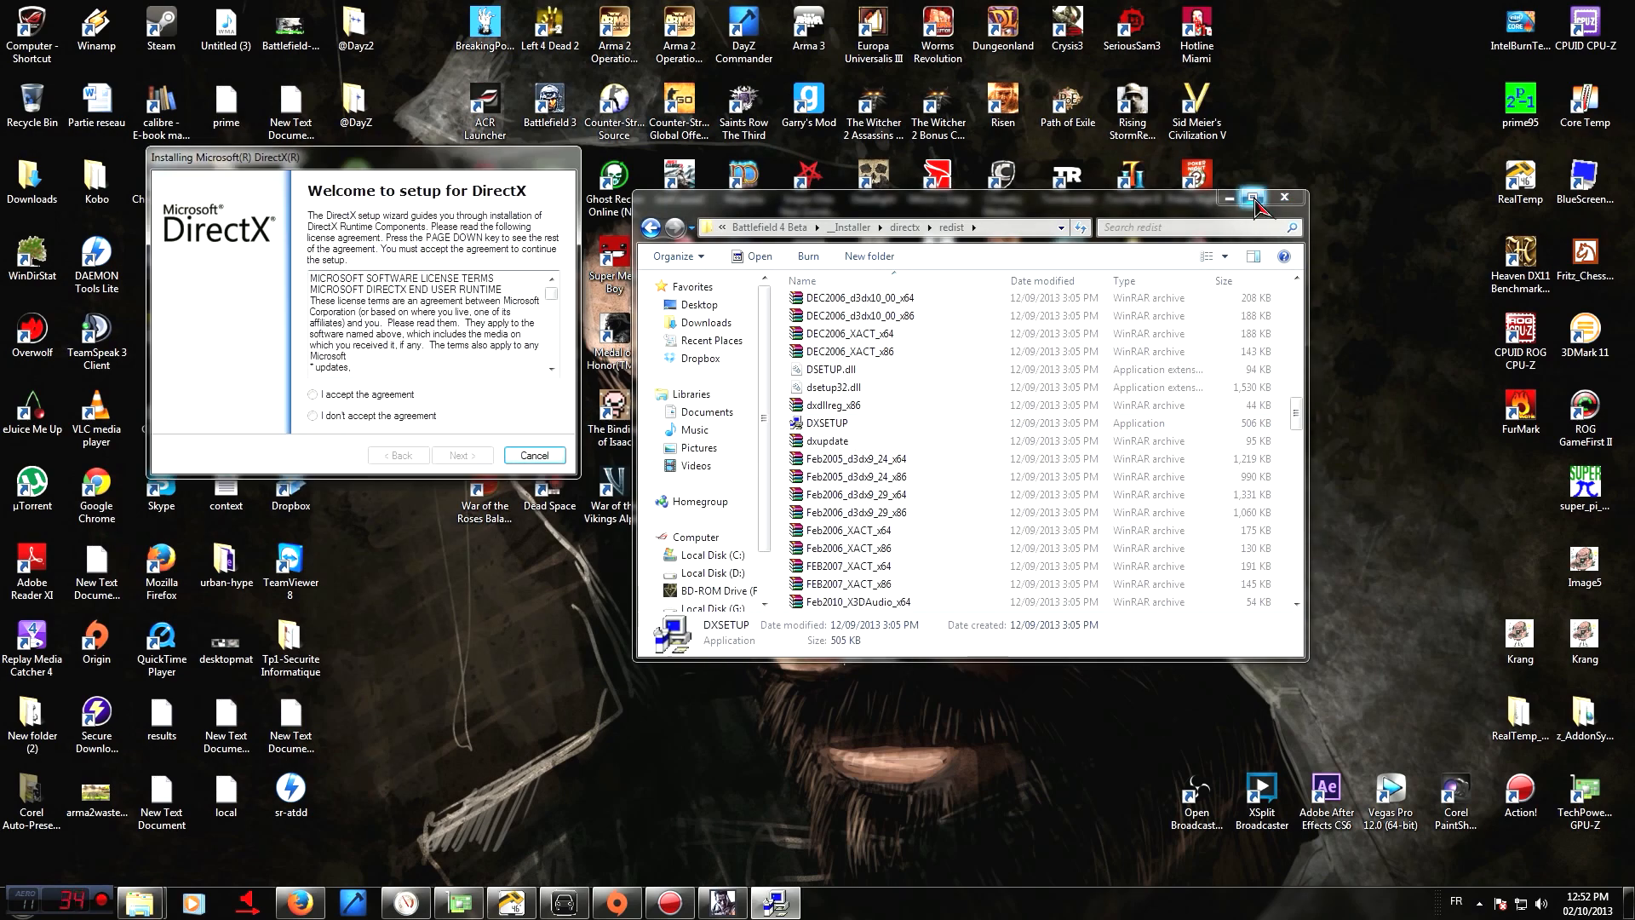
pyautogui.click(1251, 200)
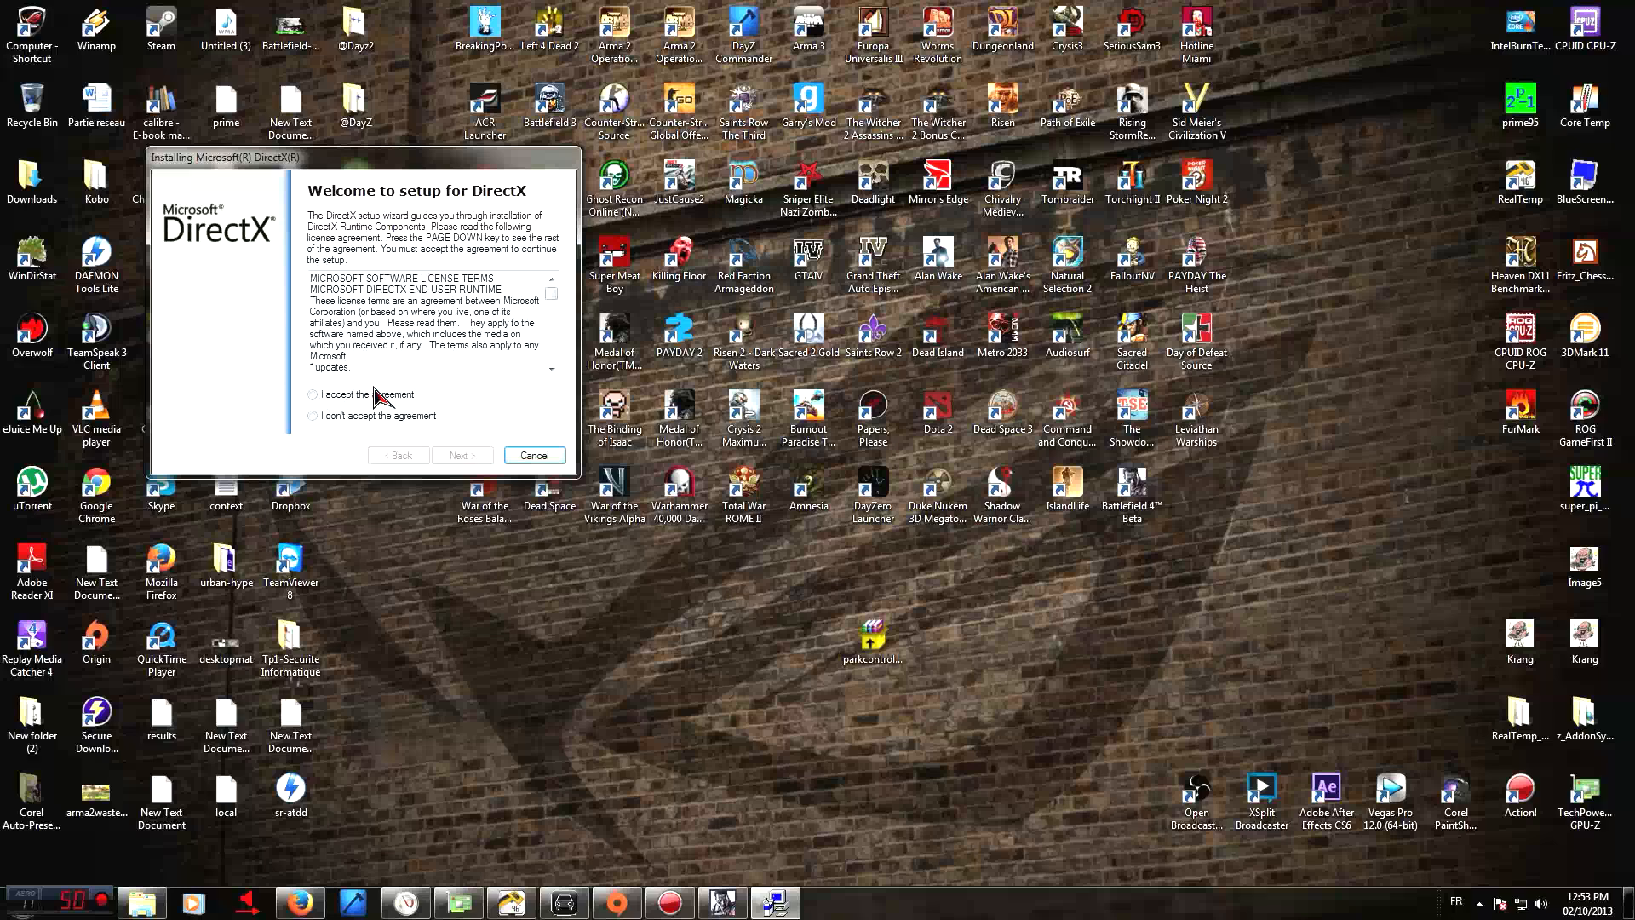
pyautogui.click(312, 395)
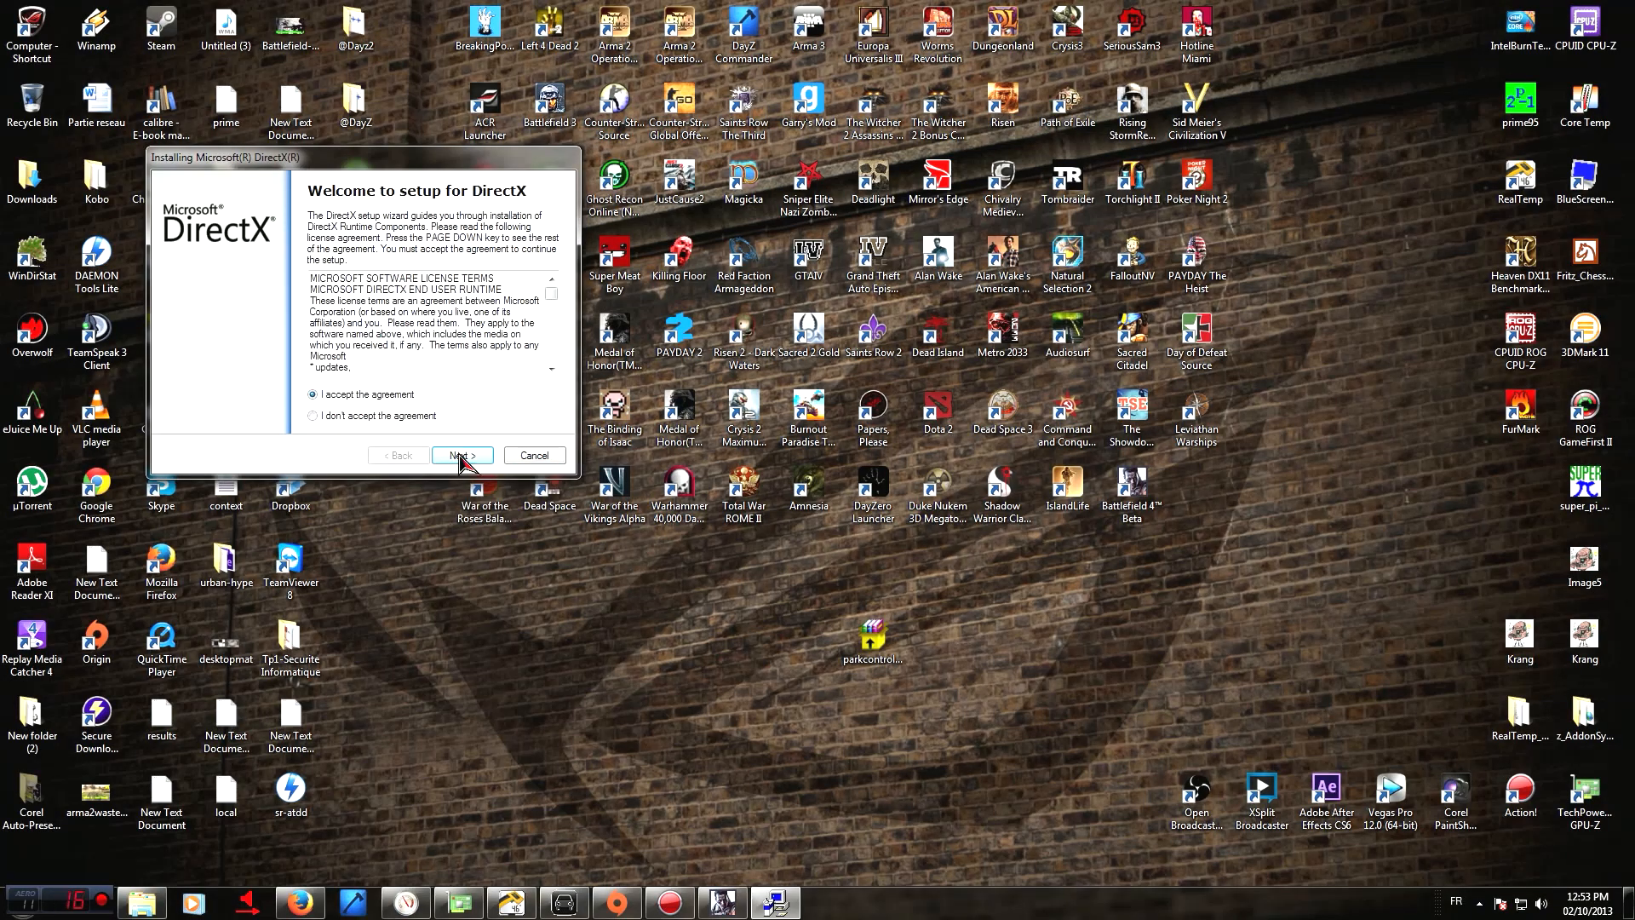
pyautogui.click(459, 455)
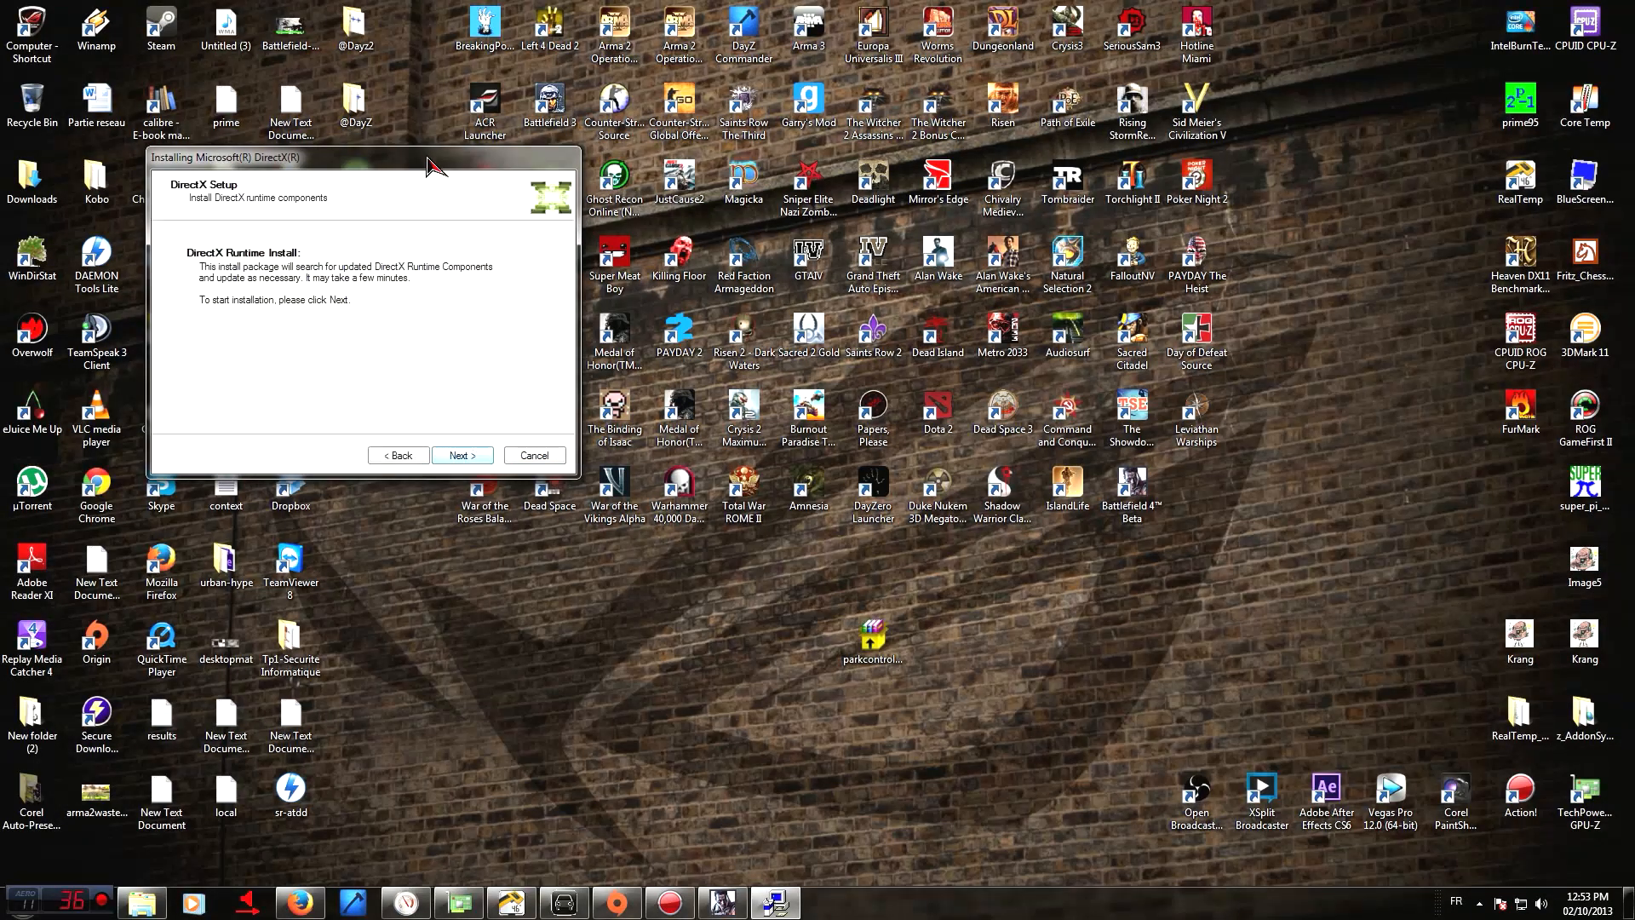
# Start installing the DirectX runtime components and wait for setup to finish
pyautogui.click(461, 455)
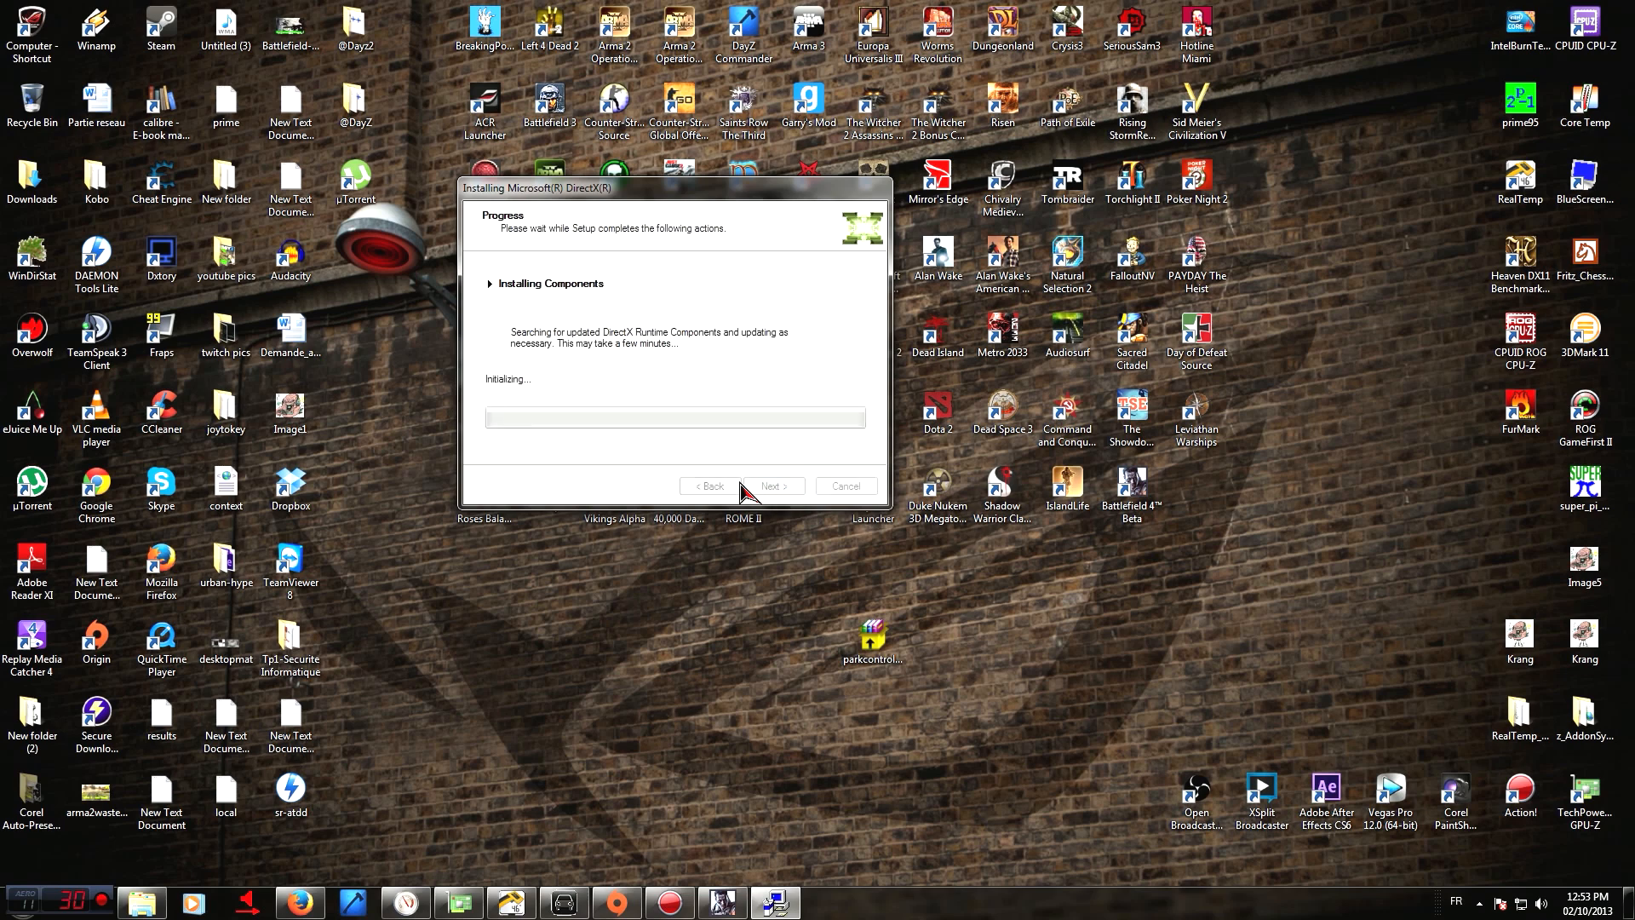
pyautogui.moveTo(761, 300)
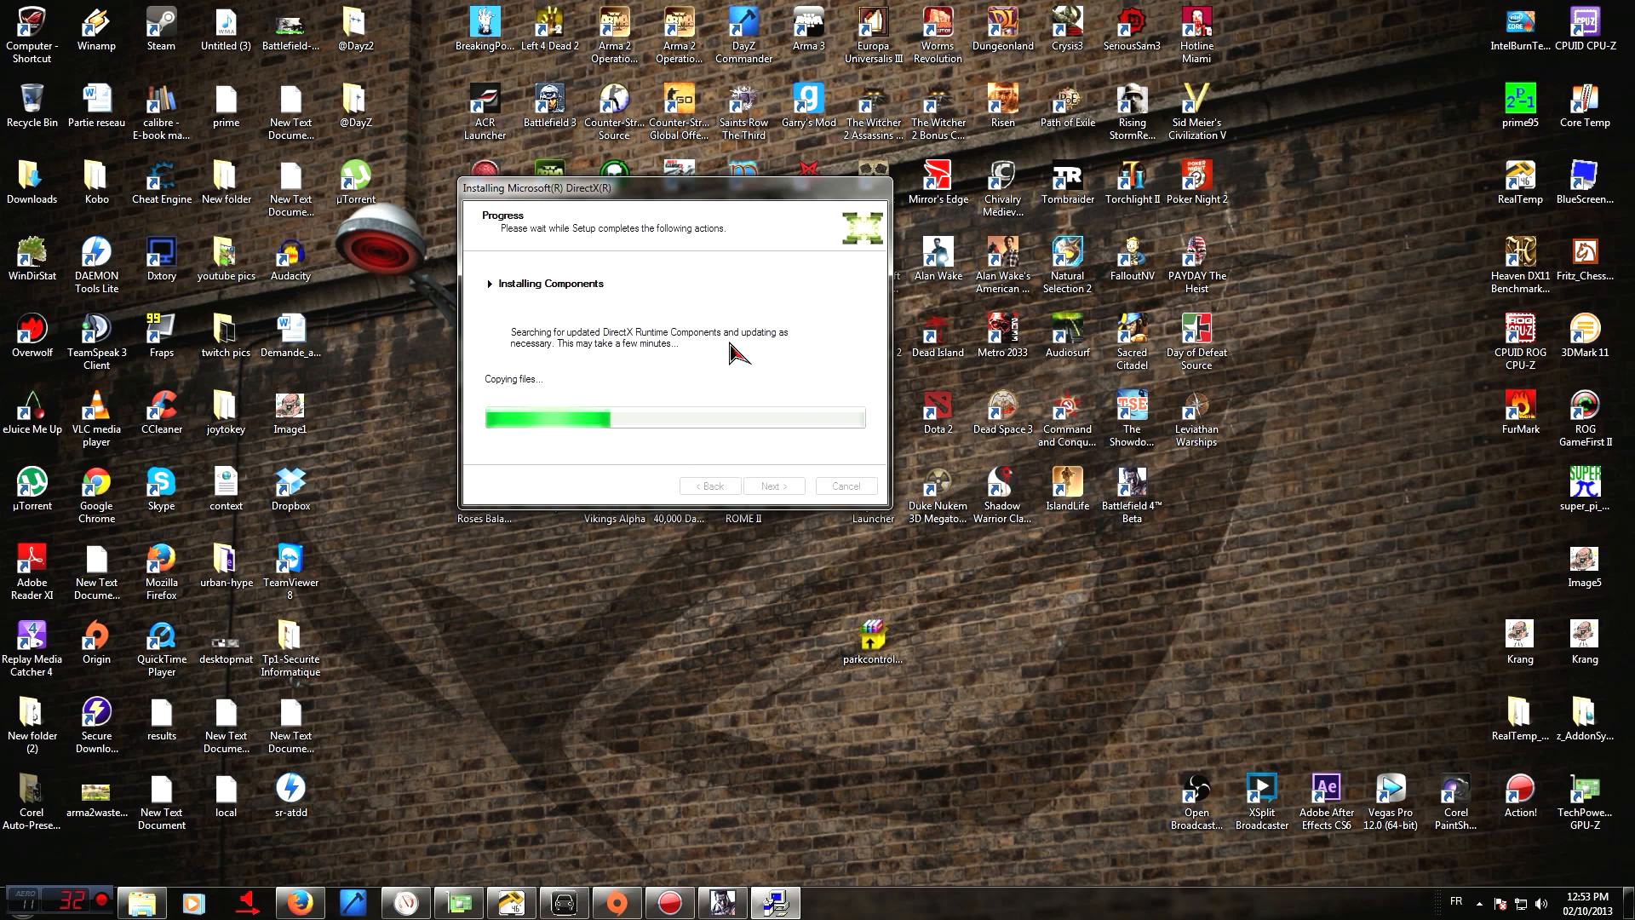
pyautogui.moveTo(821, 363)
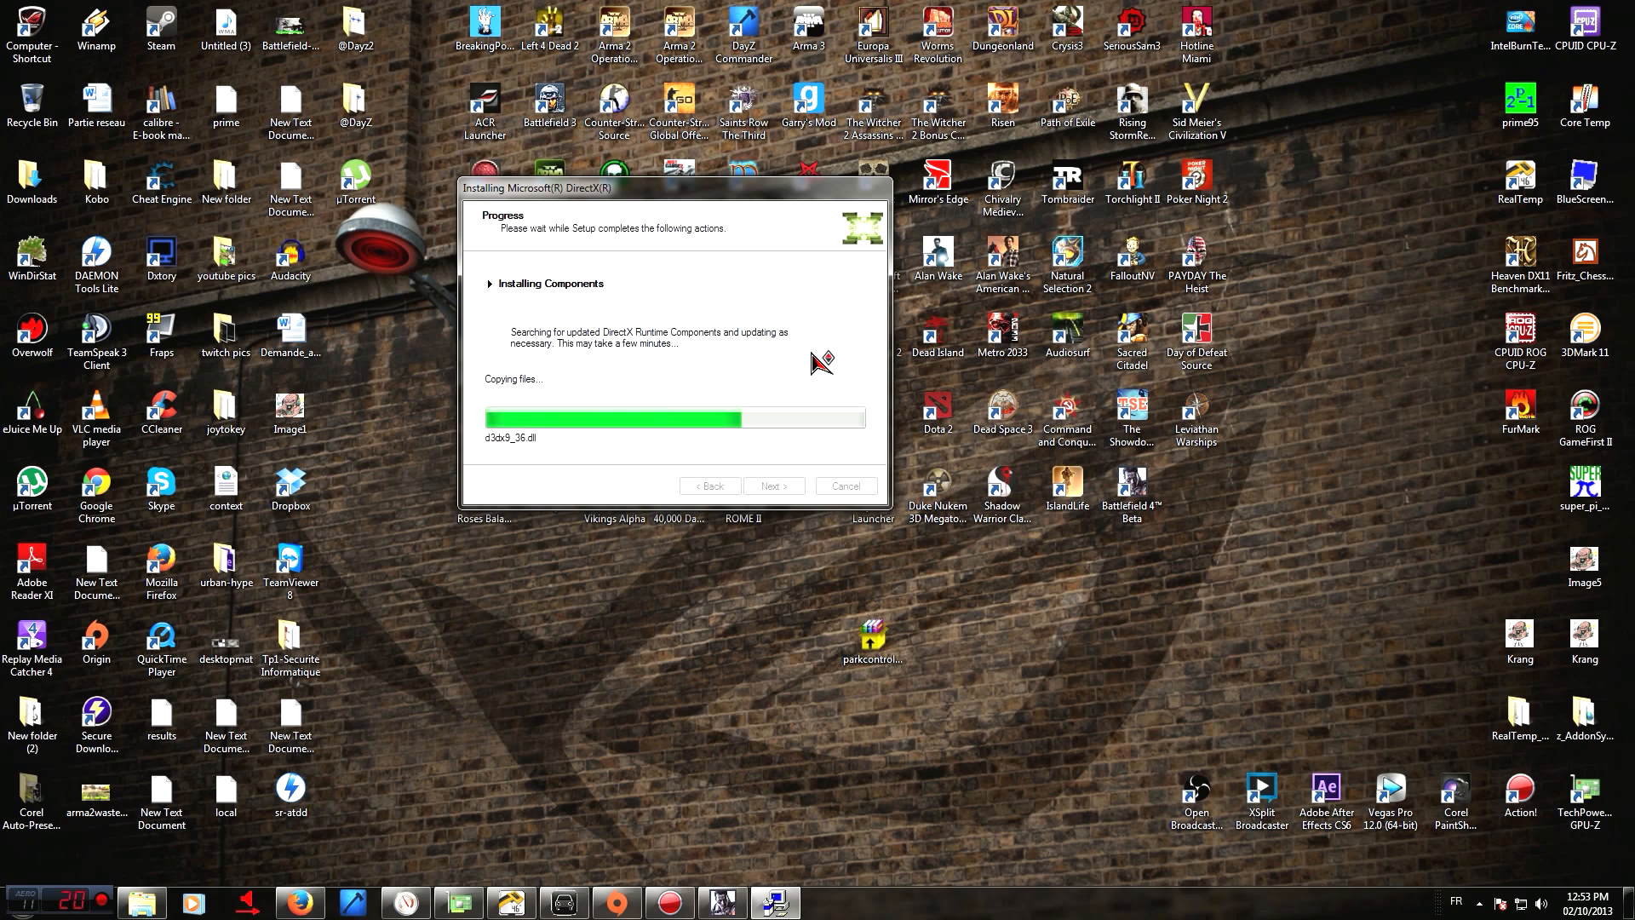
pyautogui.moveTo(790, 339)
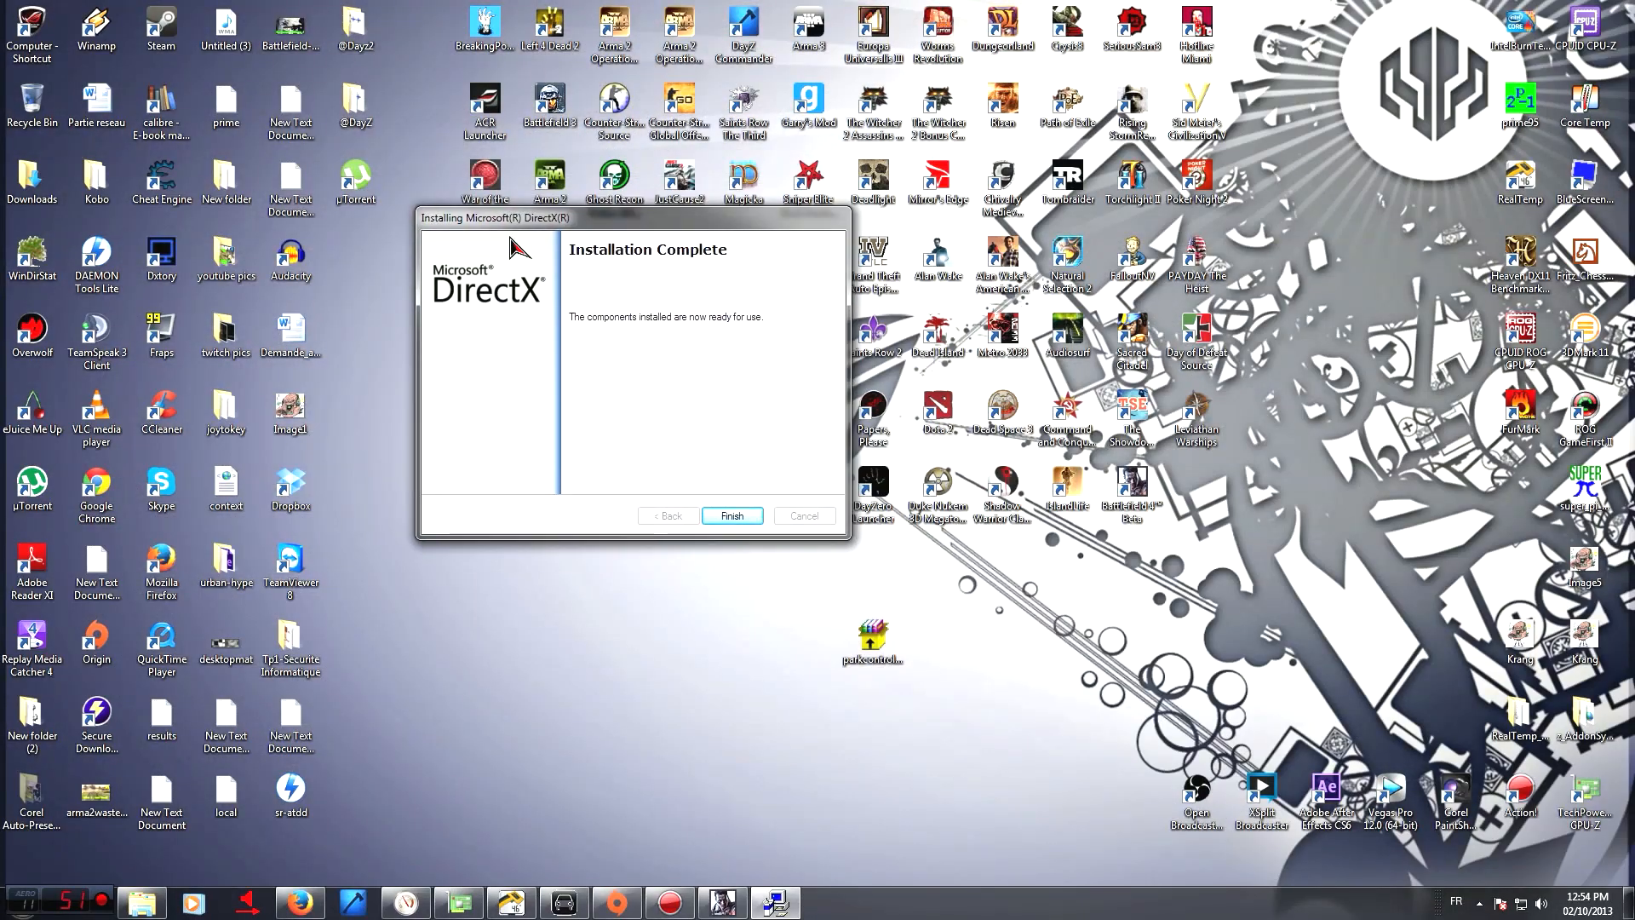
pyautogui.moveTo(556, 305)
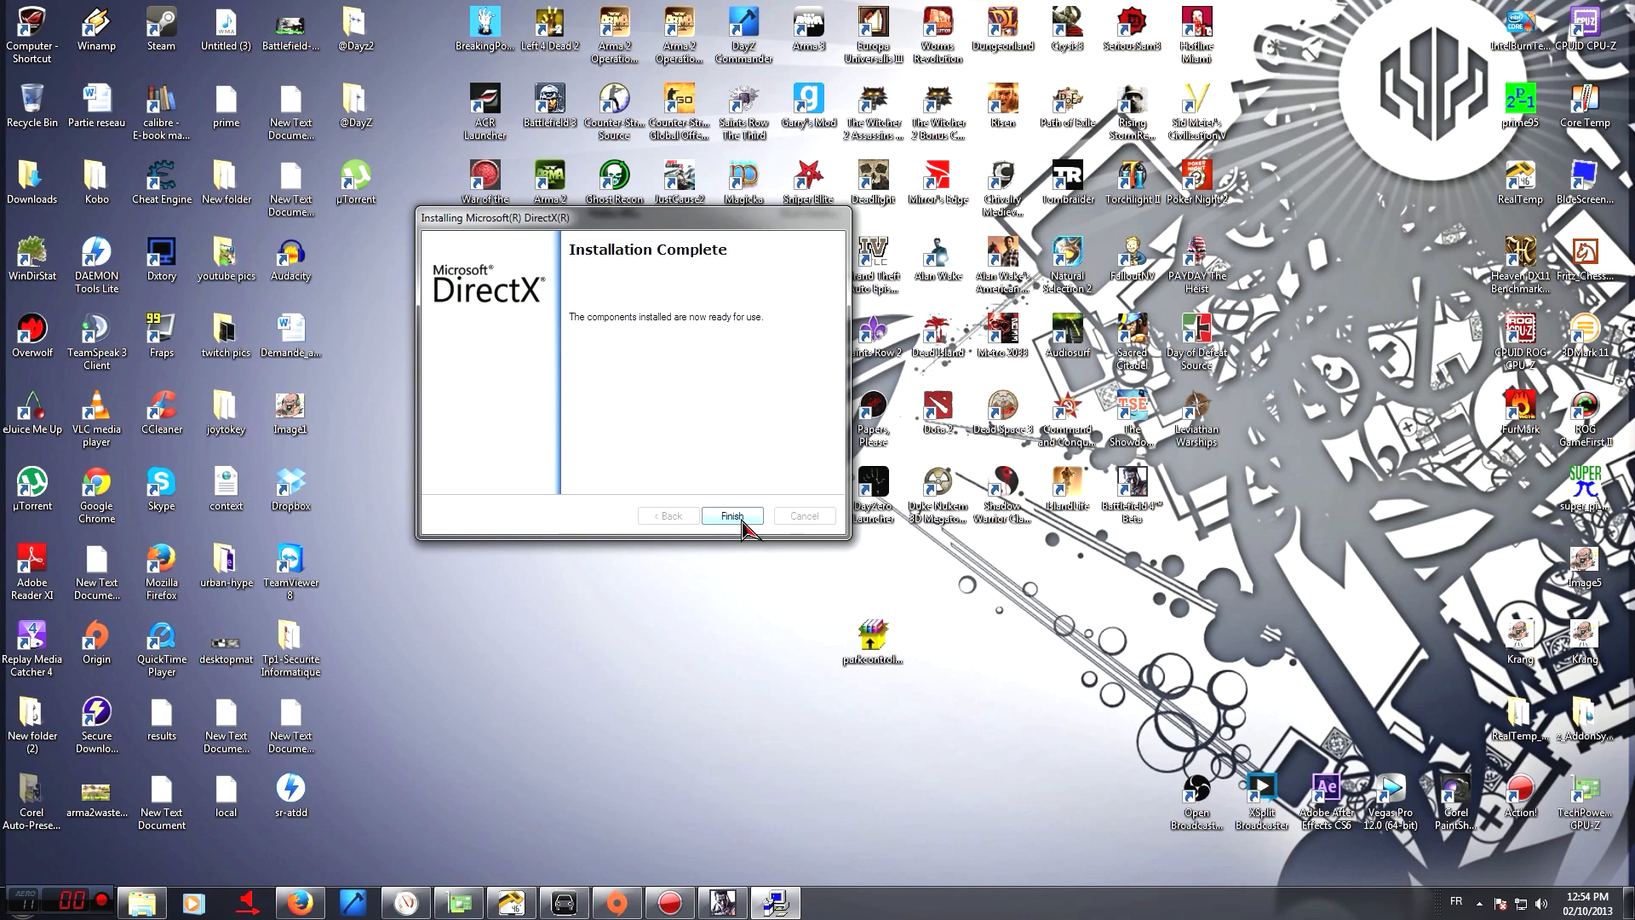
# Close the finished DirectX Setup and switch to the DirectX End-User Runtime download tab
pyautogui.click(731, 515)
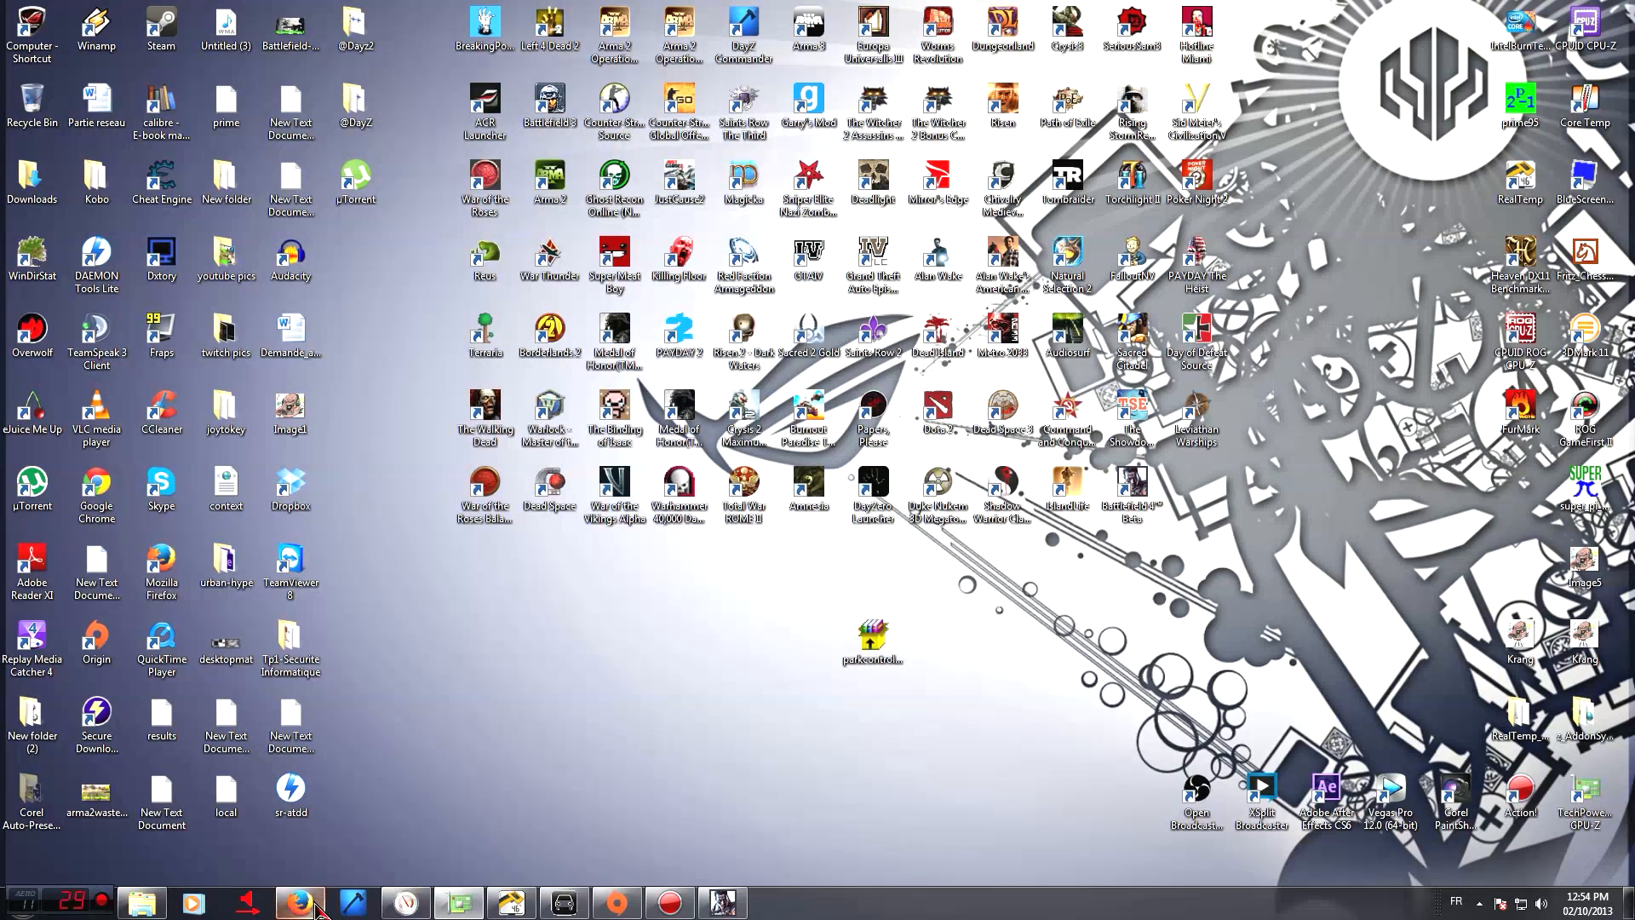
pyautogui.click(299, 902)
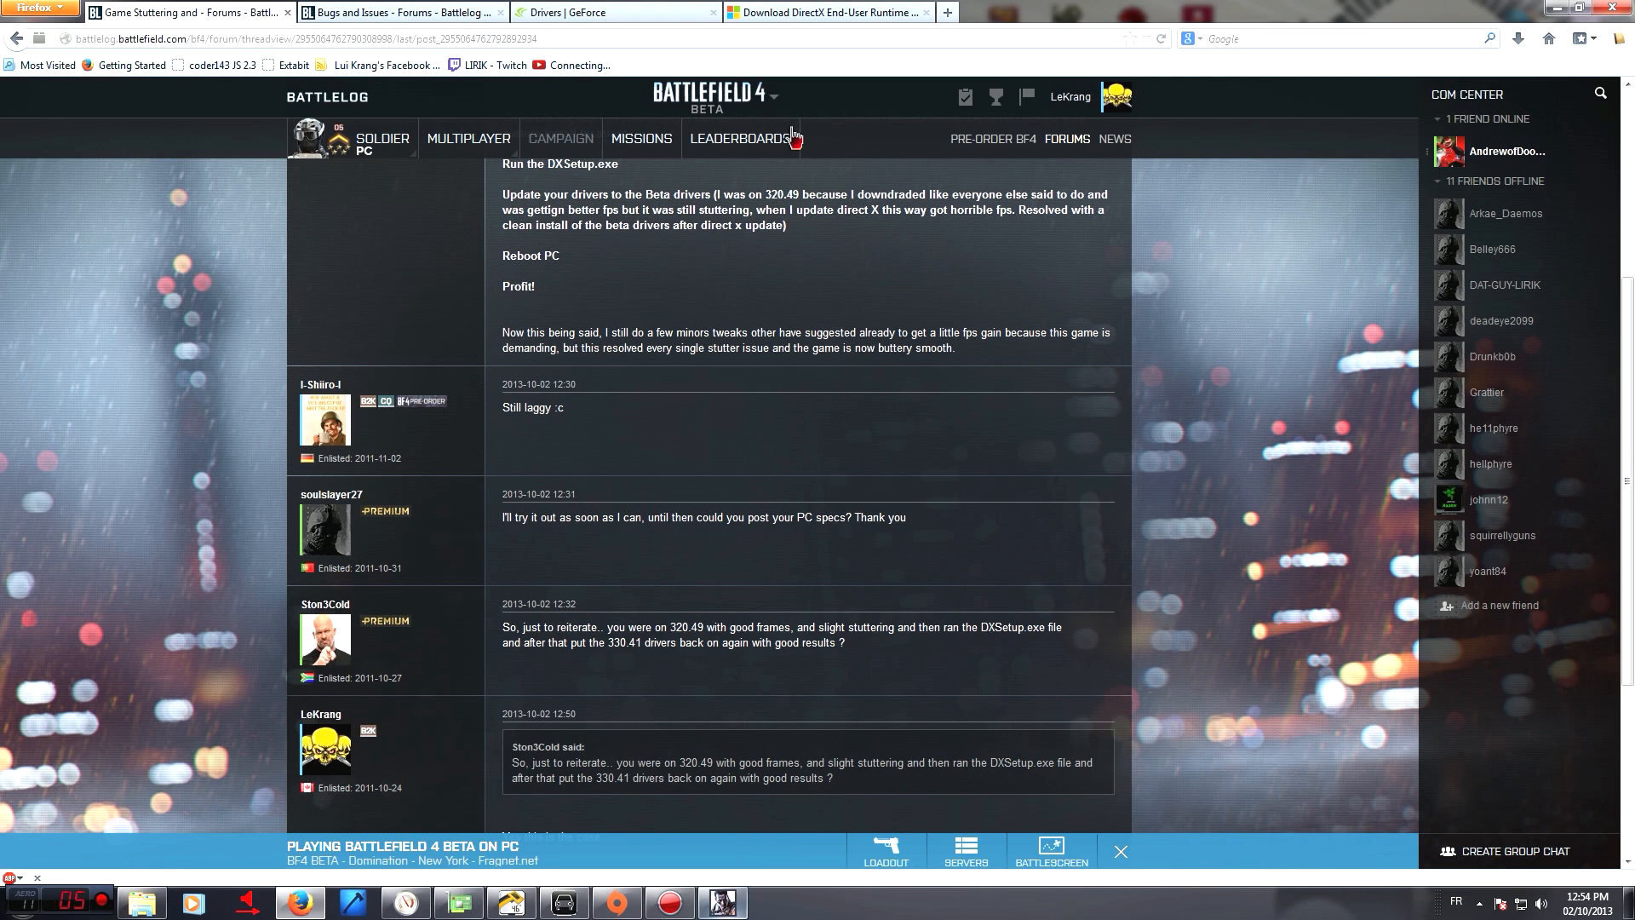
pyautogui.click(824, 11)
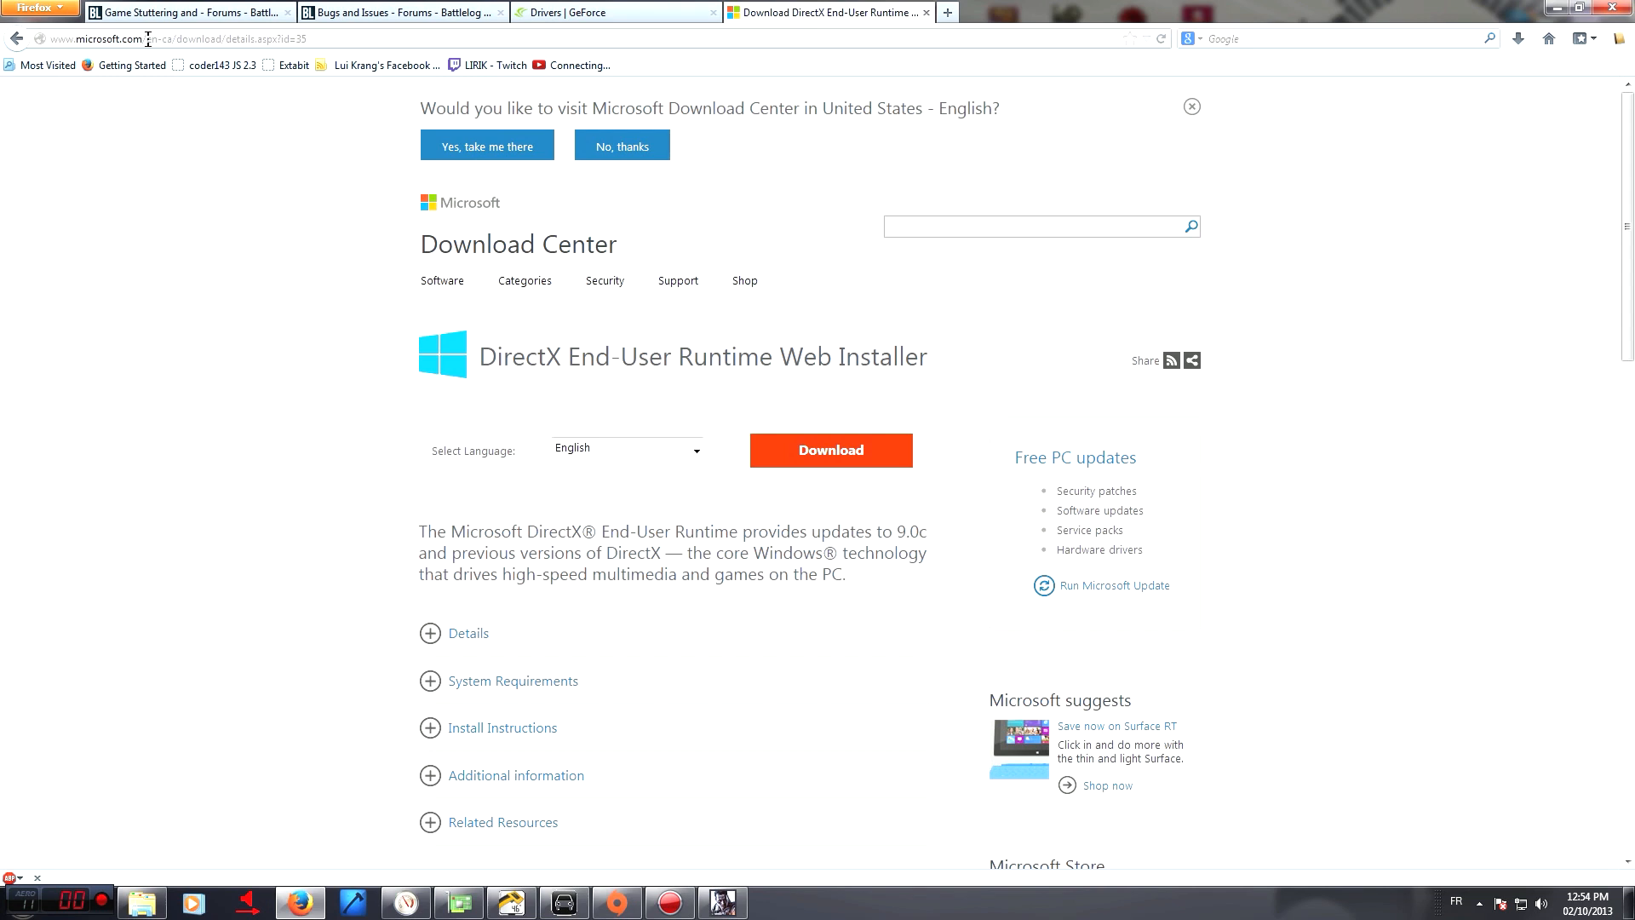
pyautogui.moveTo(163, 38)
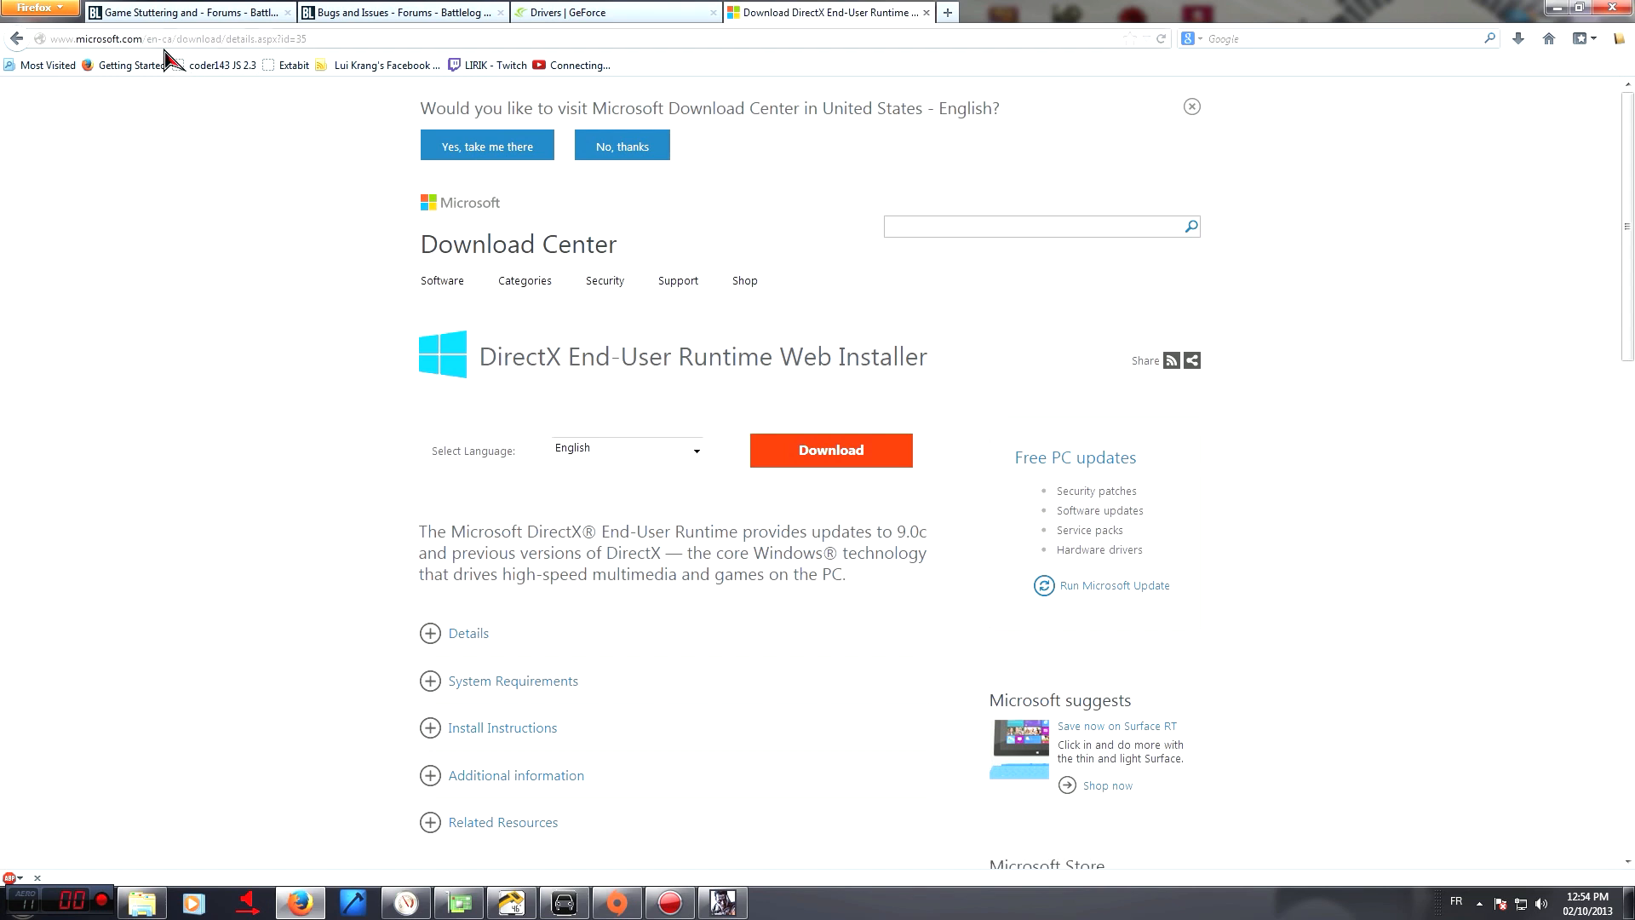
pyautogui.moveTo(594, 432)
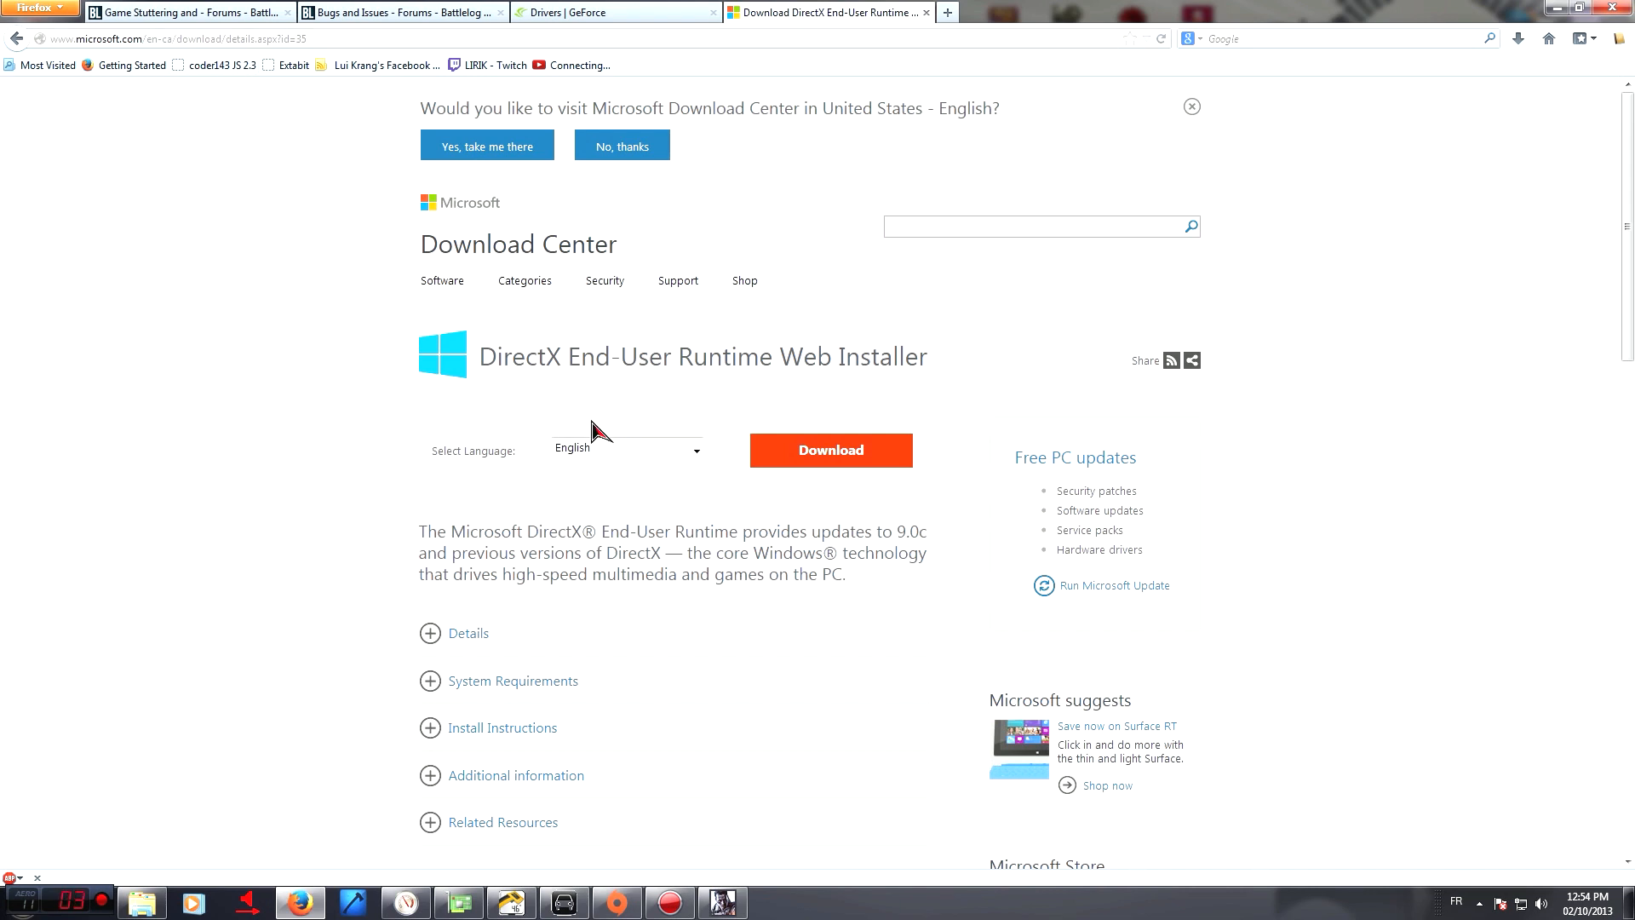
pyautogui.moveTo(531, 391)
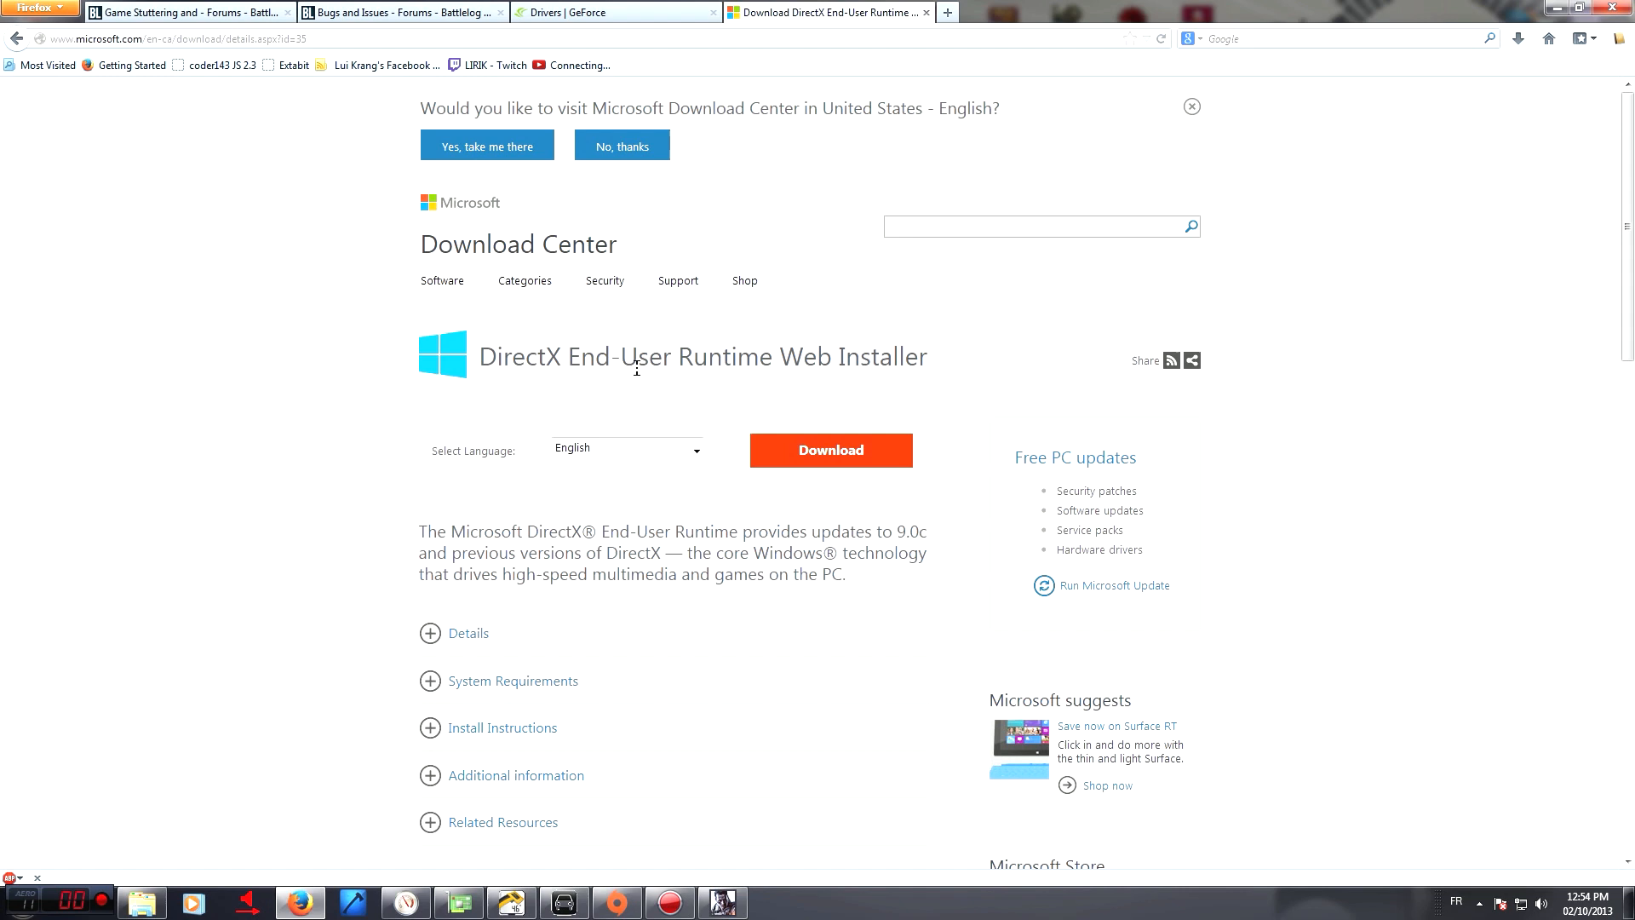
pyautogui.moveTo(947, 357)
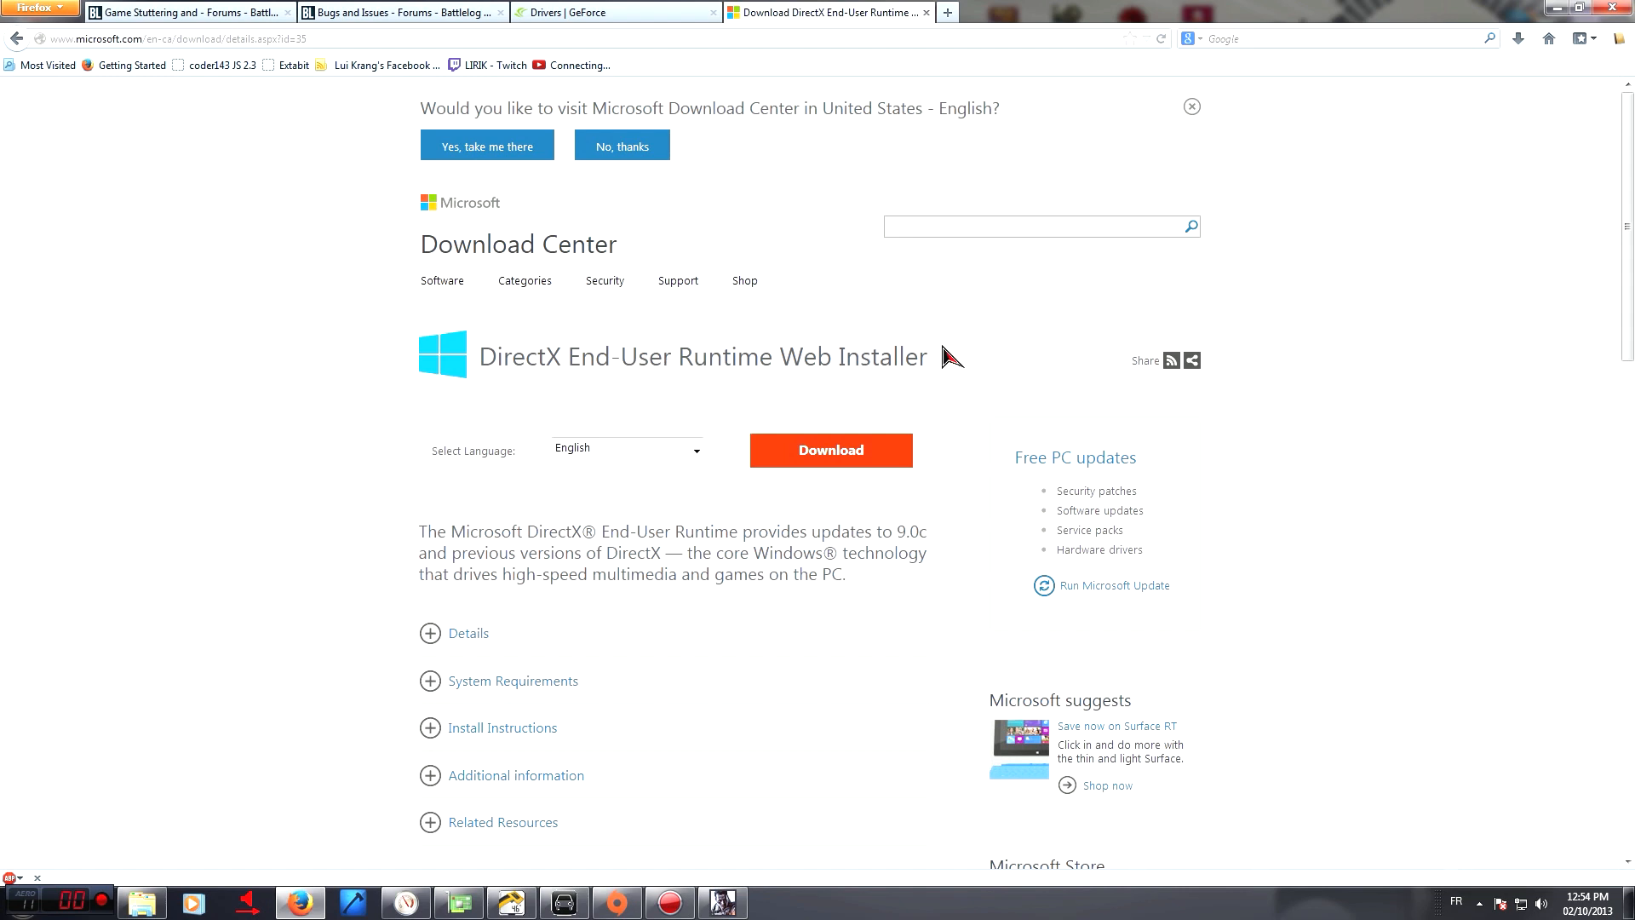
pyautogui.moveTo(1519, 38)
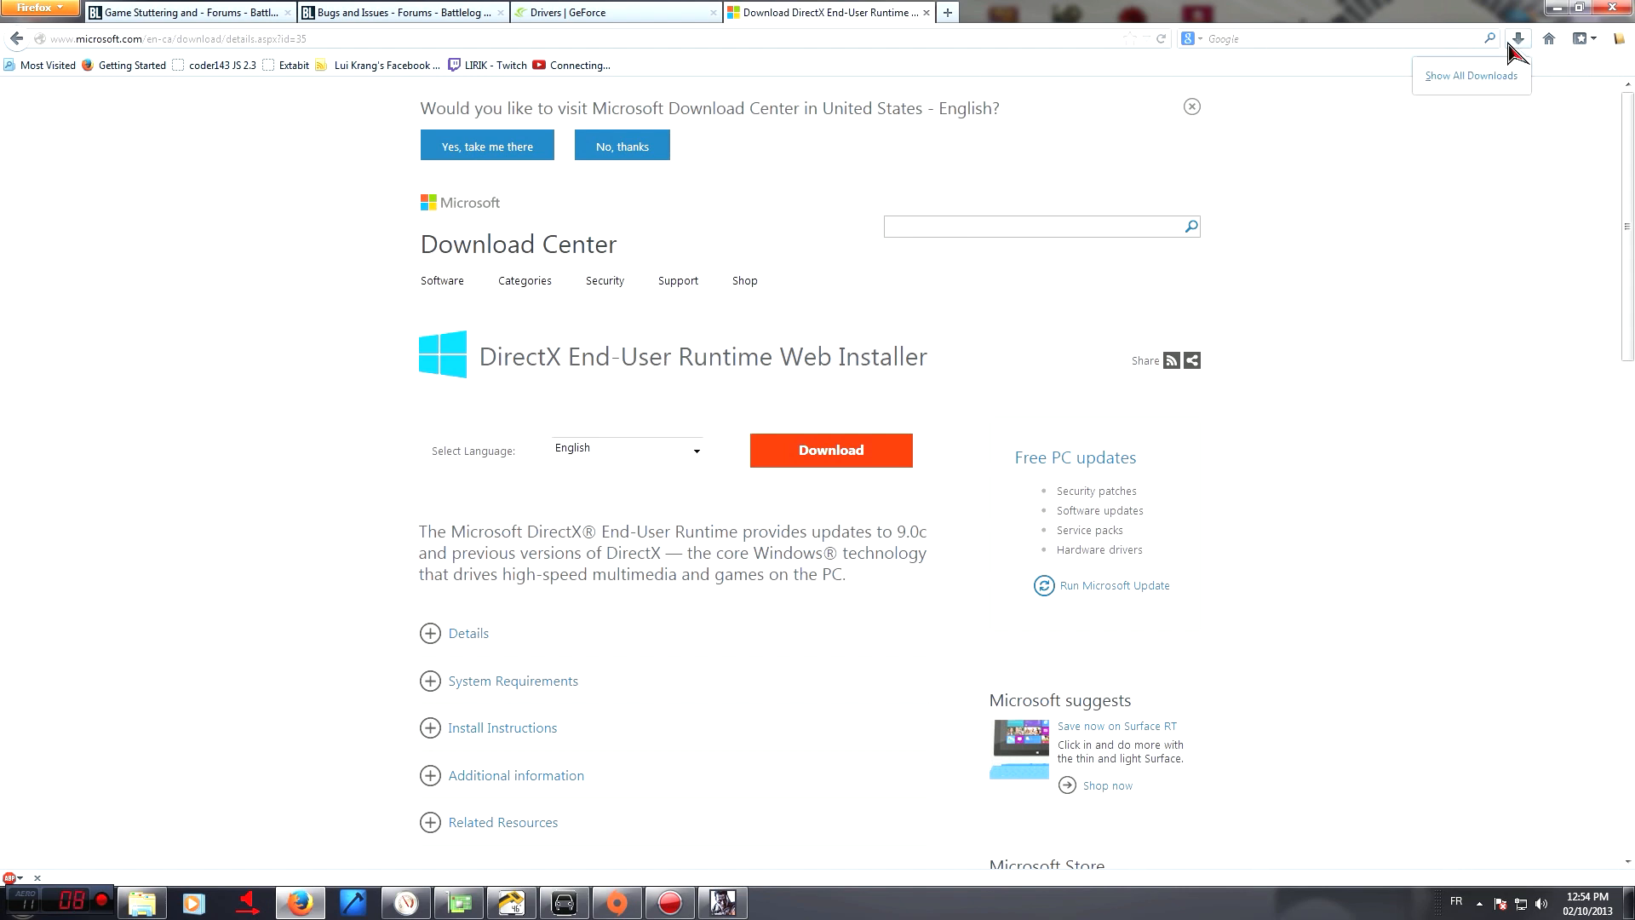
# Run the downloaded dxwebsetup file from the Firefox downloads panel
pyautogui.click(1518, 39)
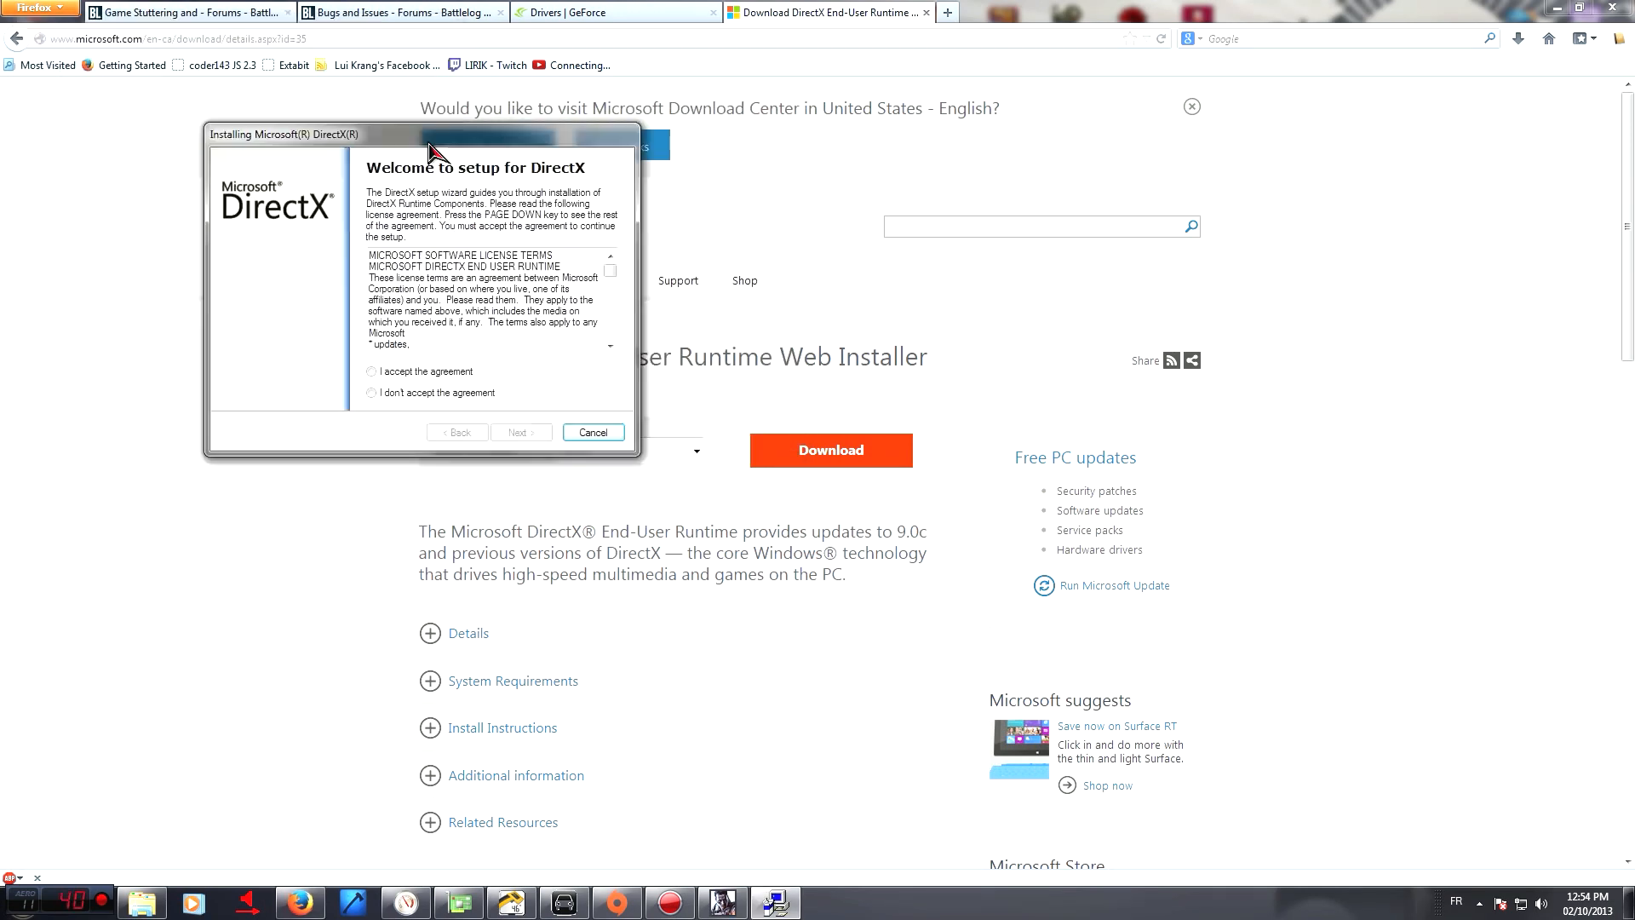
# Accept the DirectX web installer license and decline installing the Bing Bar
pyautogui.click(518, 432)
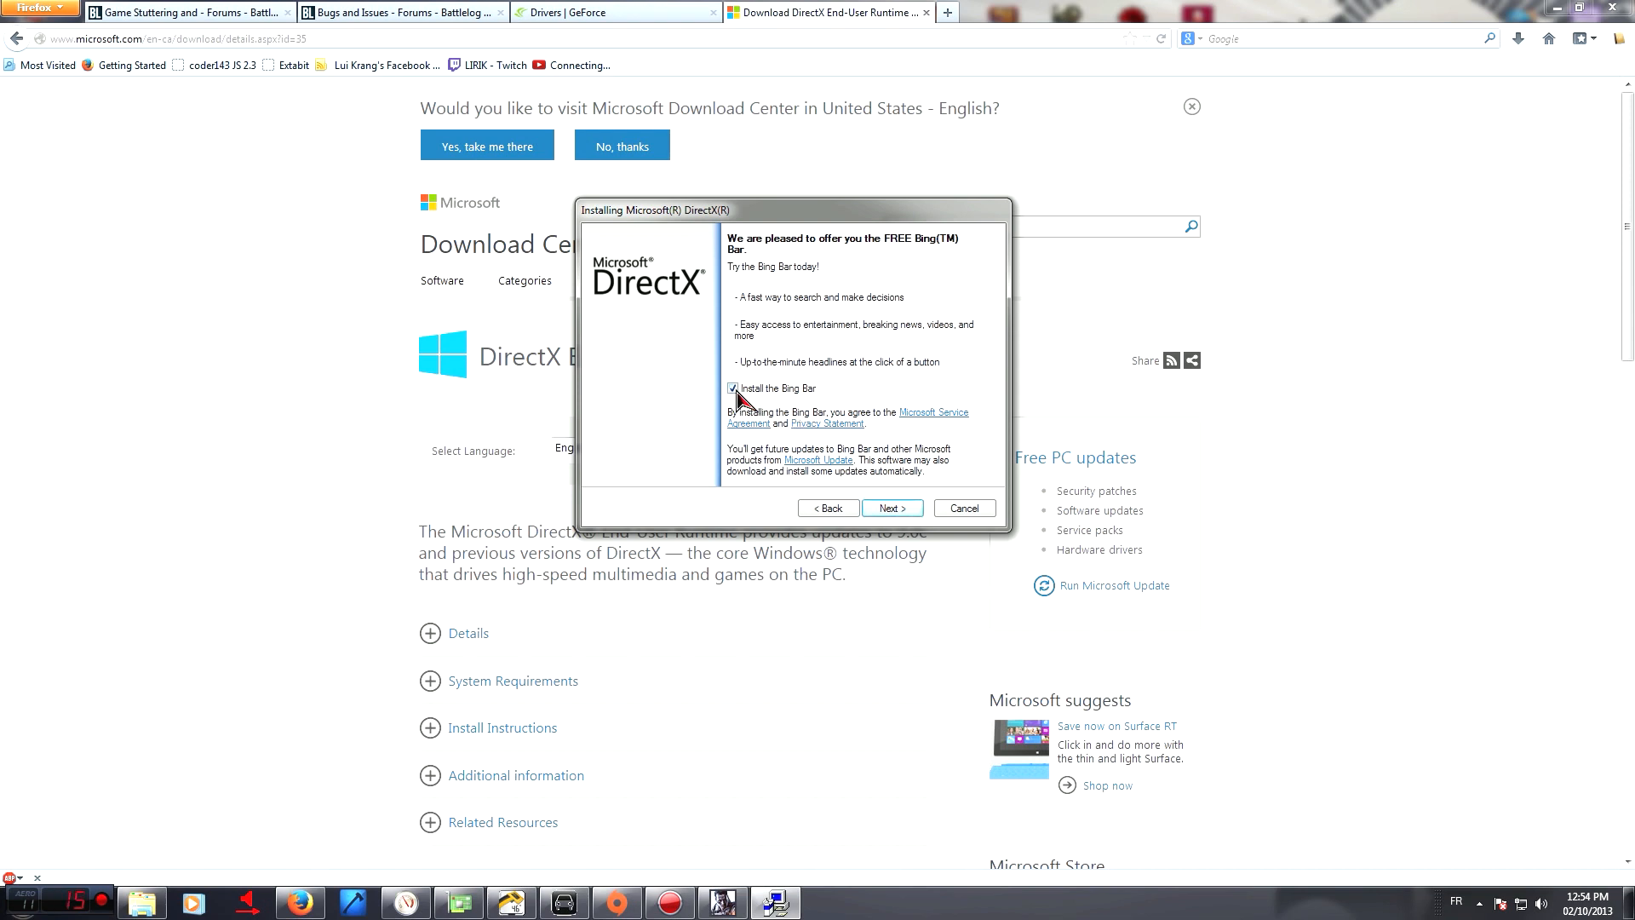
pyautogui.click(889, 508)
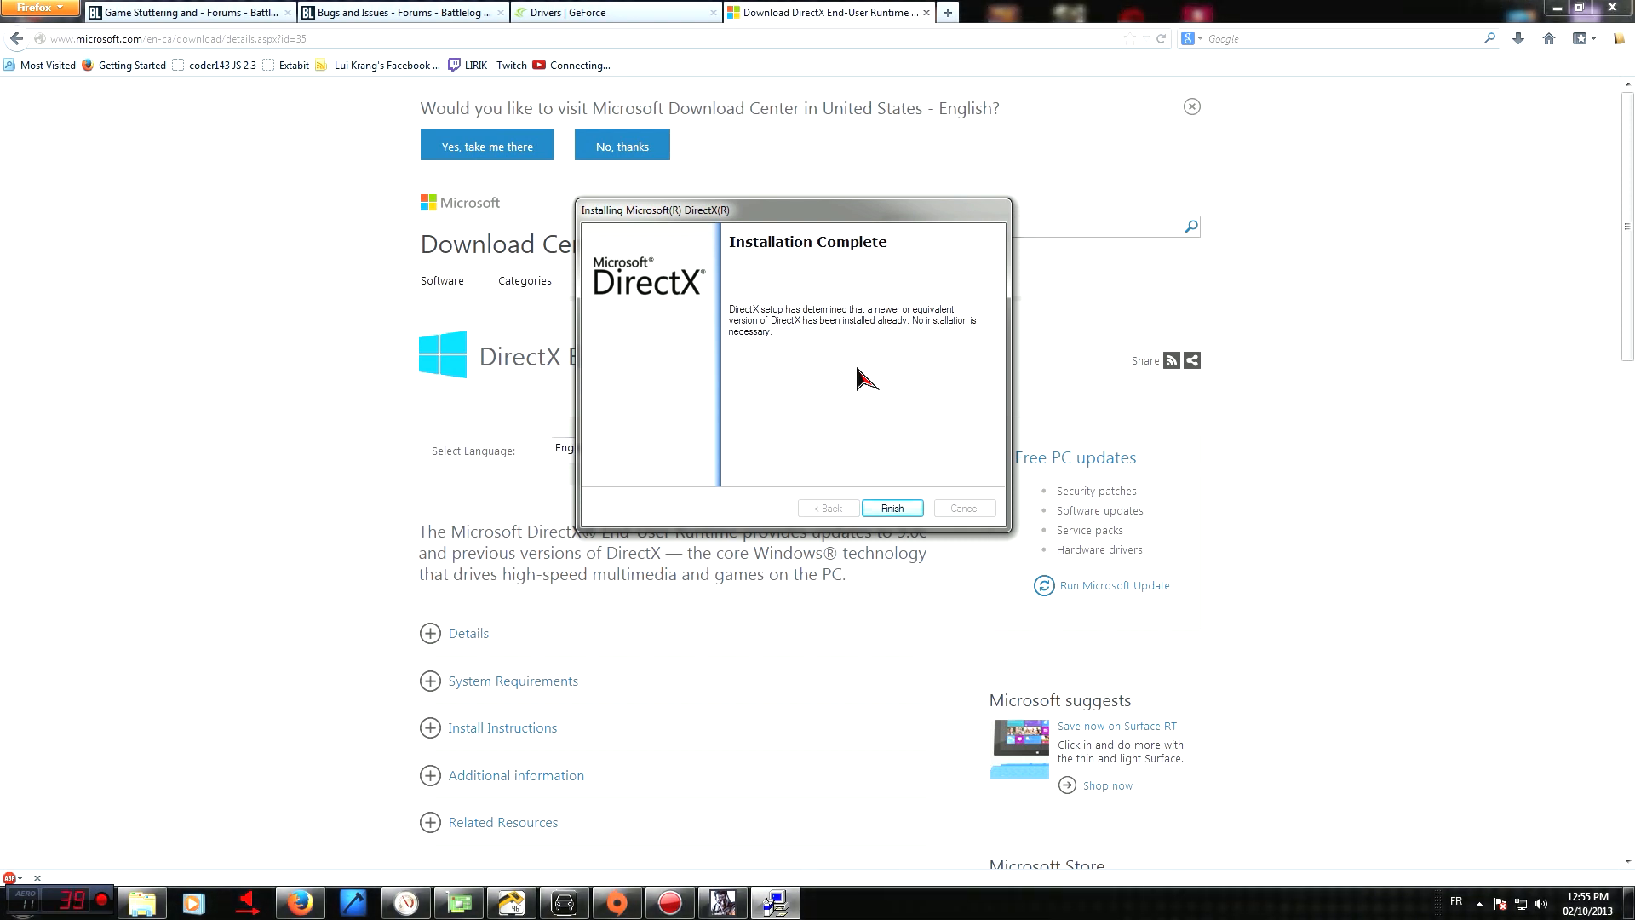
pyautogui.moveTo(814, 388)
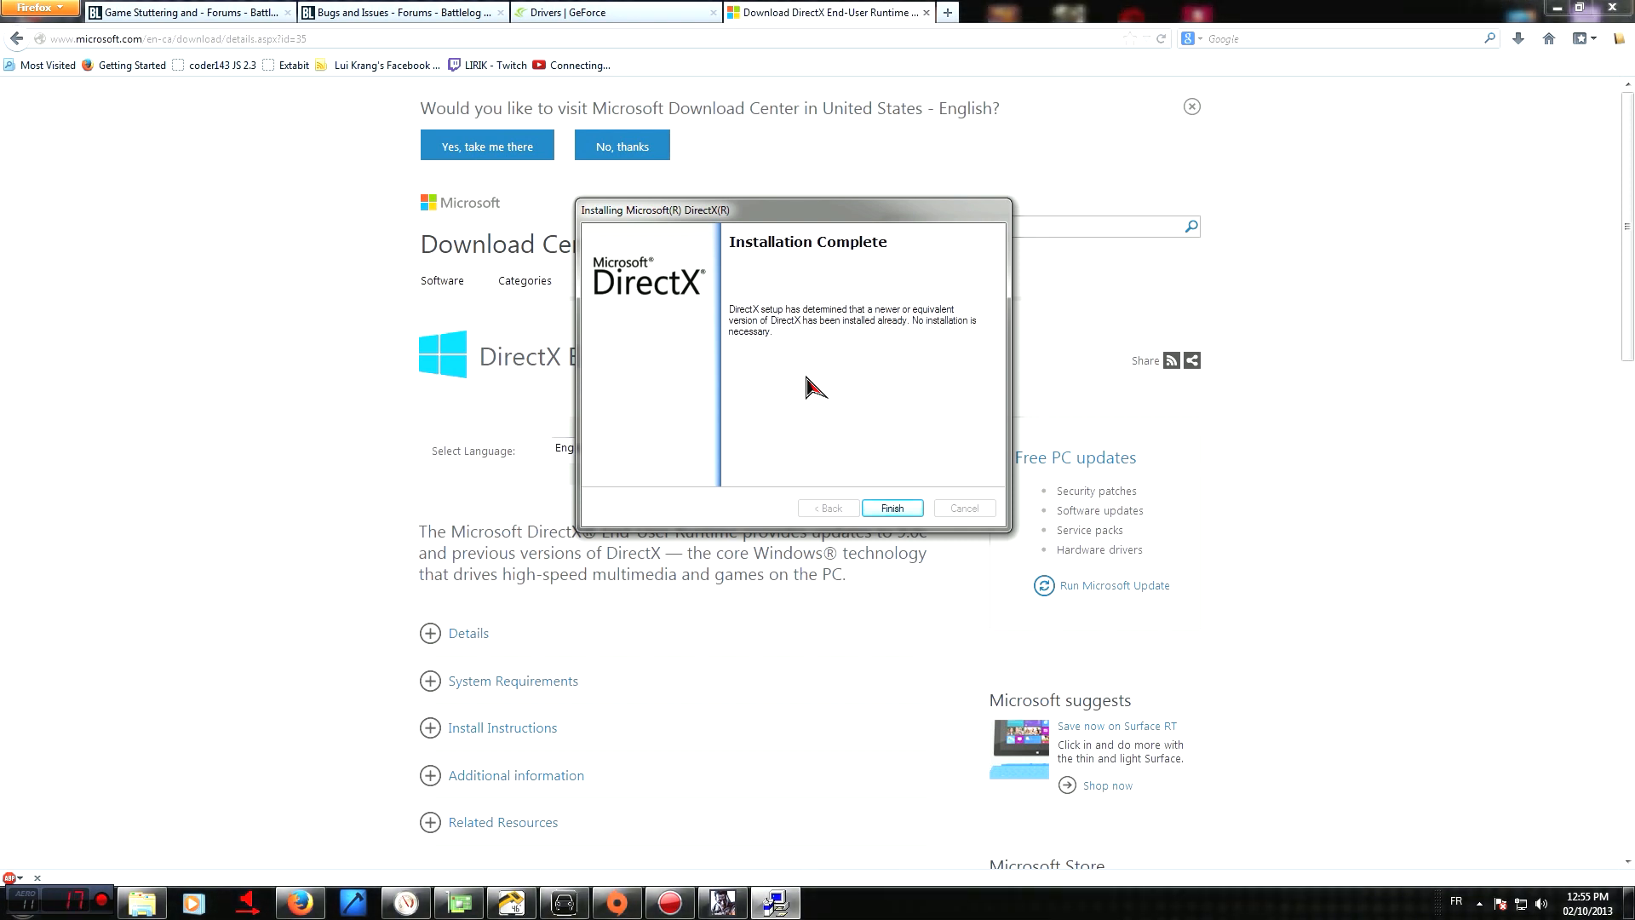
pyautogui.moveTo(912, 321)
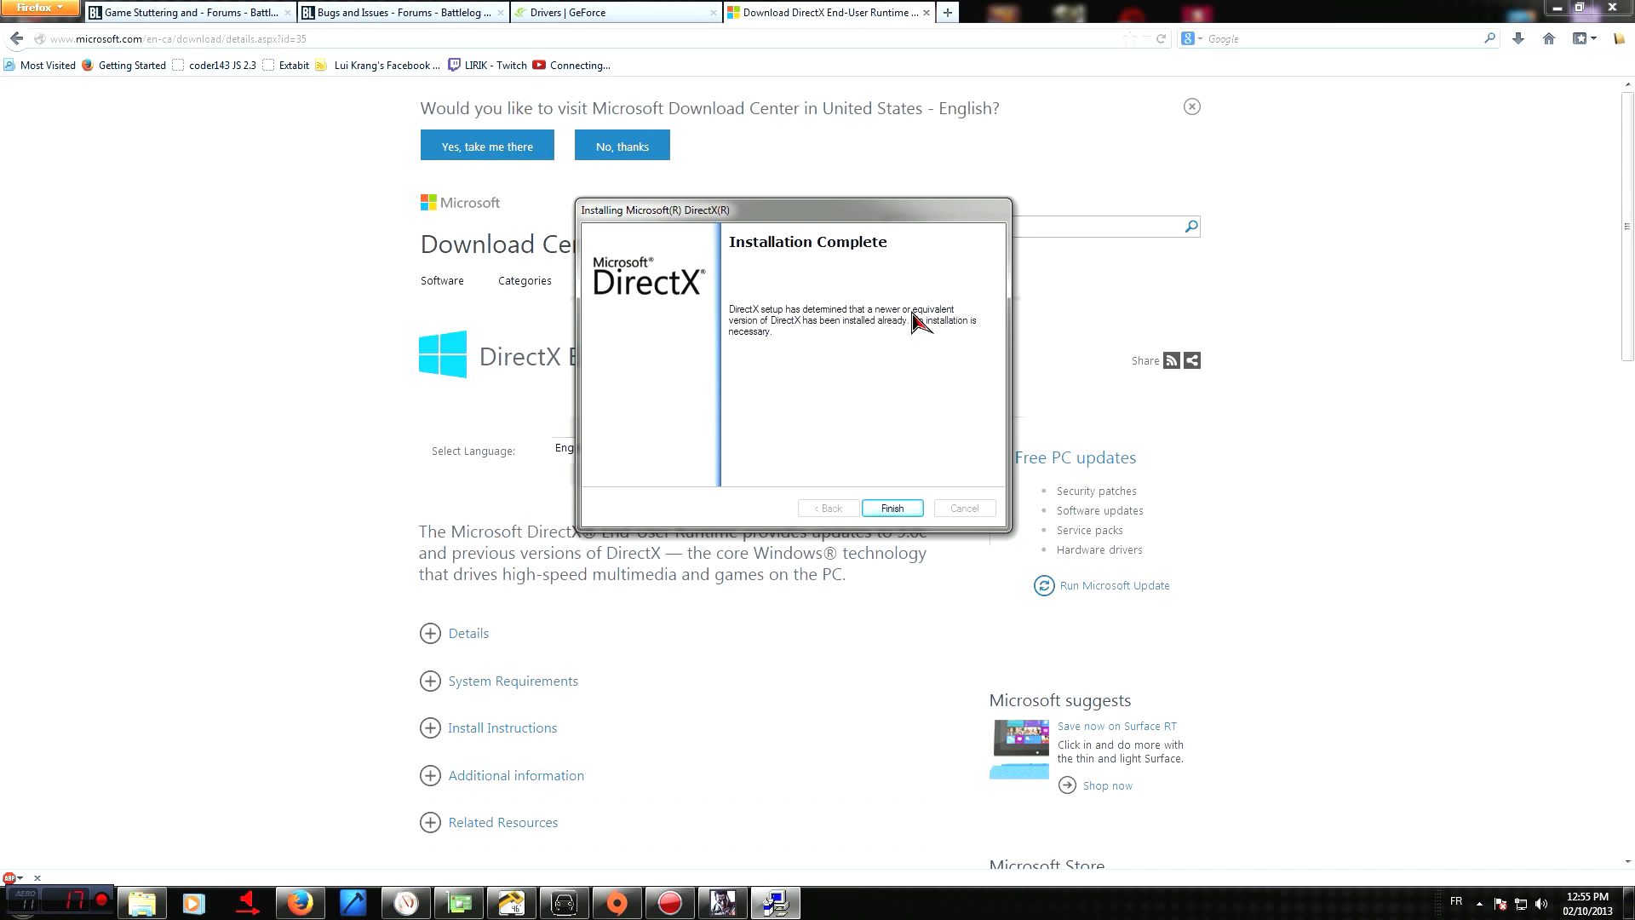
pyautogui.moveTo(841, 338)
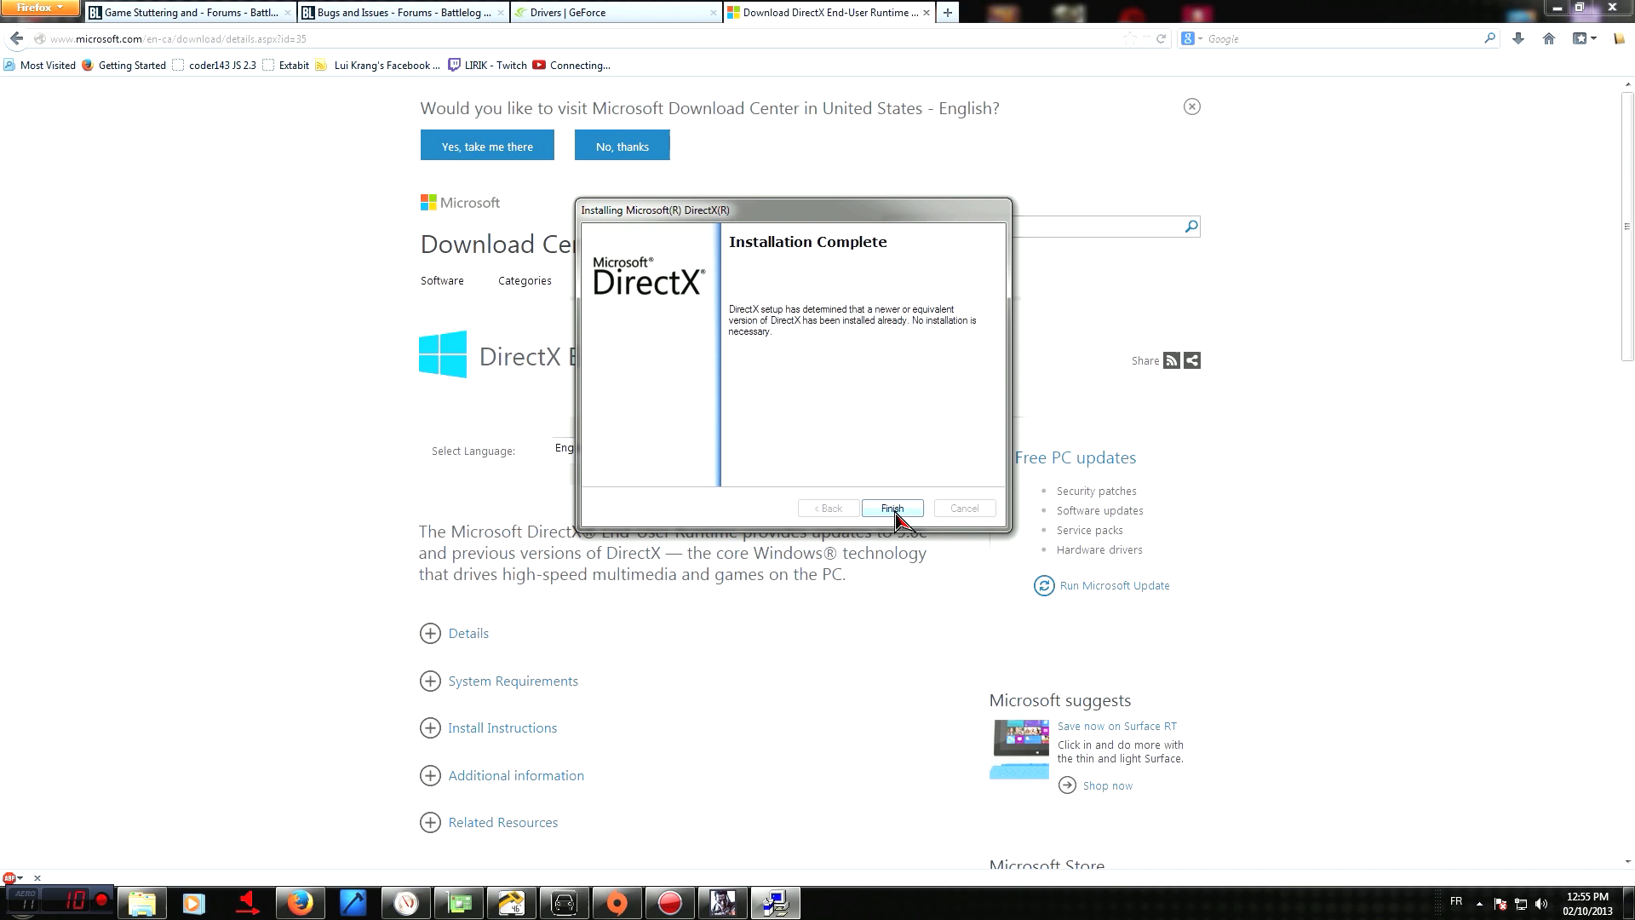
# Finish the DirectX web installer, minimize Firefox, and switch to the 'Drivers | GeForce' tab
pyautogui.click(892, 508)
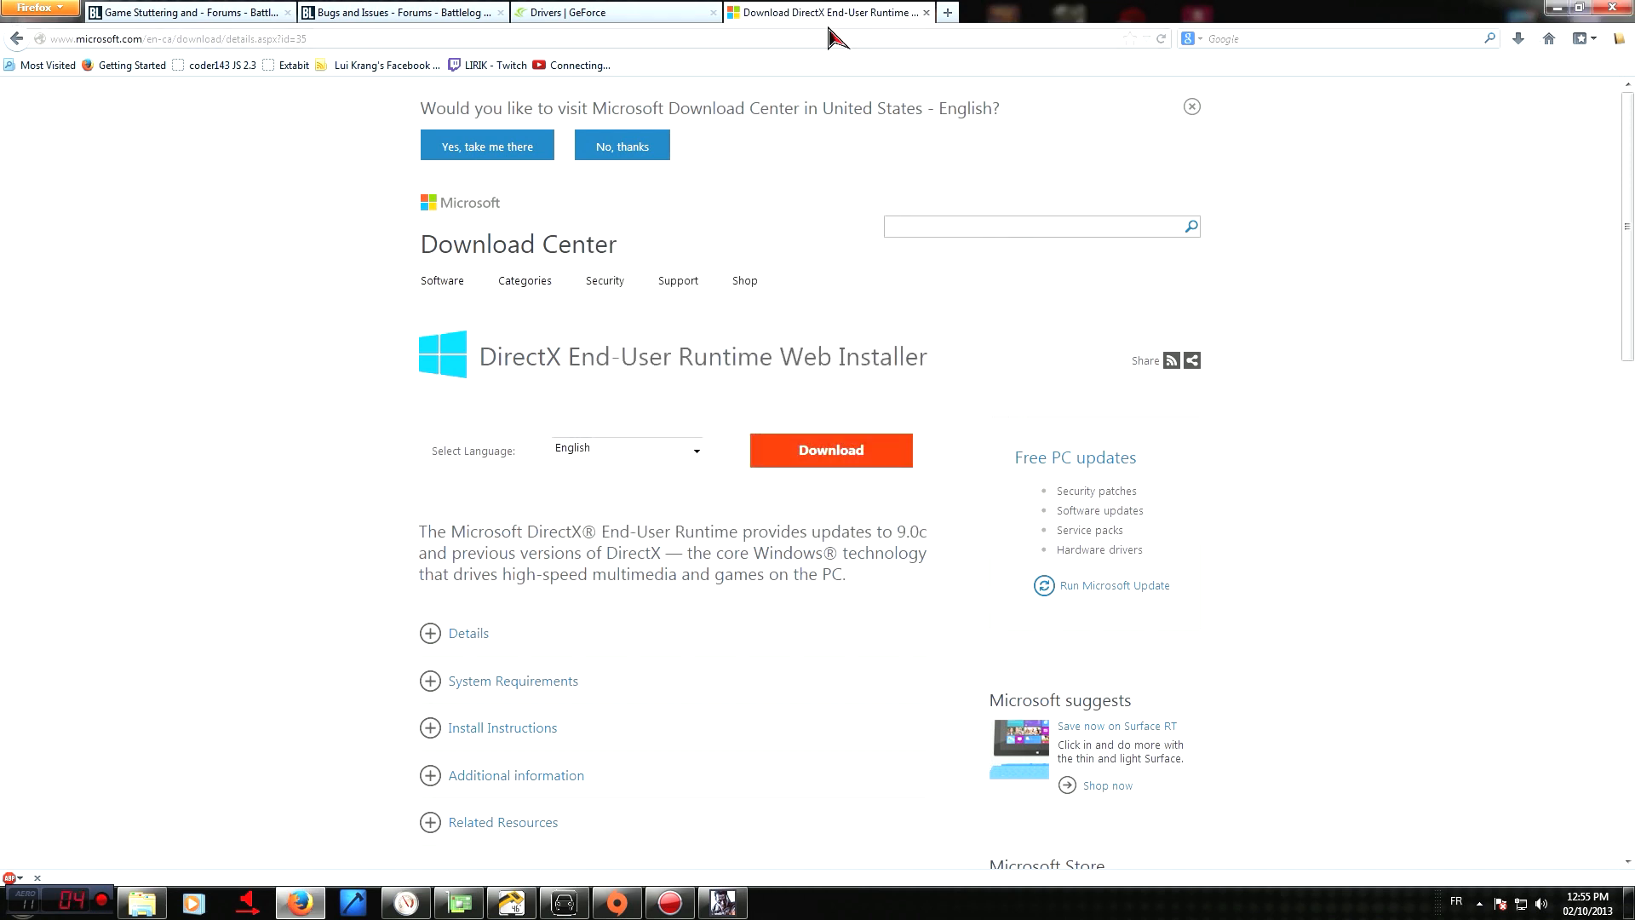
pyautogui.moveTo(1551, 119)
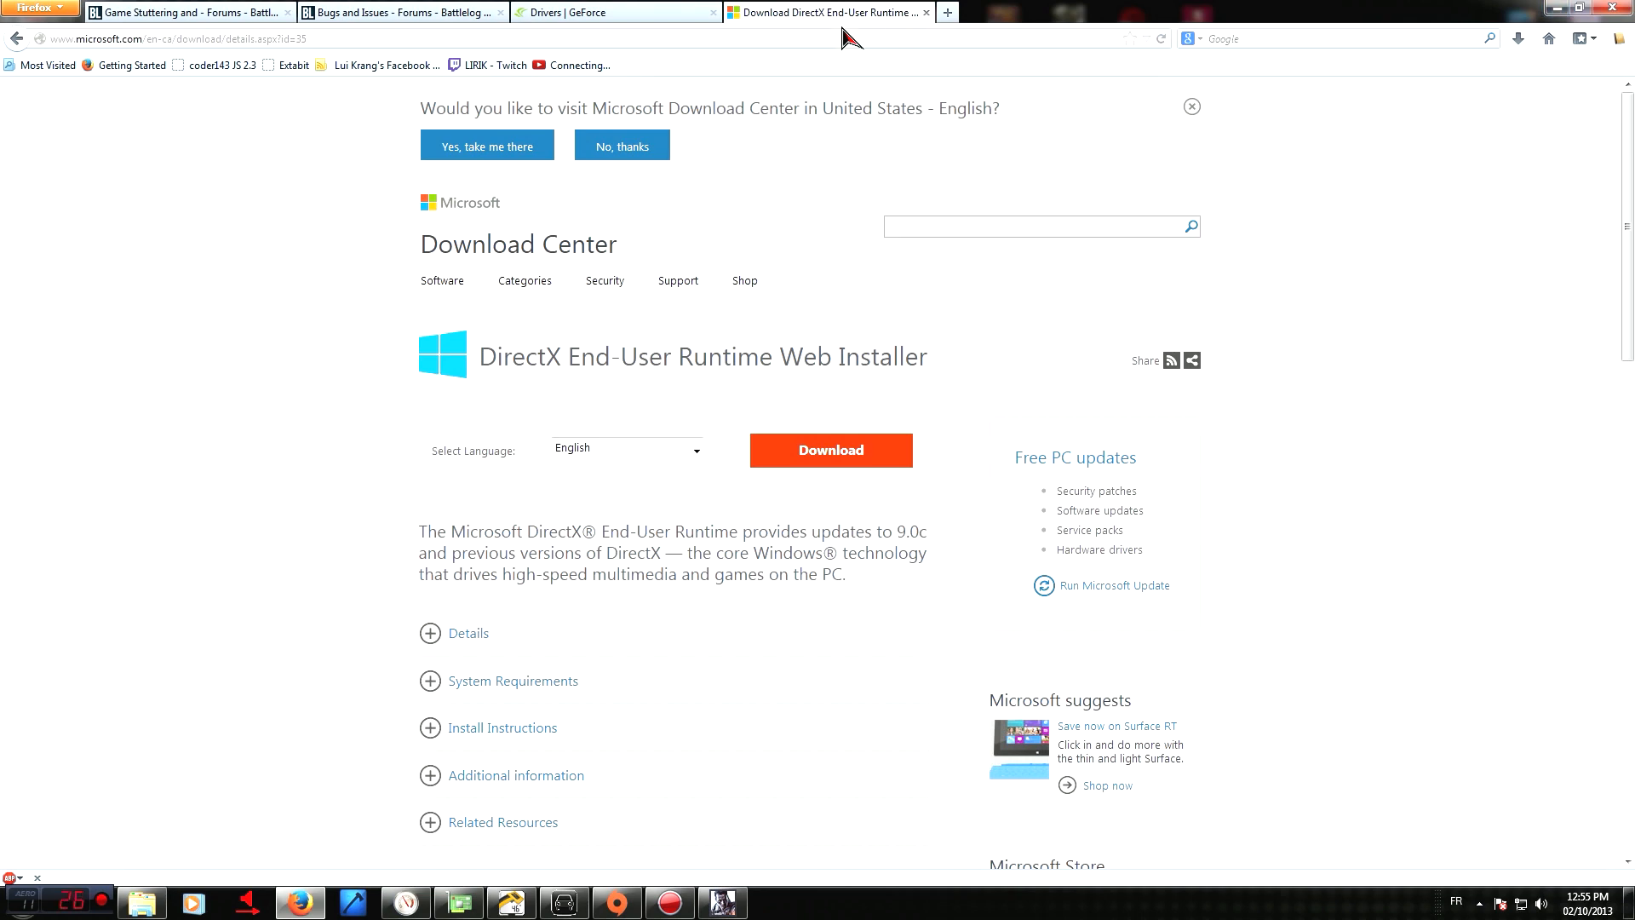
pyautogui.moveTo(1570, 13)
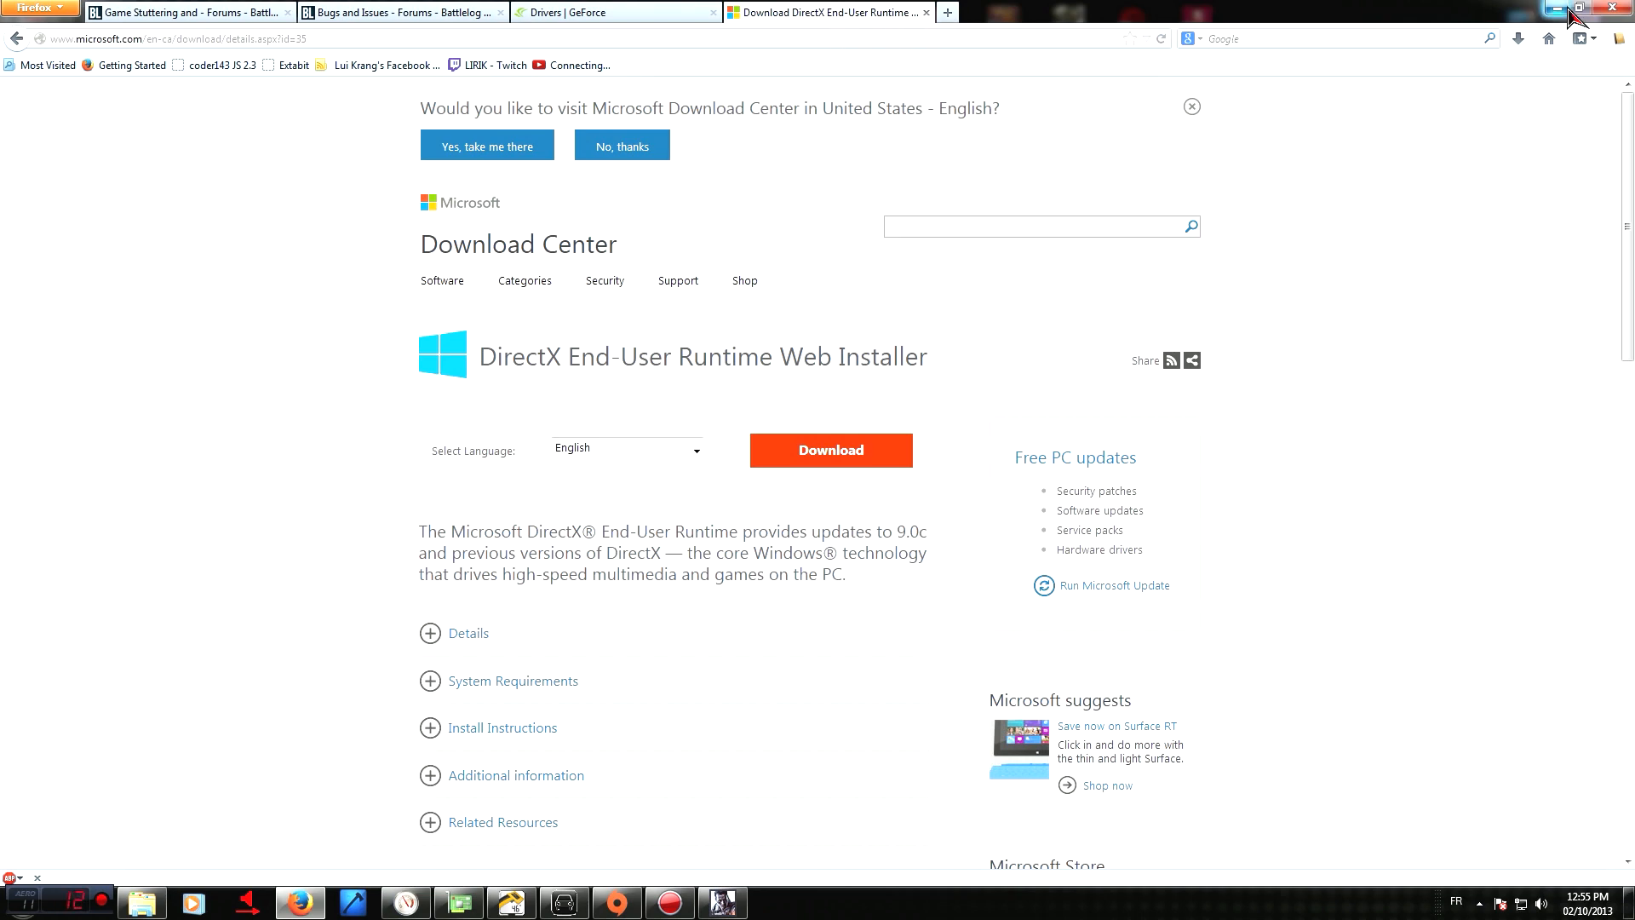
pyautogui.click(1548, 9)
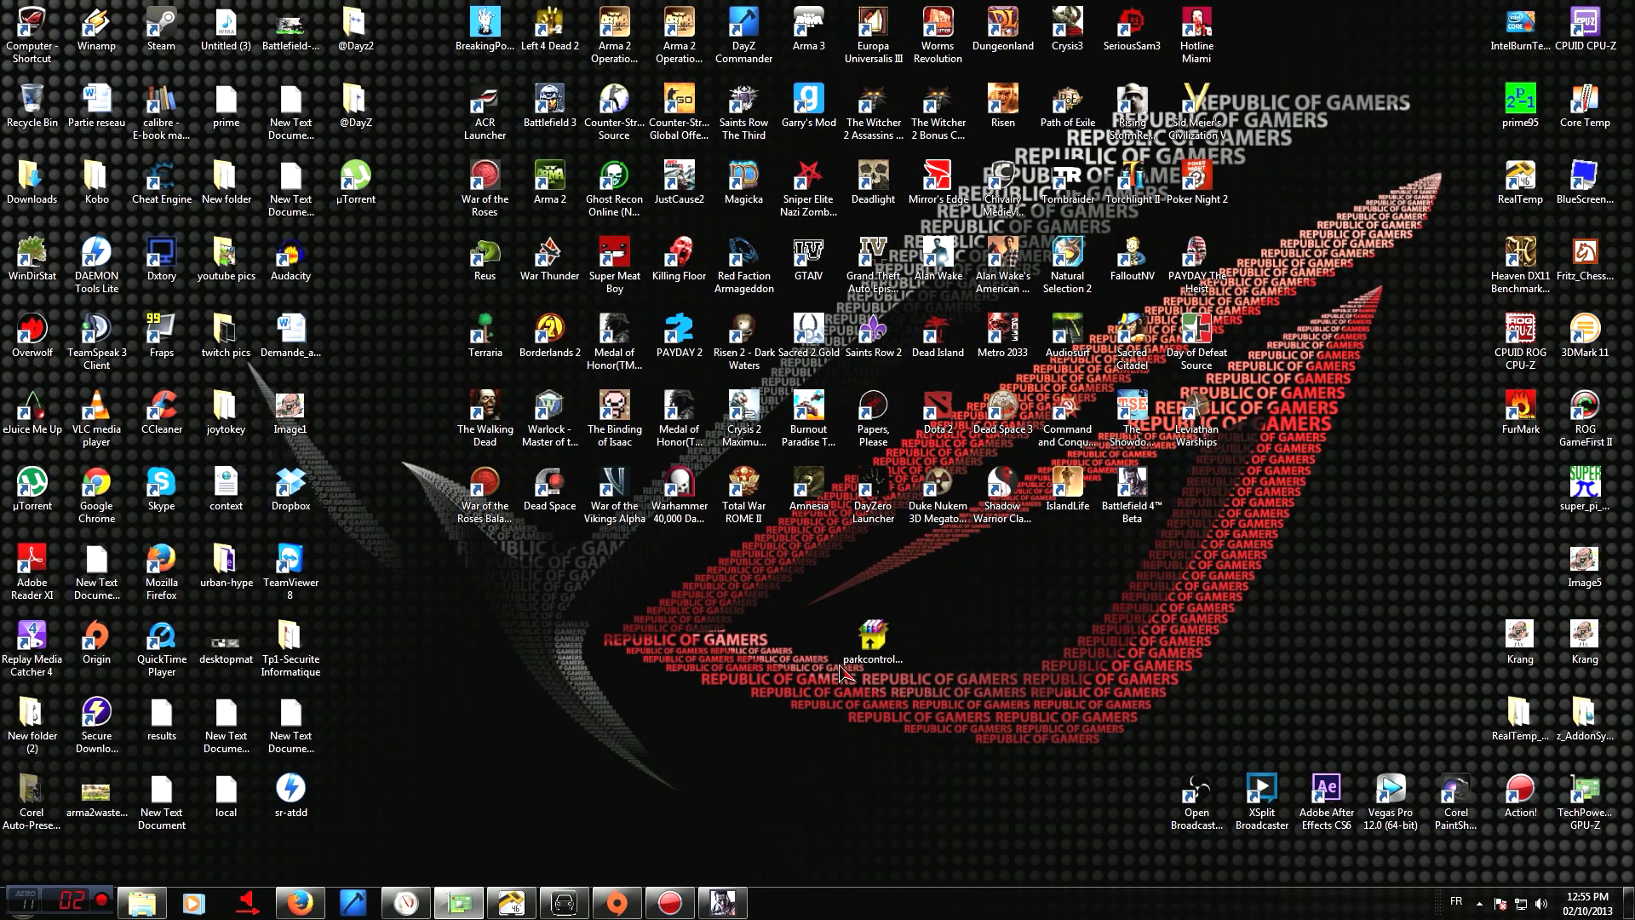
pyautogui.moveTo(1134, 728)
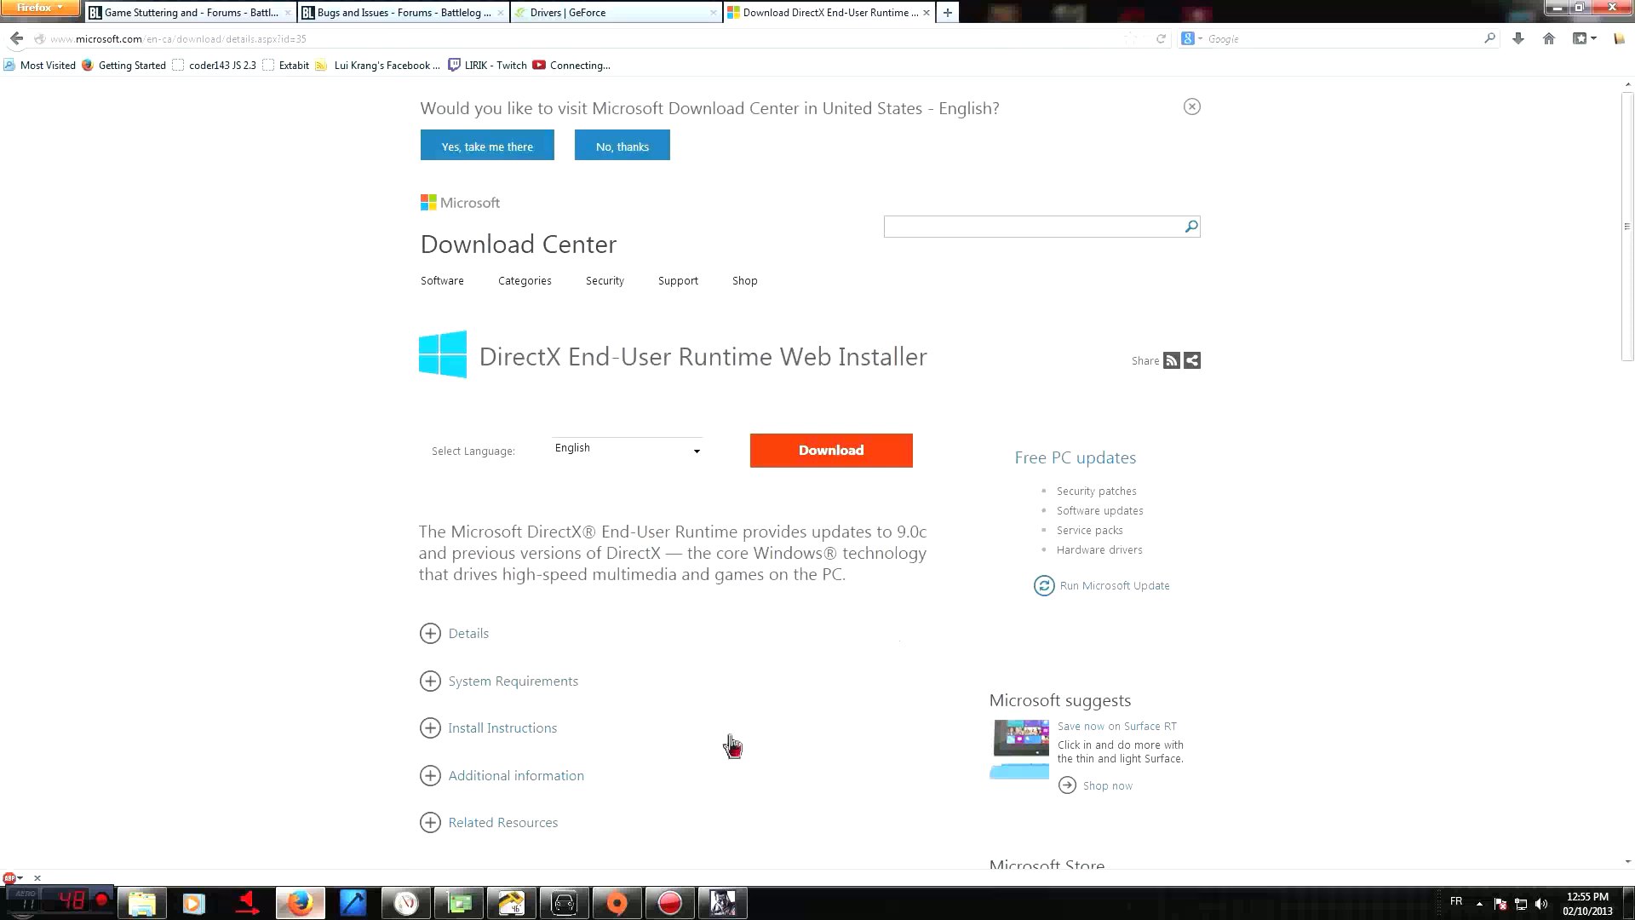
pyautogui.click(613, 11)
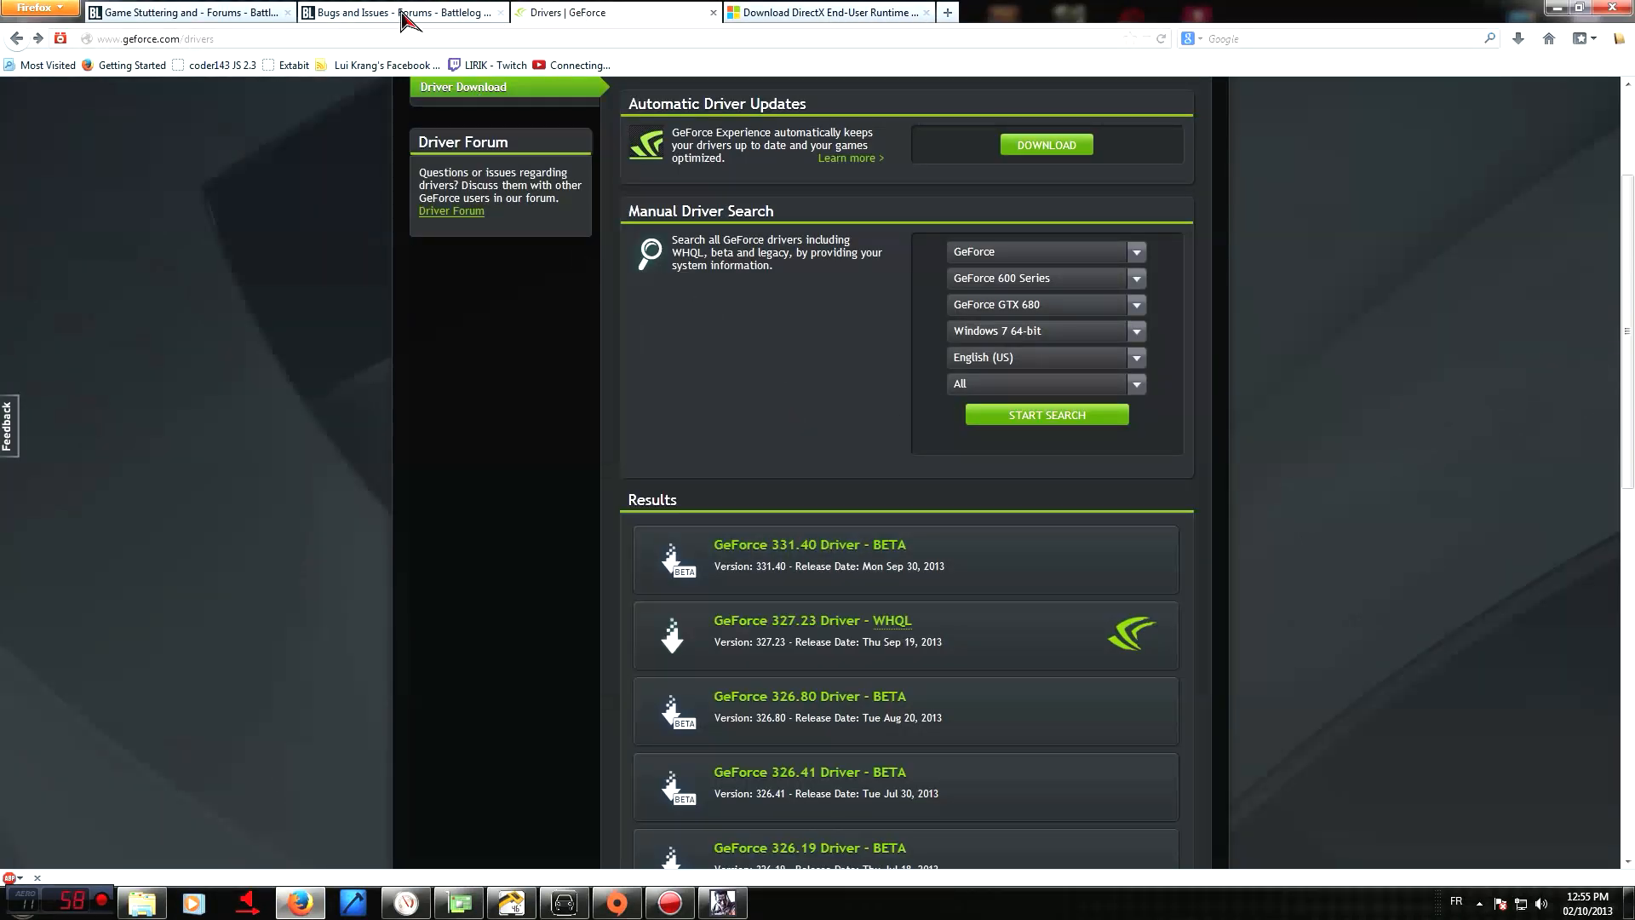
# Open the LOW FPS Fix thread in Bugs and Issues and follow its GeForce 331.40 Beta link
pyautogui.click(401, 12)
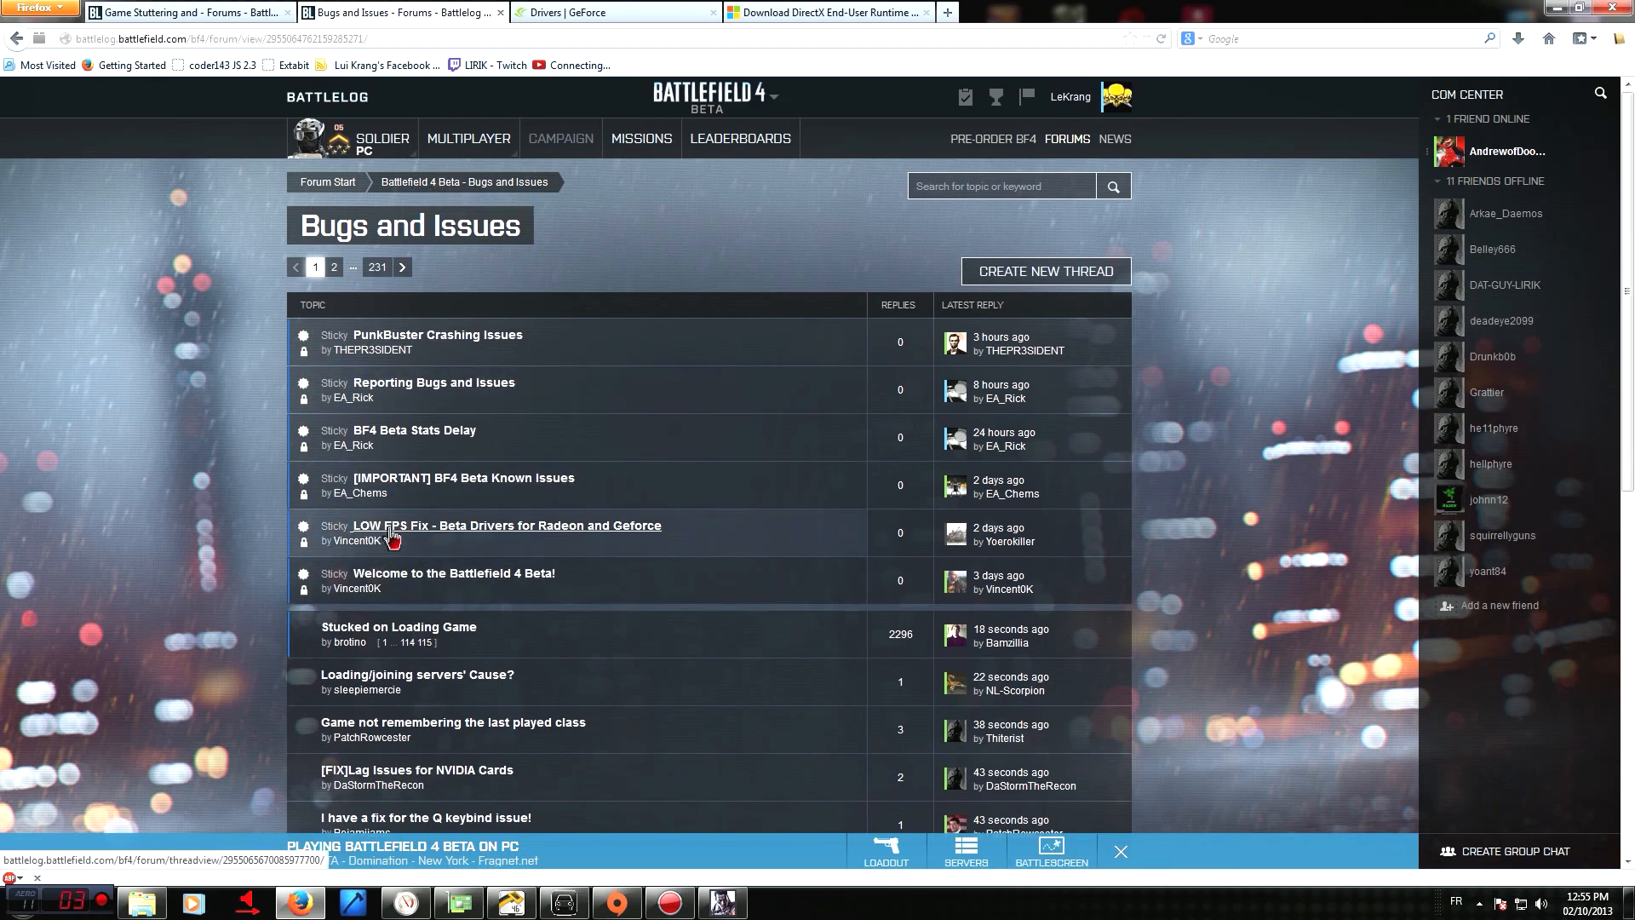
pyautogui.click(505, 524)
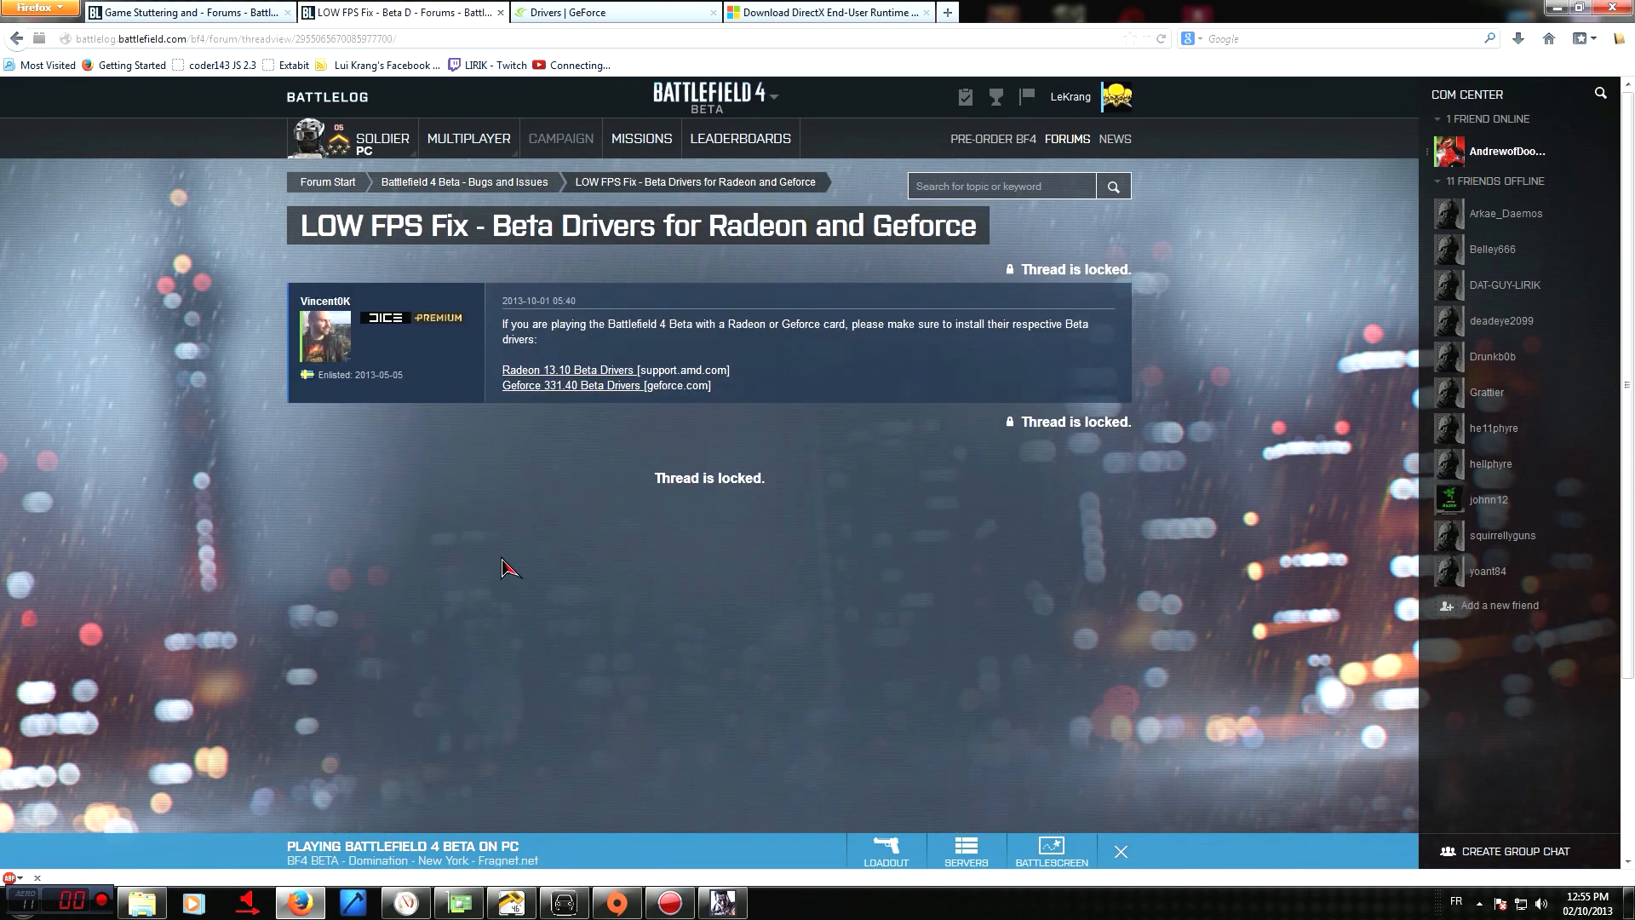
pyautogui.moveTo(517, 377)
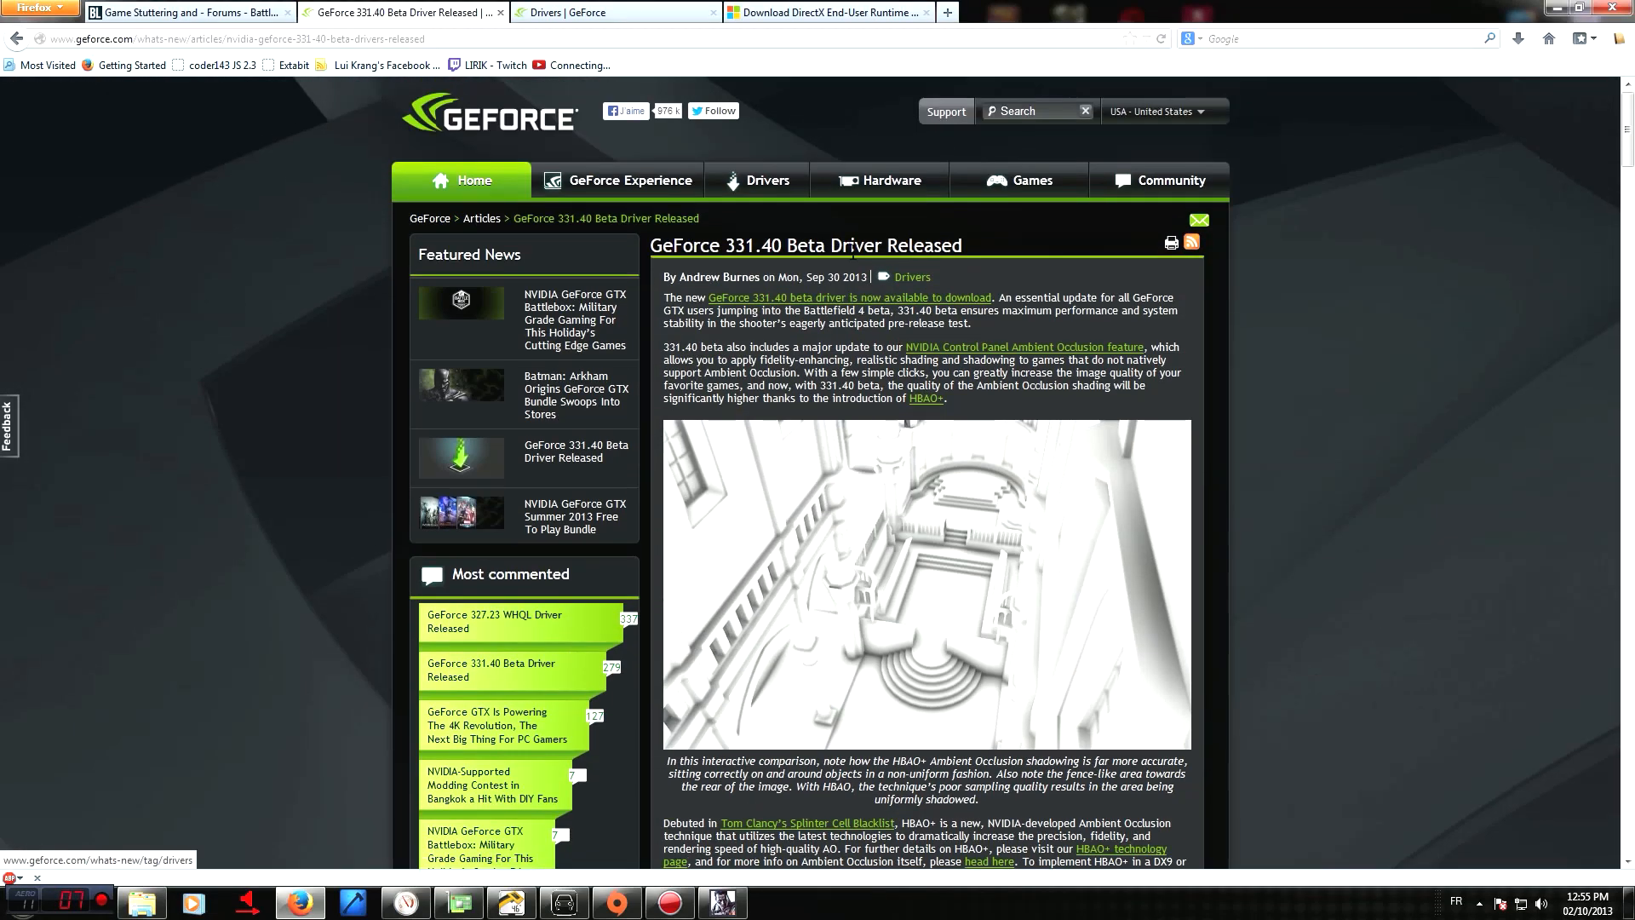
pyautogui.click(849, 298)
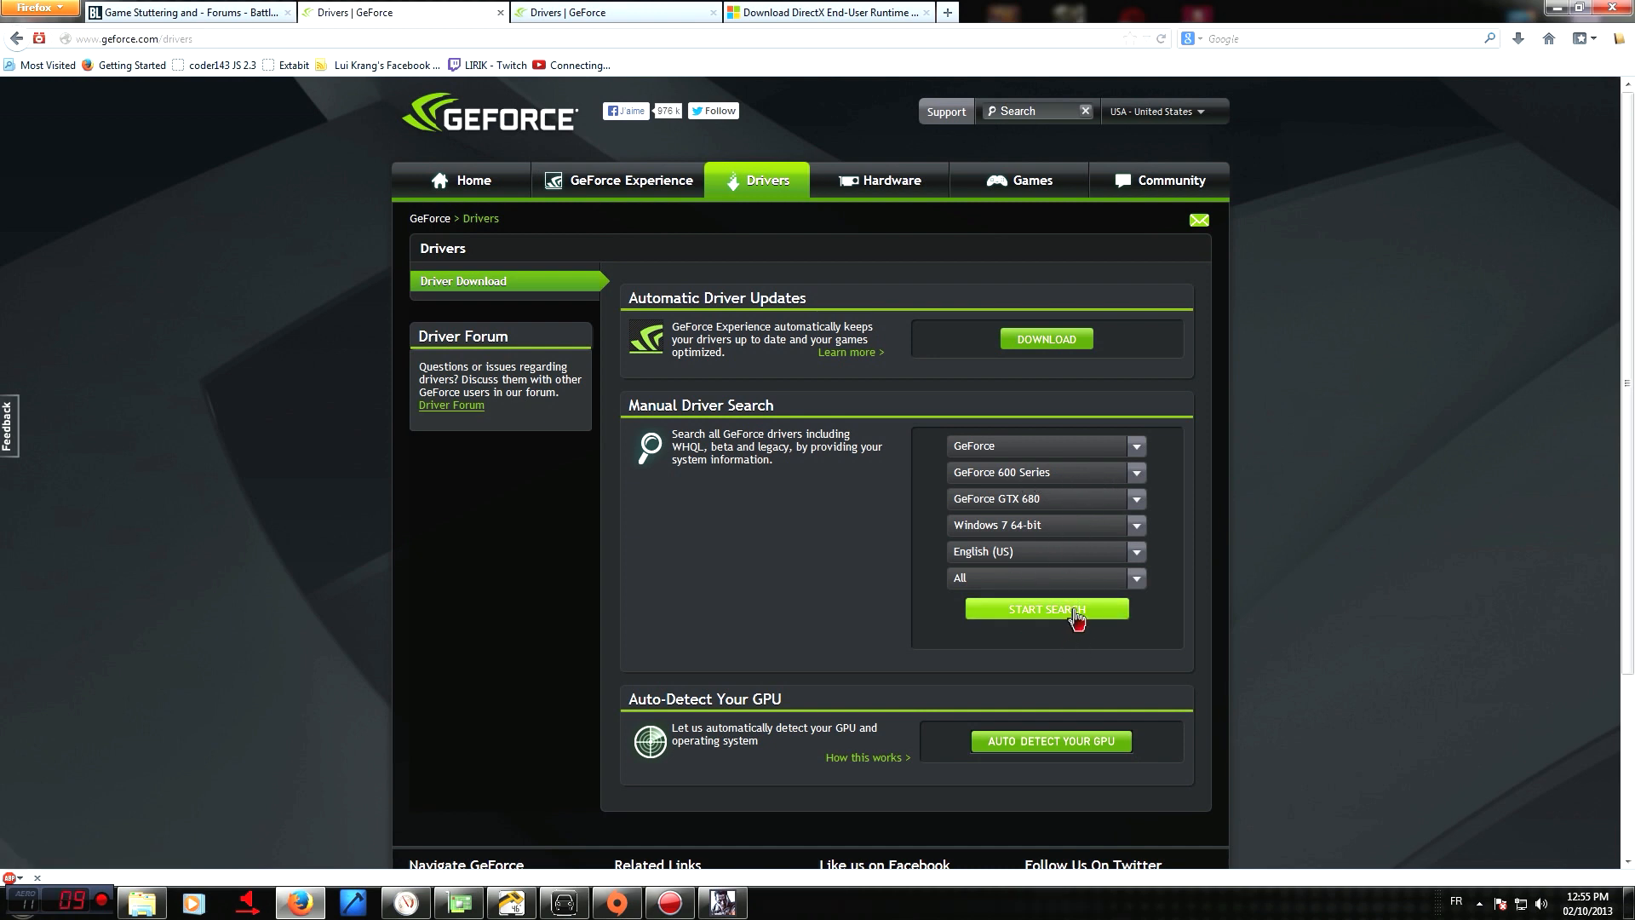
# Search GeForce drivers for the GTX 680, then confirm the 331.40 beta extraction folder
pyautogui.click(1045, 609)
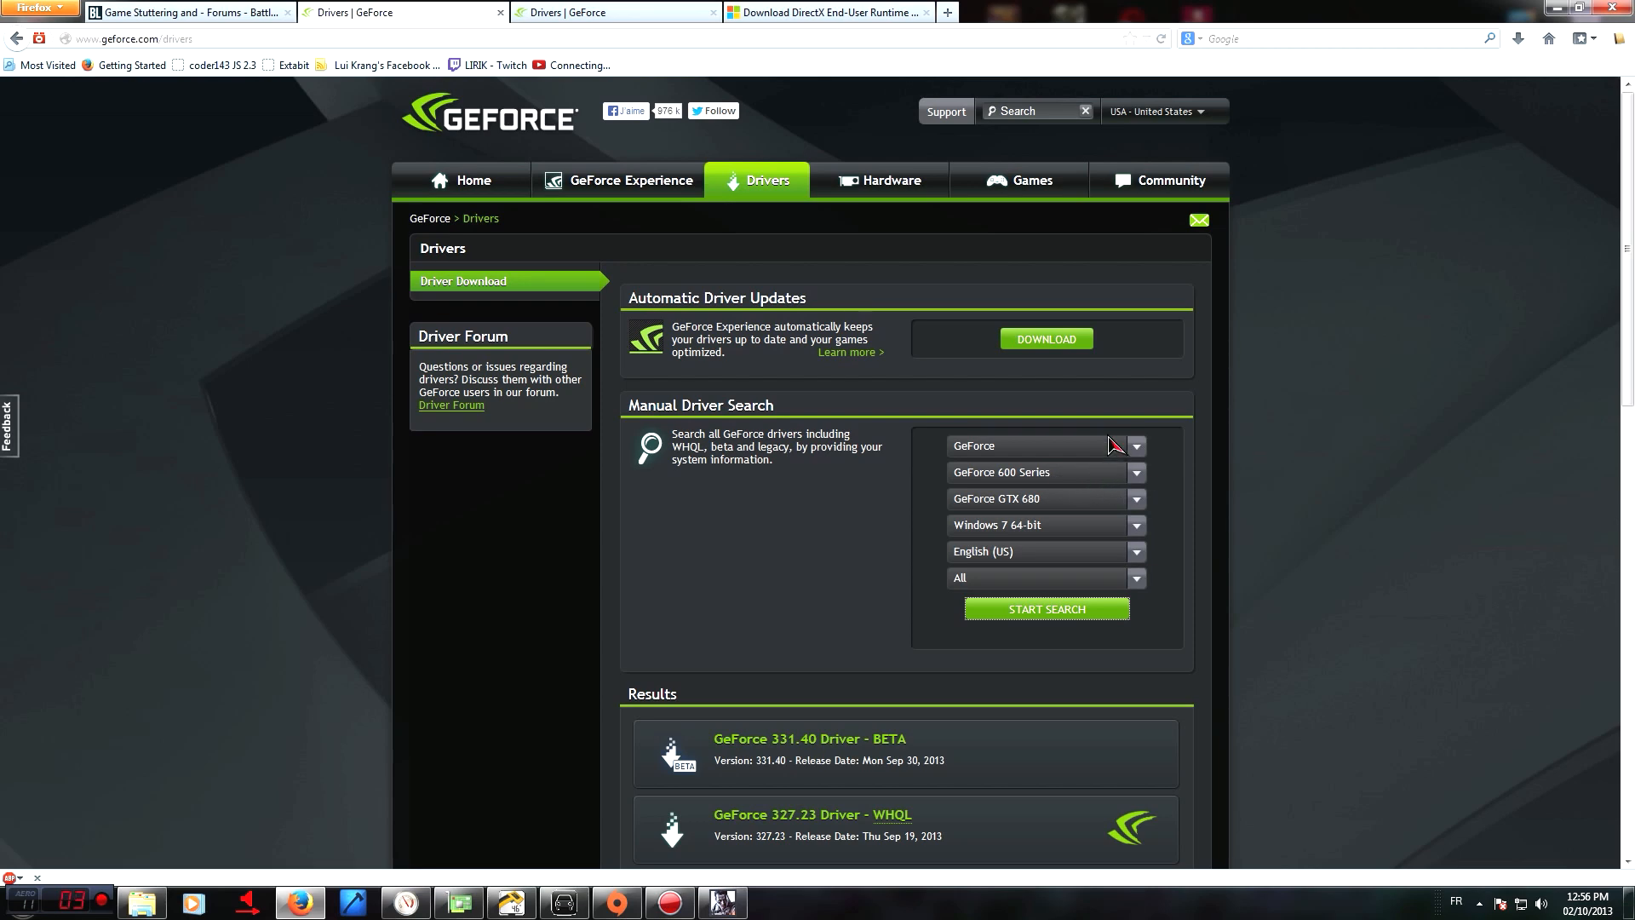
pyautogui.scroll(-3)
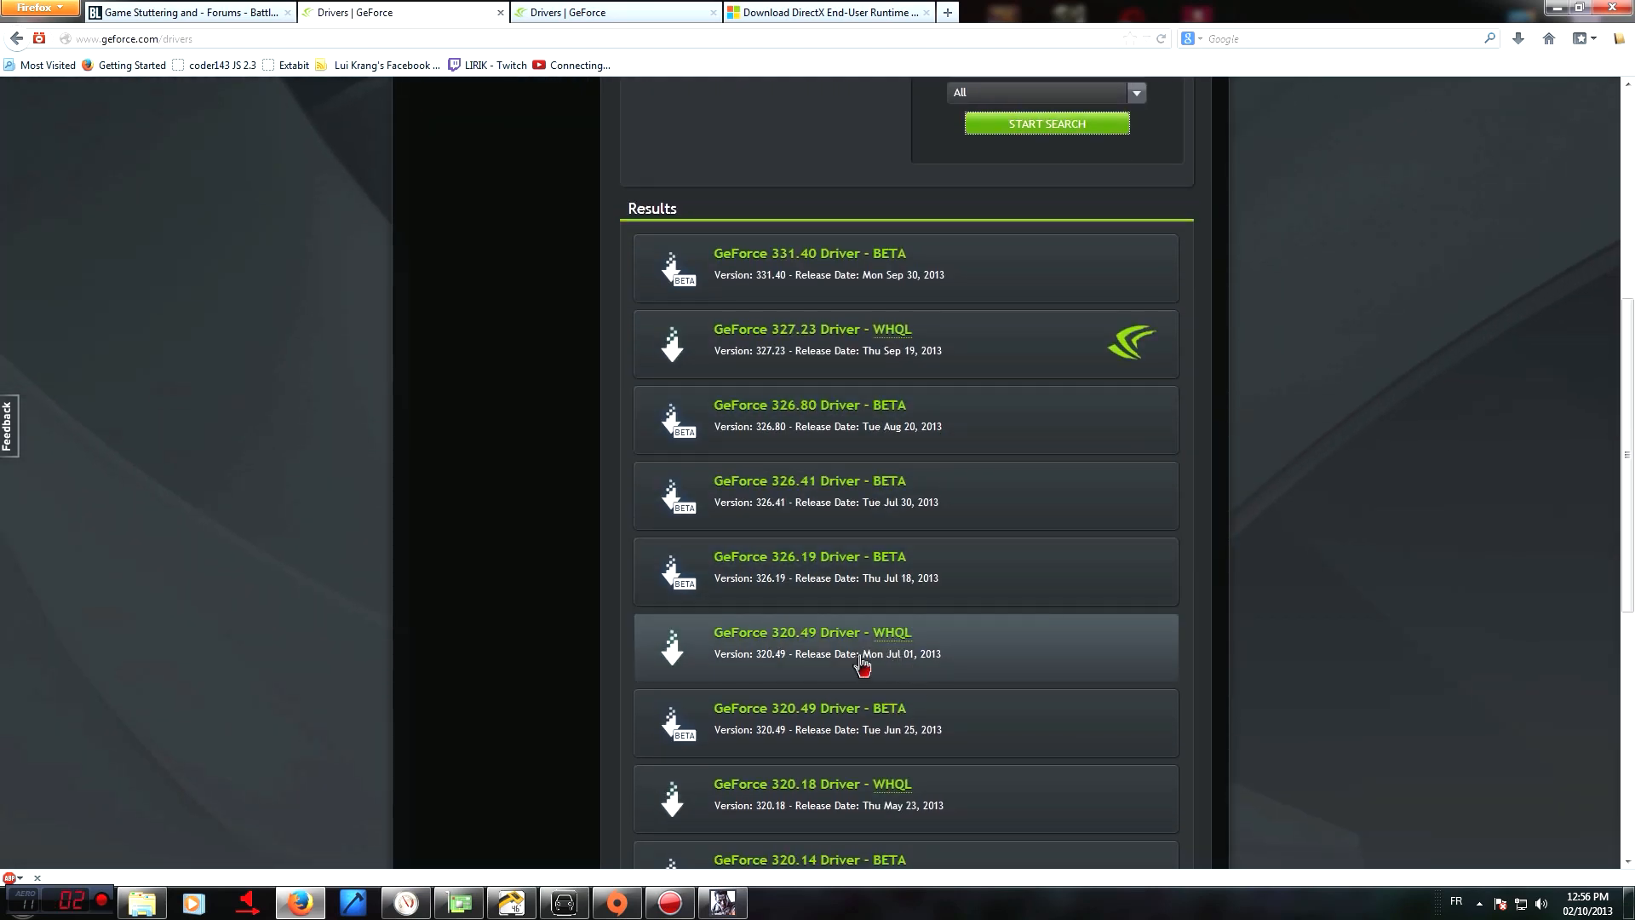
pyautogui.moveTo(803, 655)
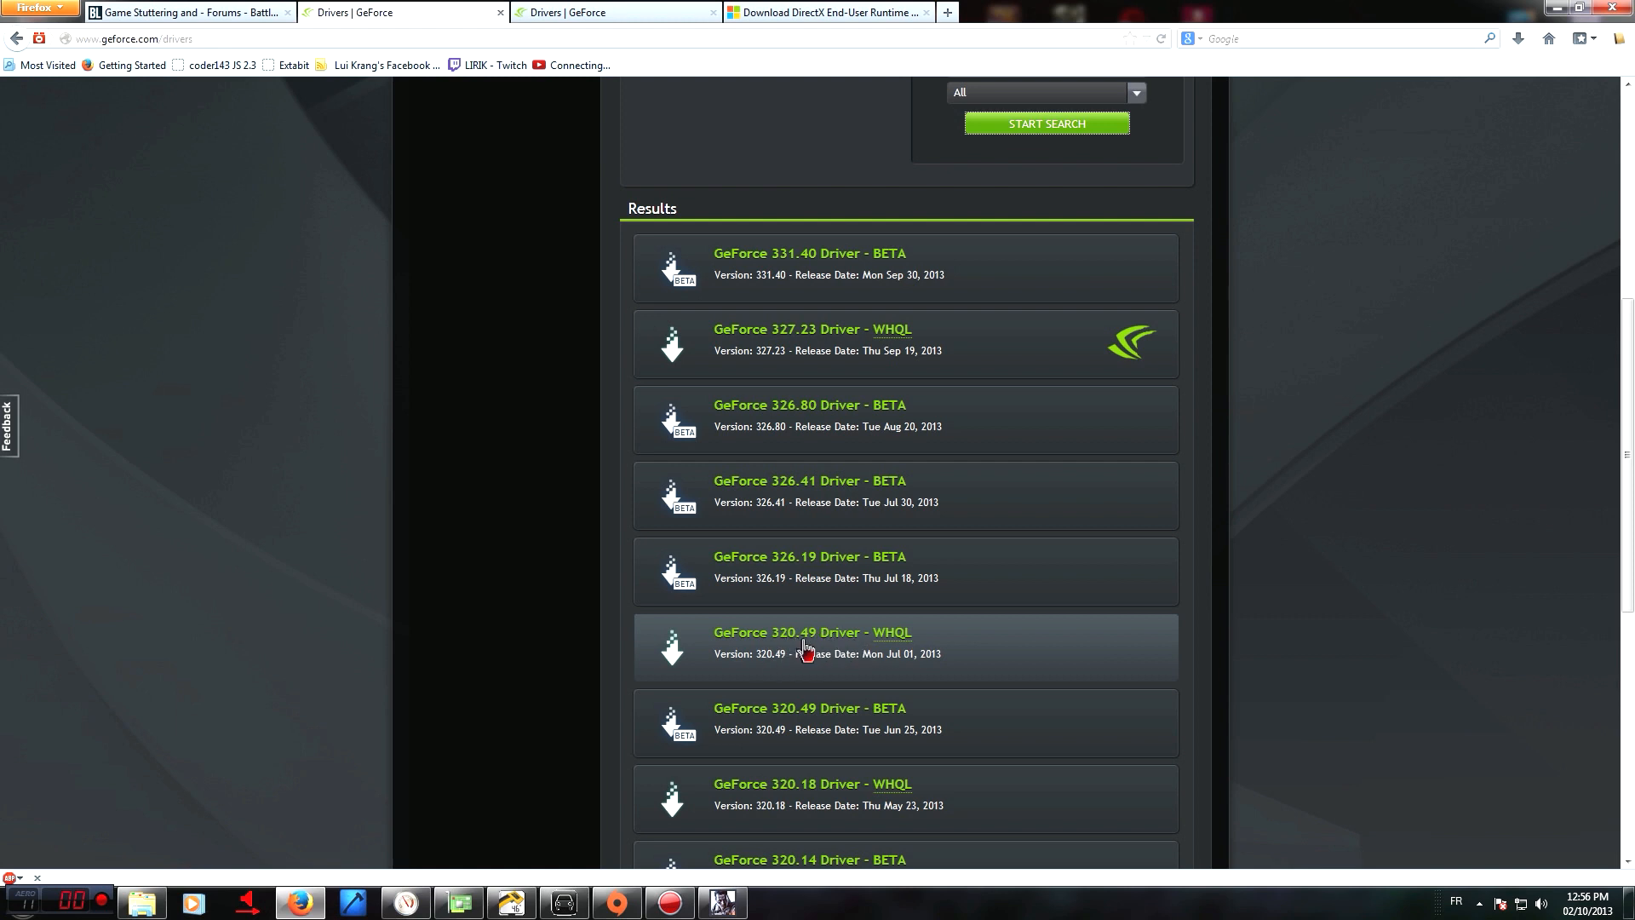
pyautogui.moveTo(971, 656)
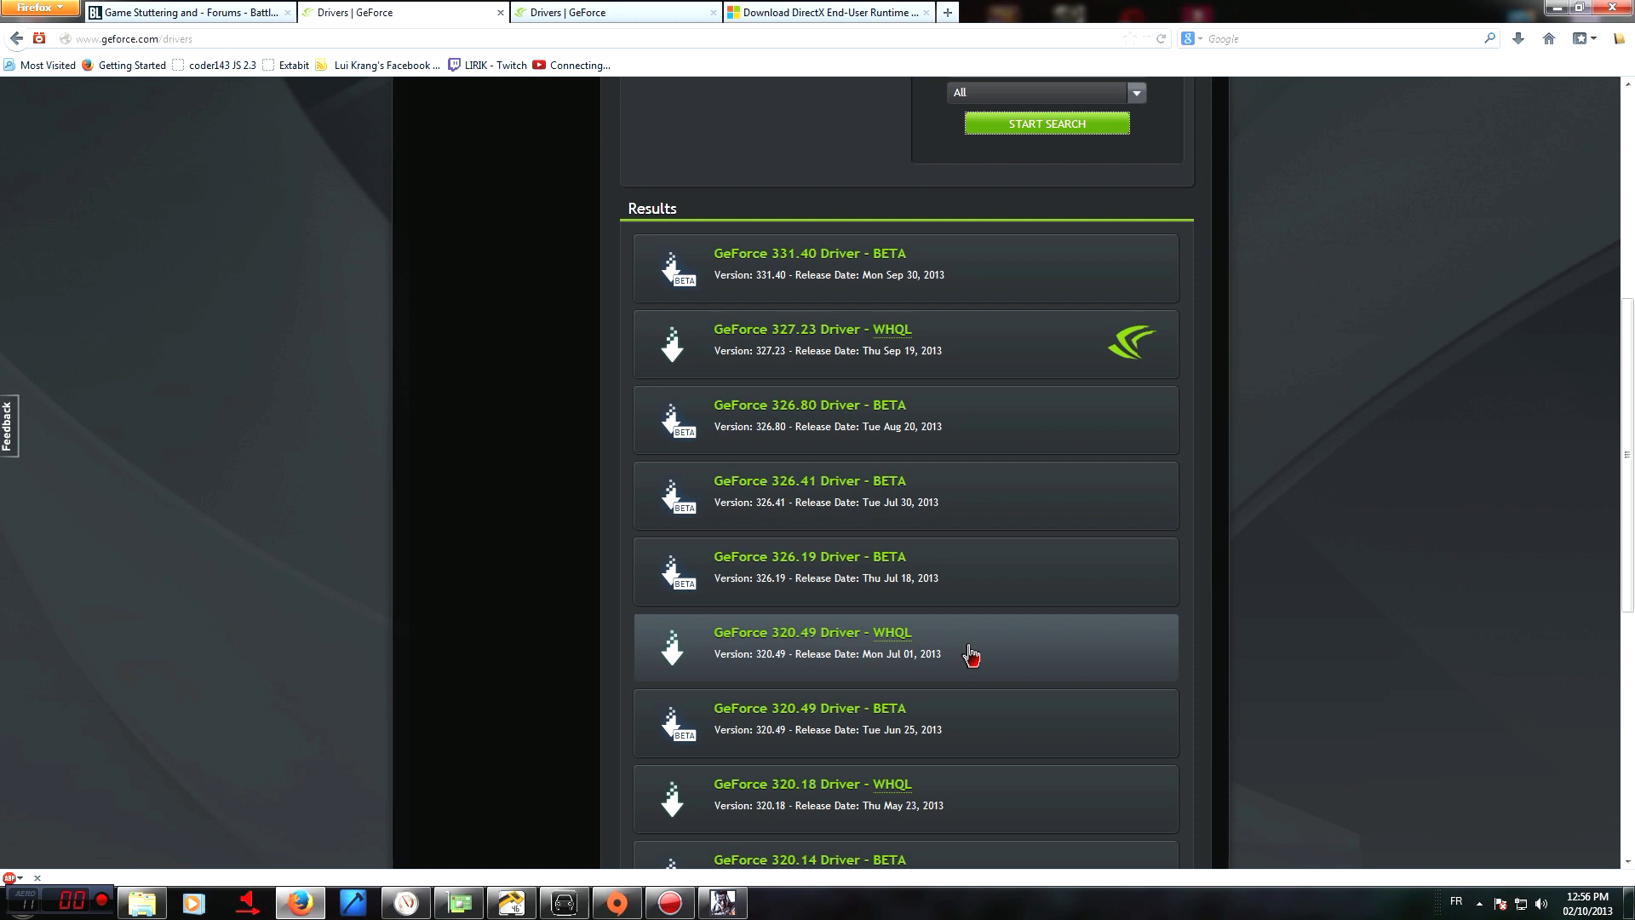
pyautogui.moveTo(937, 296)
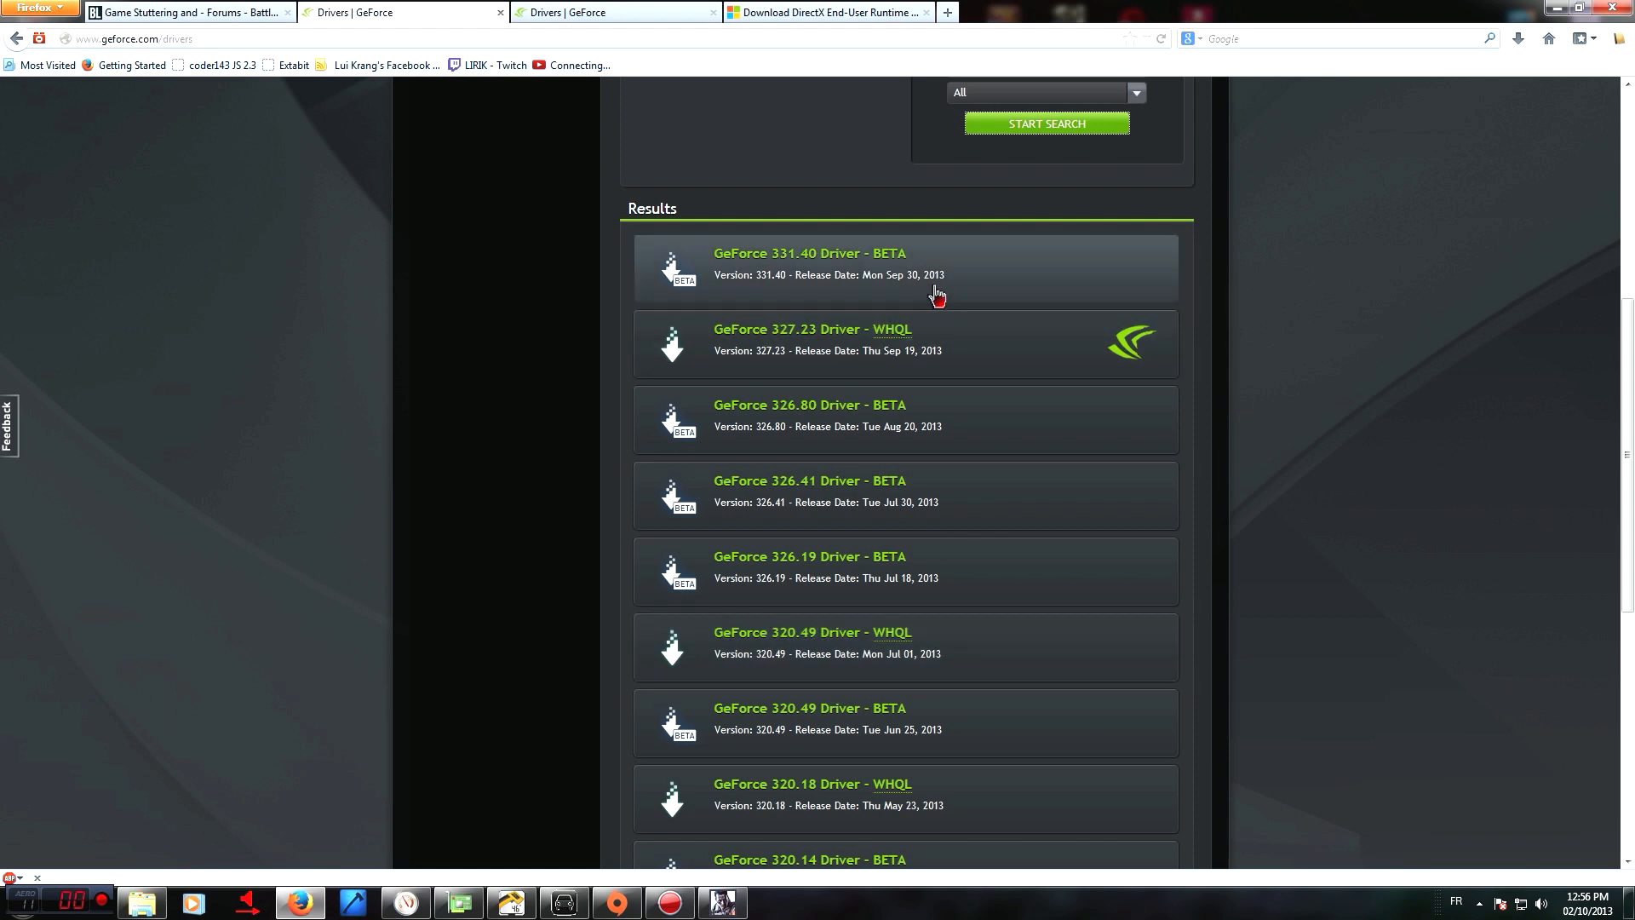
pyautogui.moveTo(1045, 669)
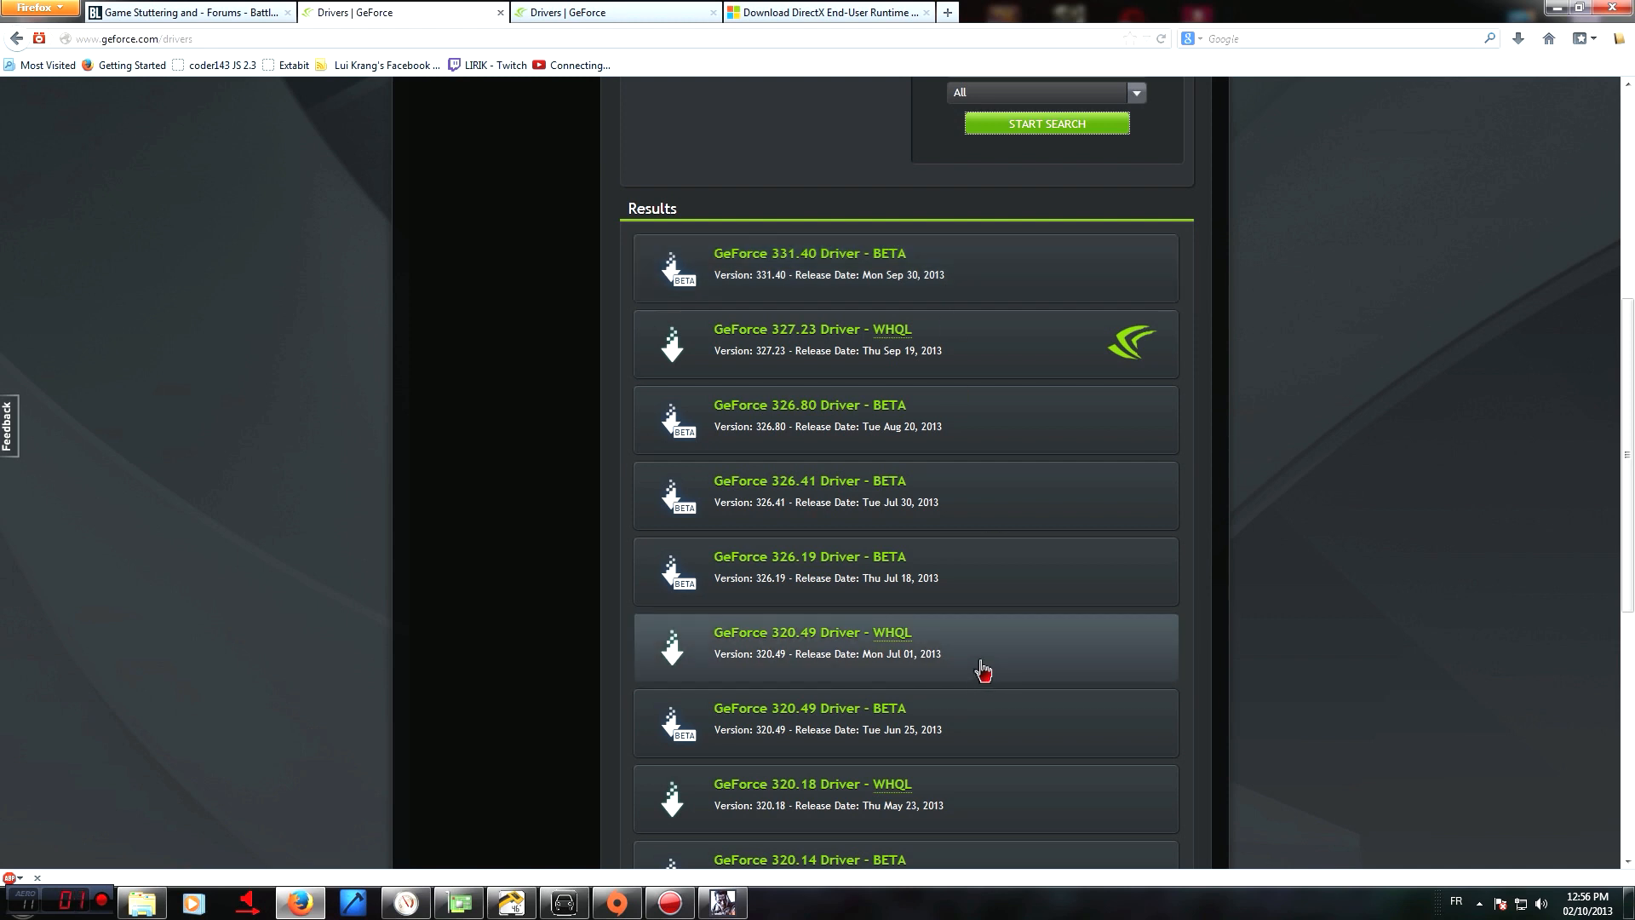
pyautogui.moveTo(976, 673)
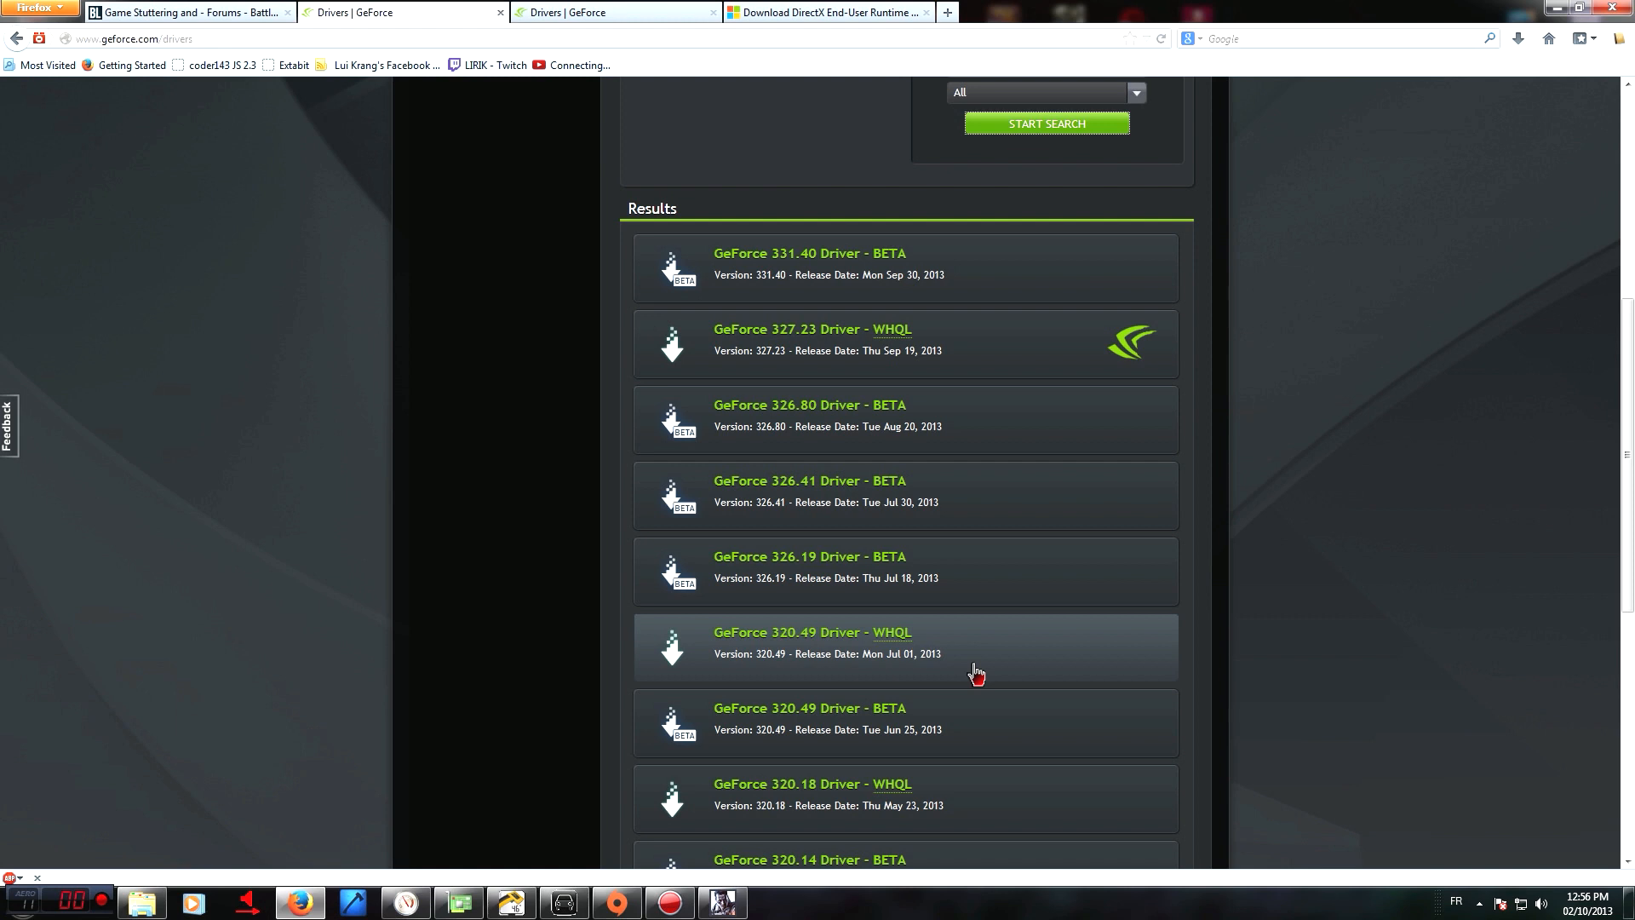
pyautogui.moveTo(948, 674)
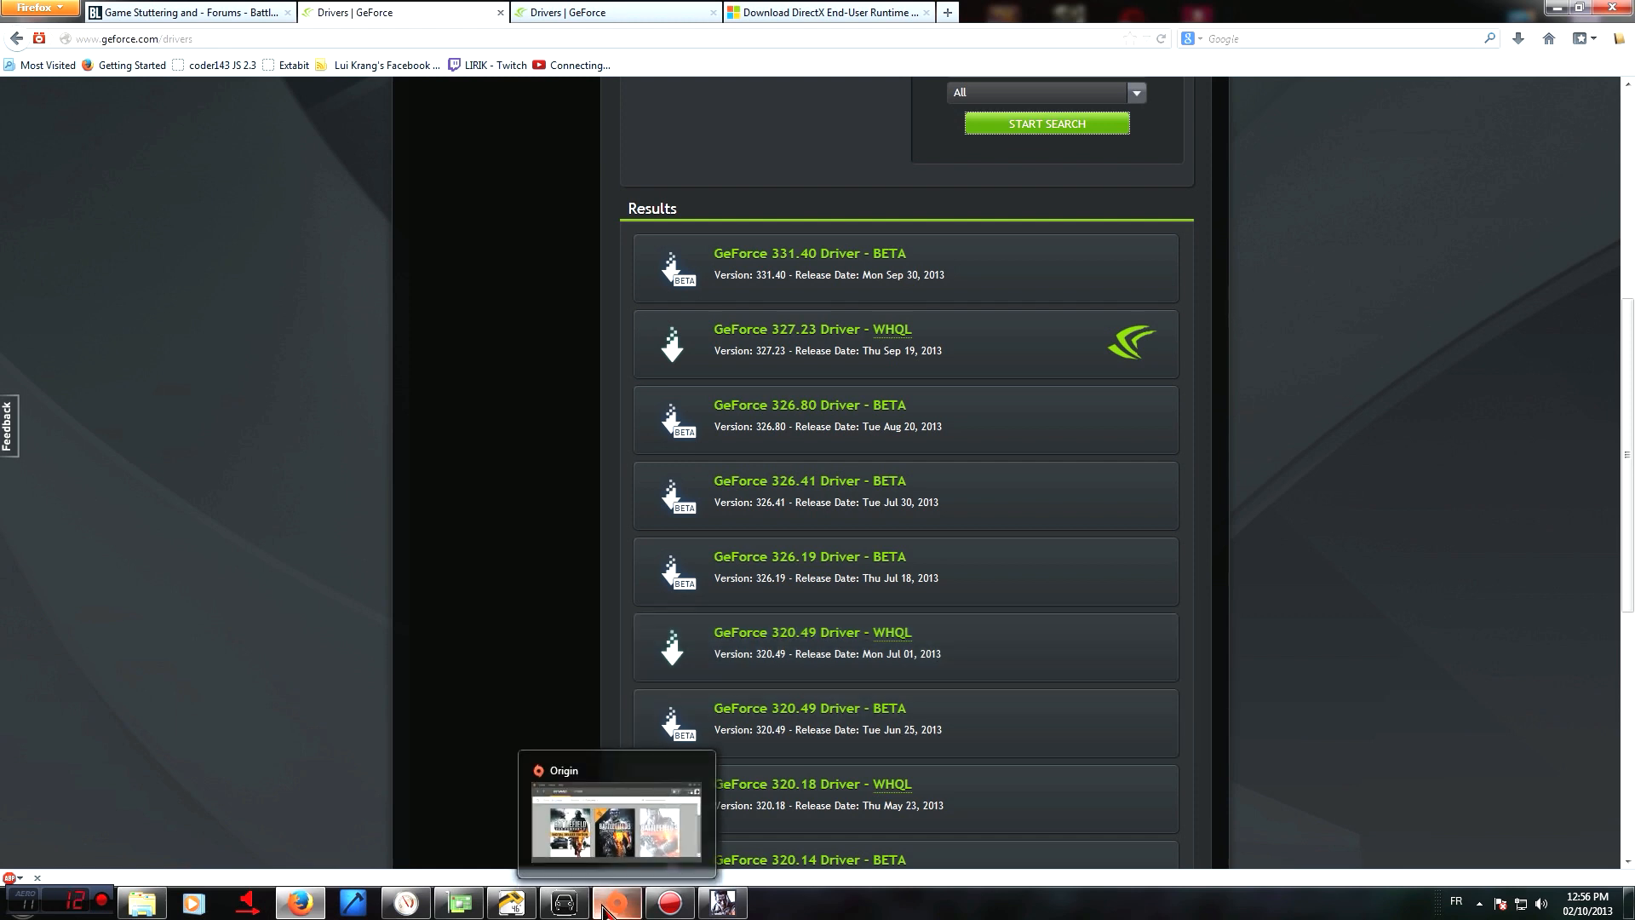
pyautogui.moveTo(600, 900)
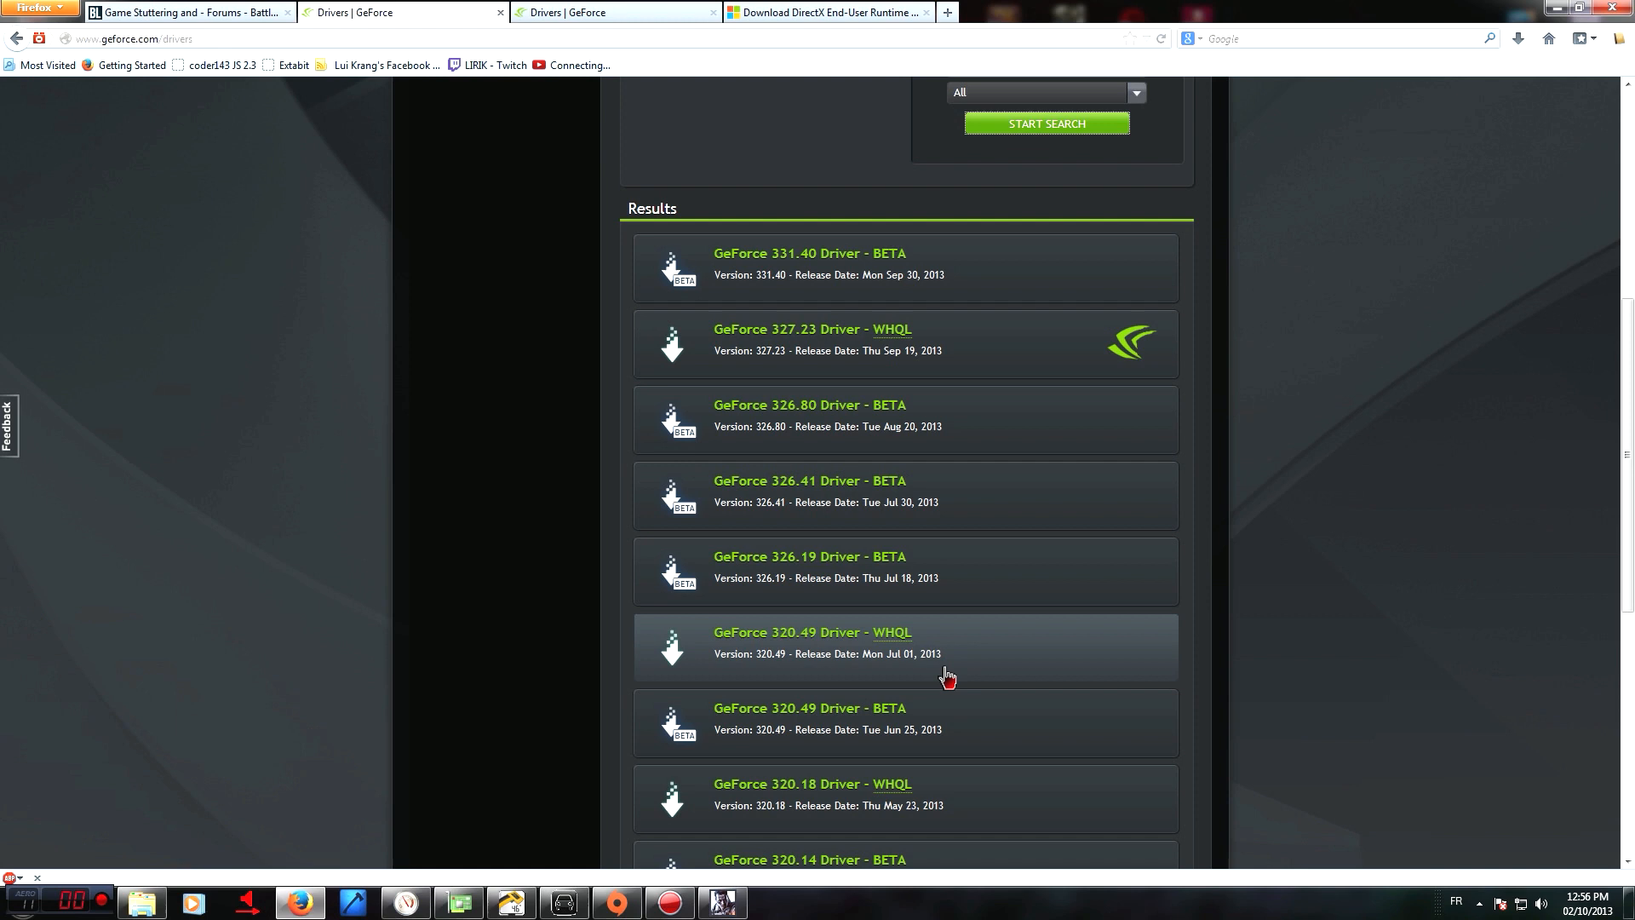
pyautogui.moveTo(882, 655)
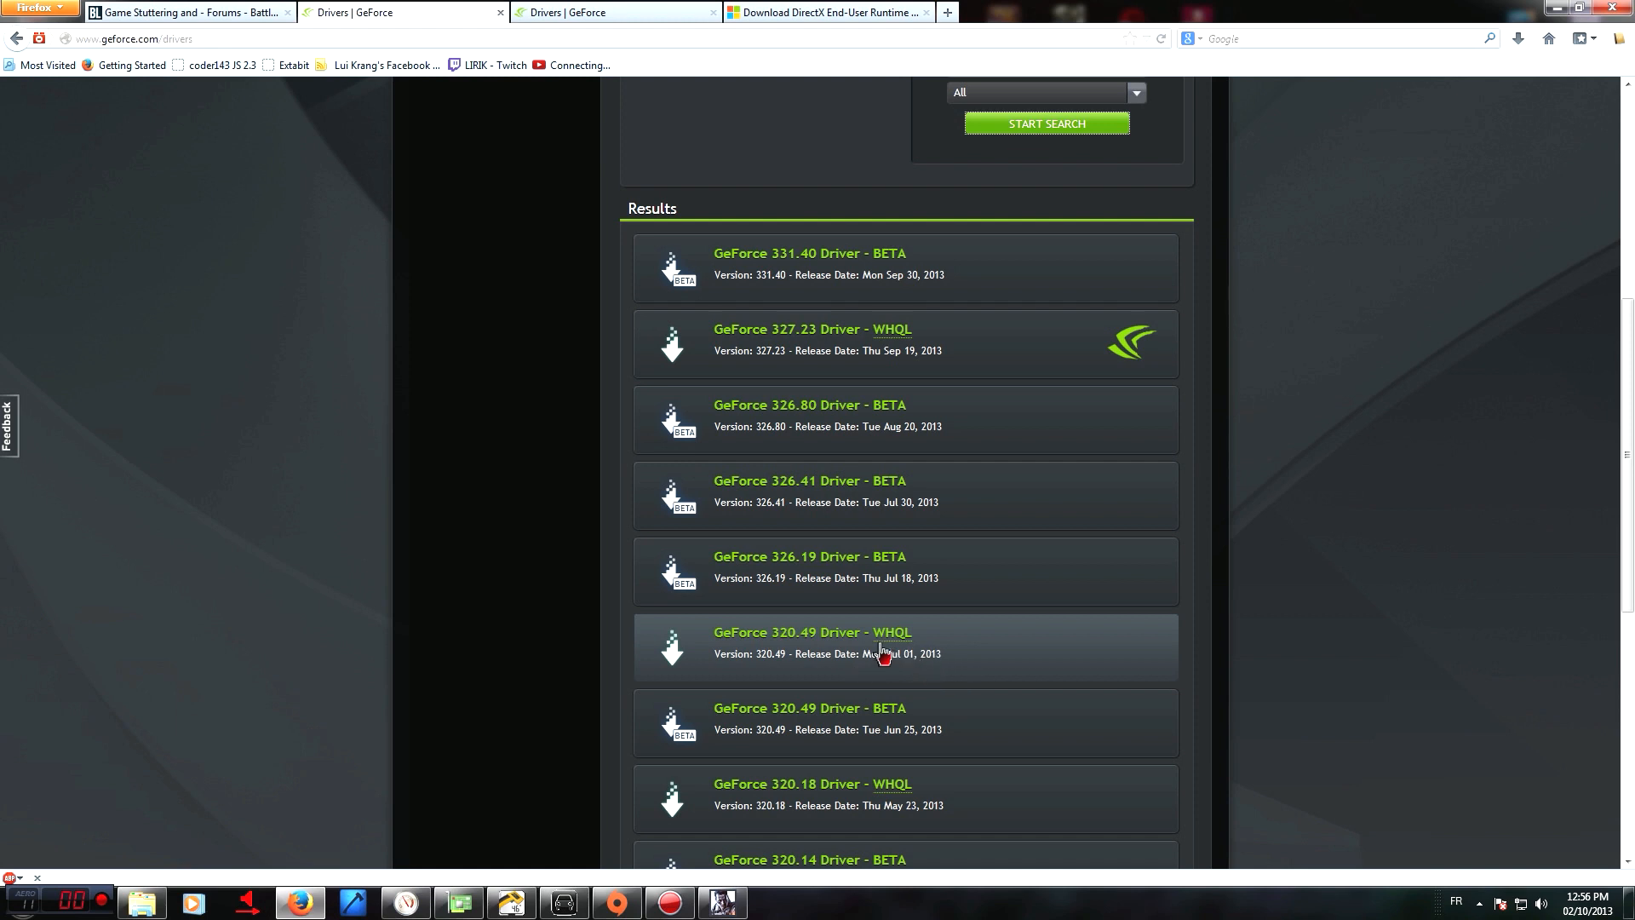
pyautogui.moveTo(744, 287)
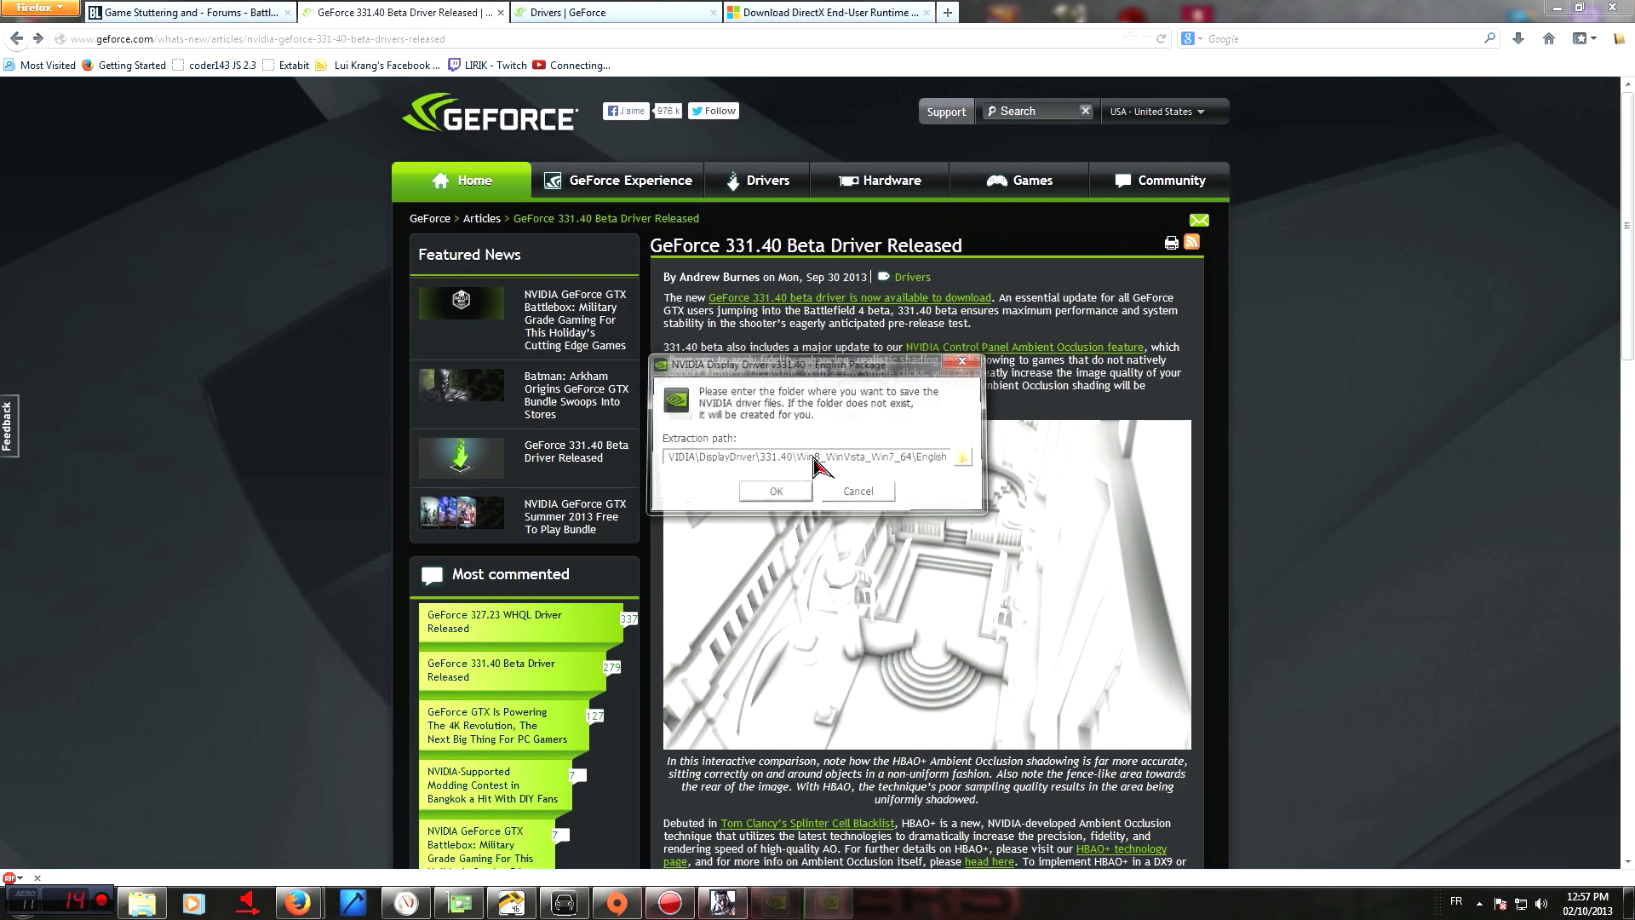
pyautogui.click(774, 491)
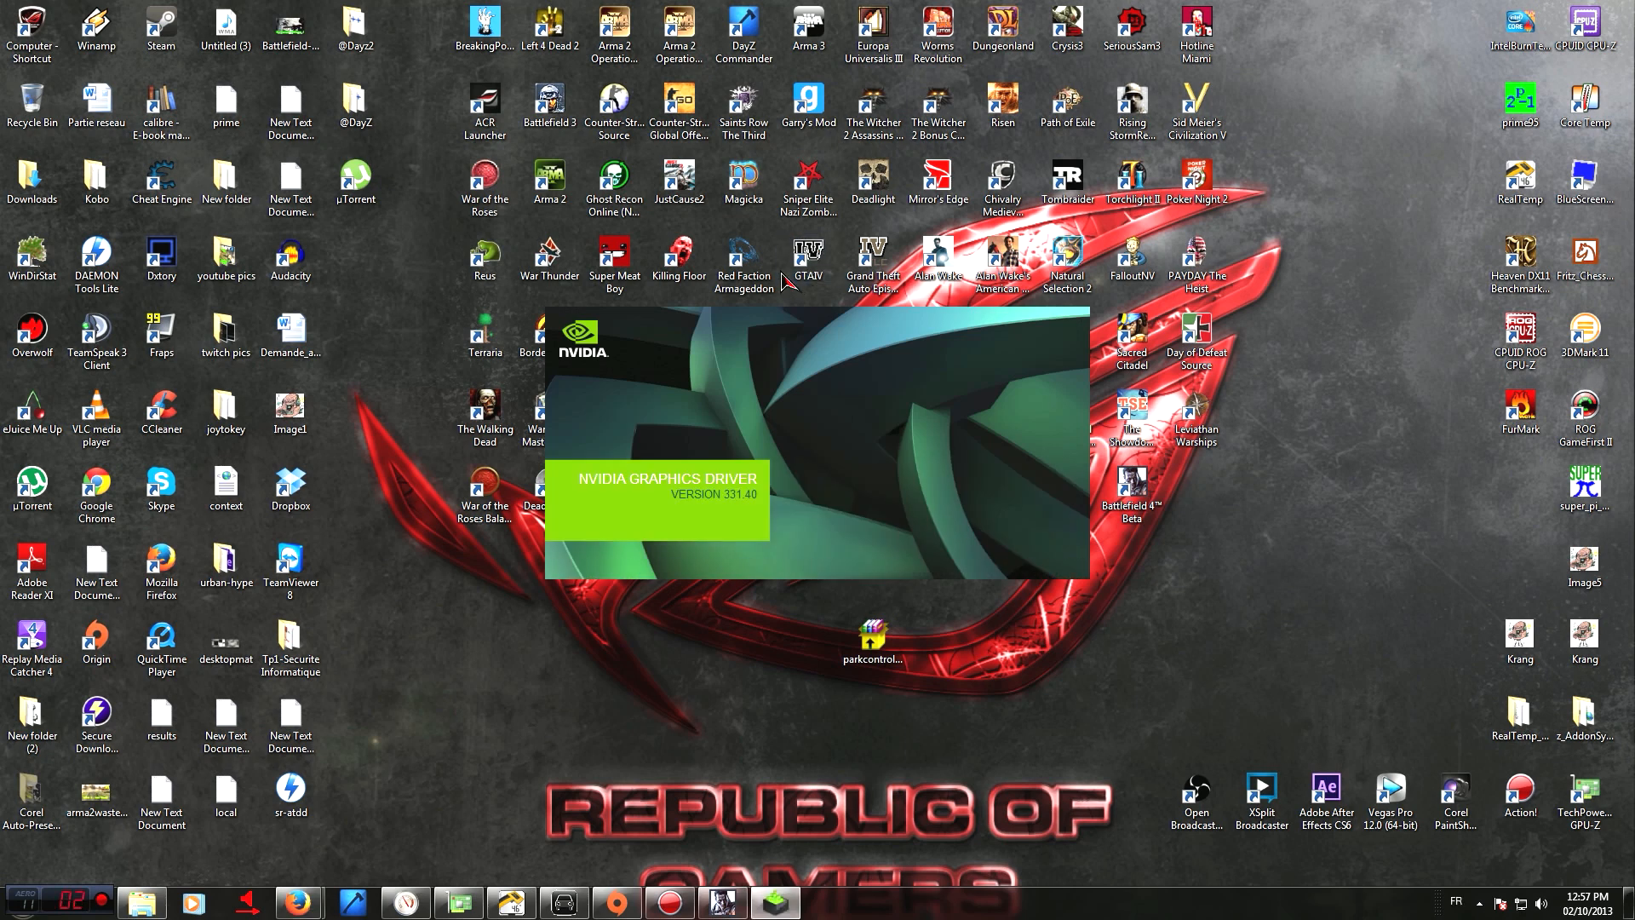
pyautogui.moveTo(751, 400)
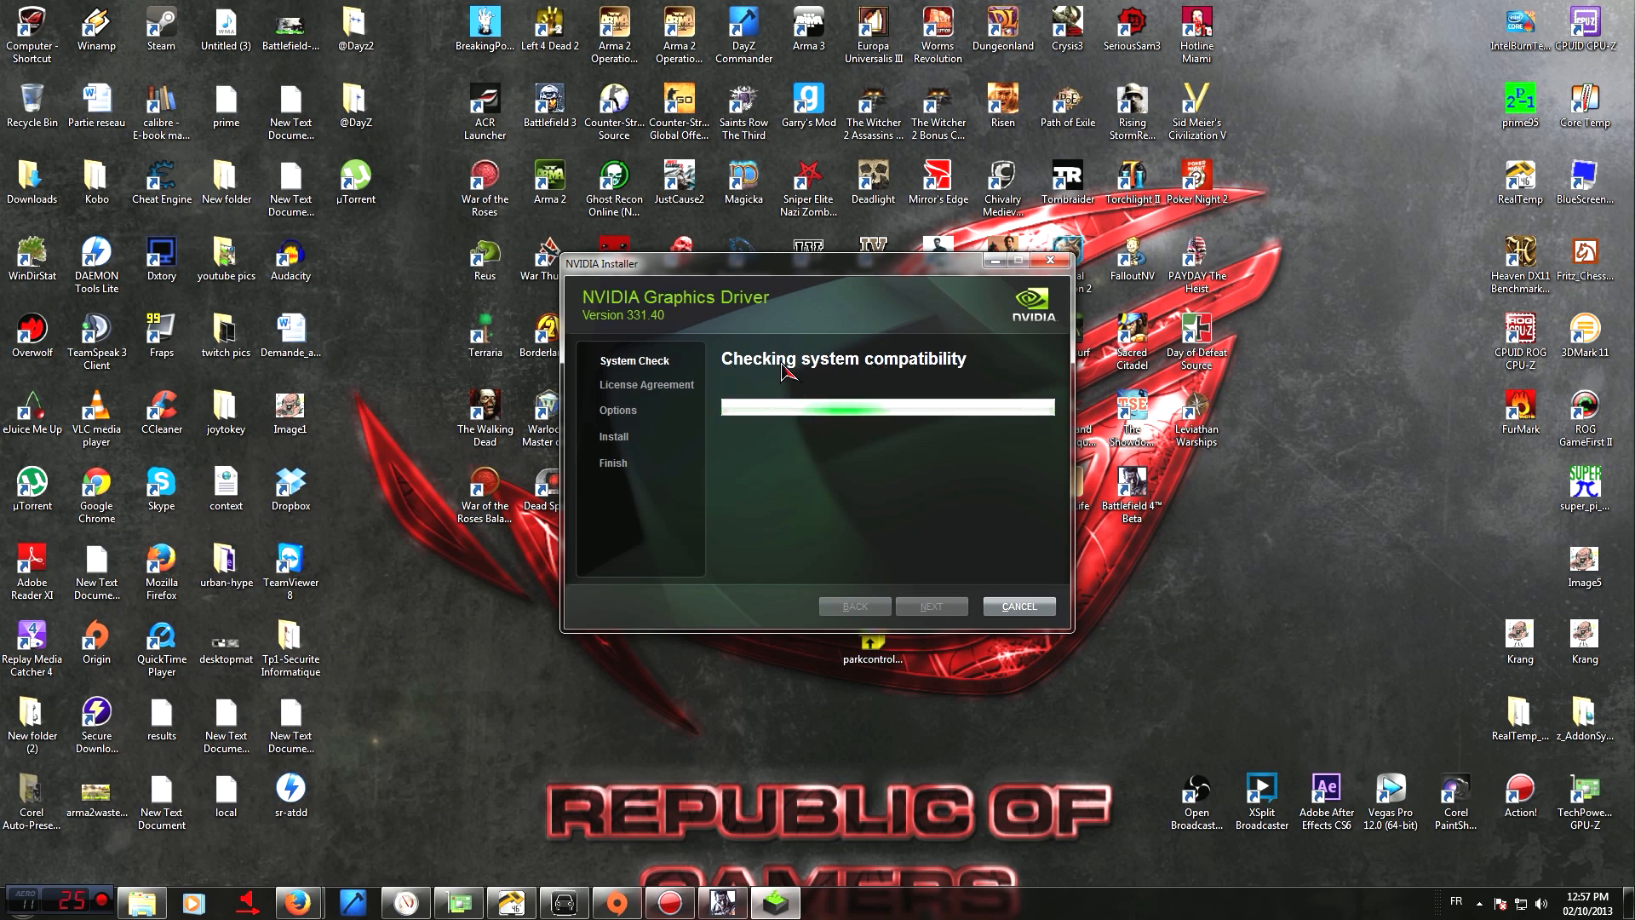
pyautogui.moveTo(962, 647)
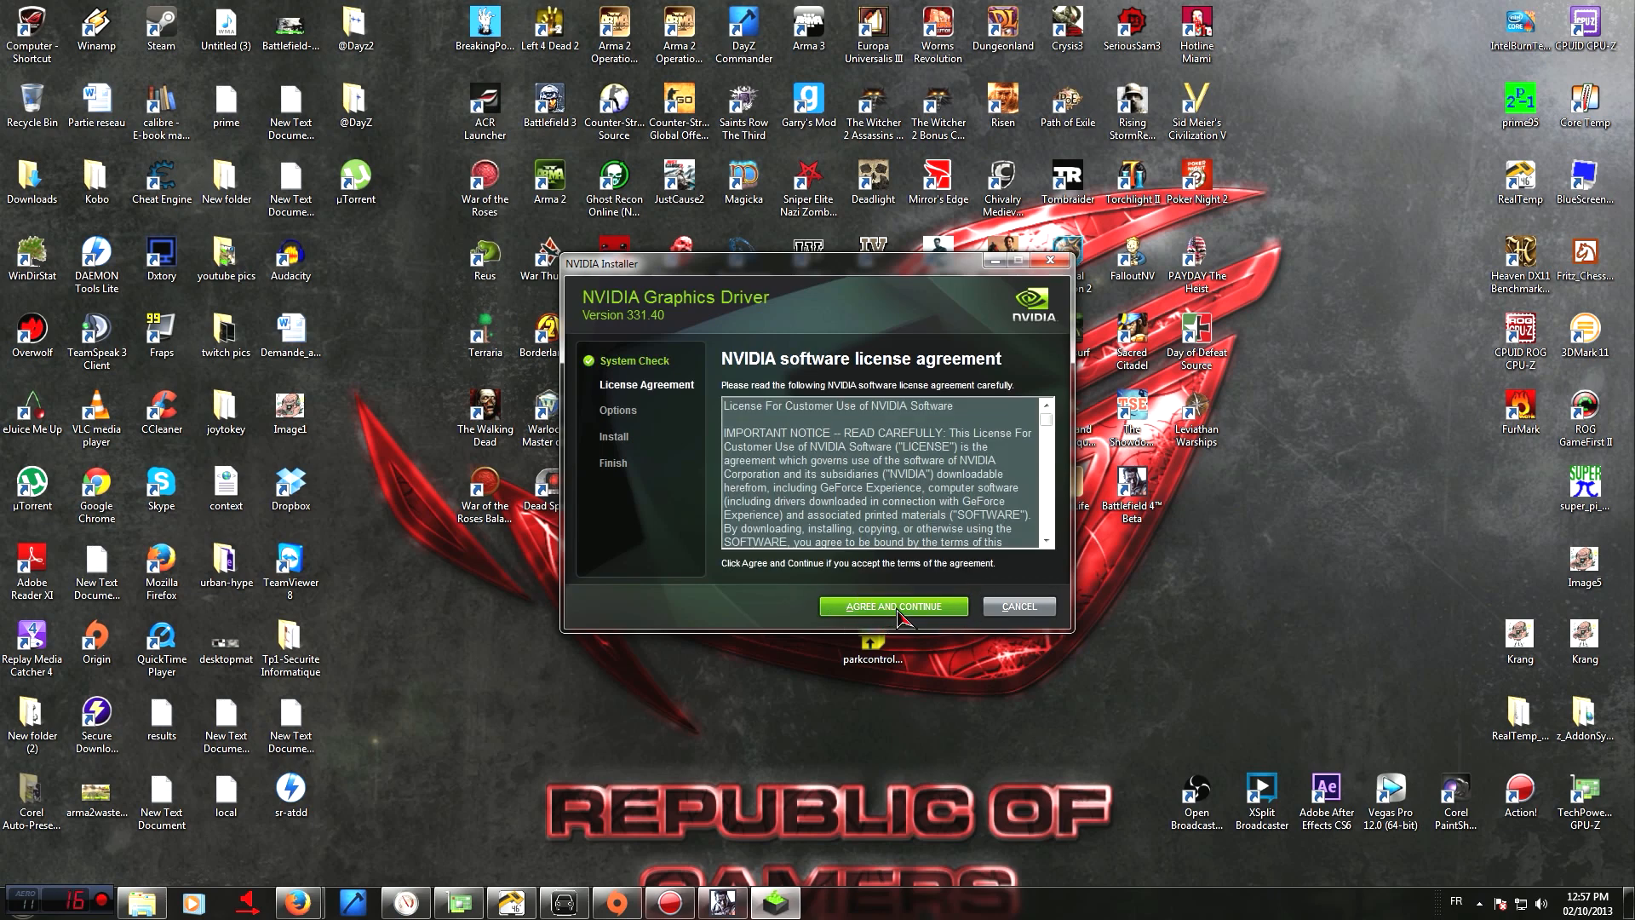
# Accept the NVIDIA license, pick Custom (Advanced) with clean installation ticked, then cancel the installer
pyautogui.click(892, 605)
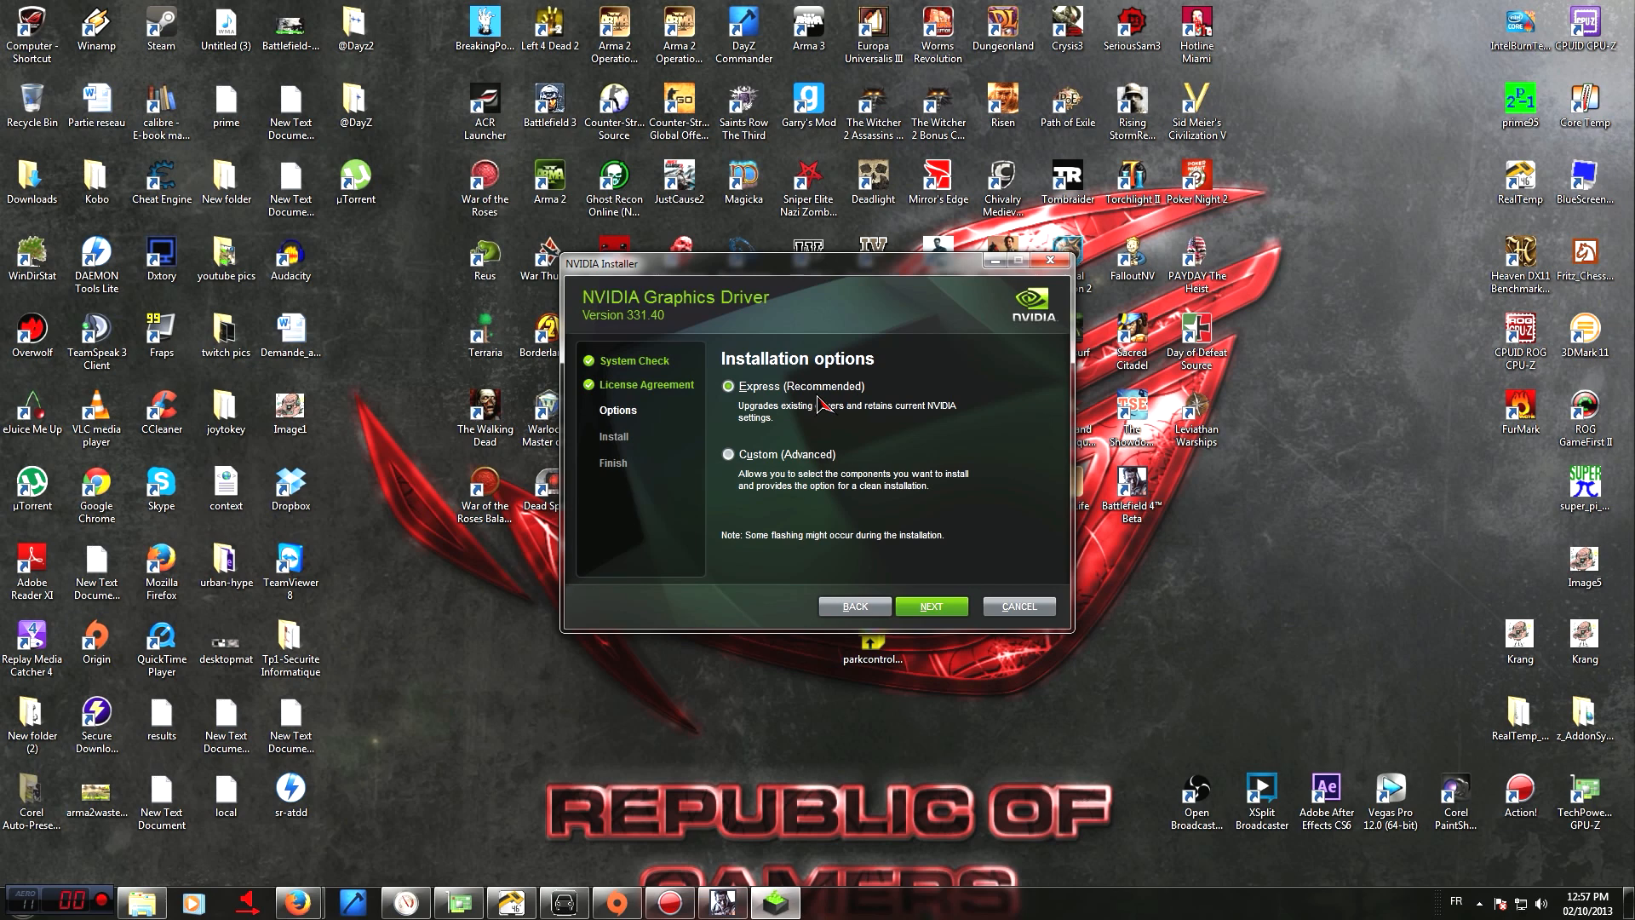
pyautogui.moveTo(768, 464)
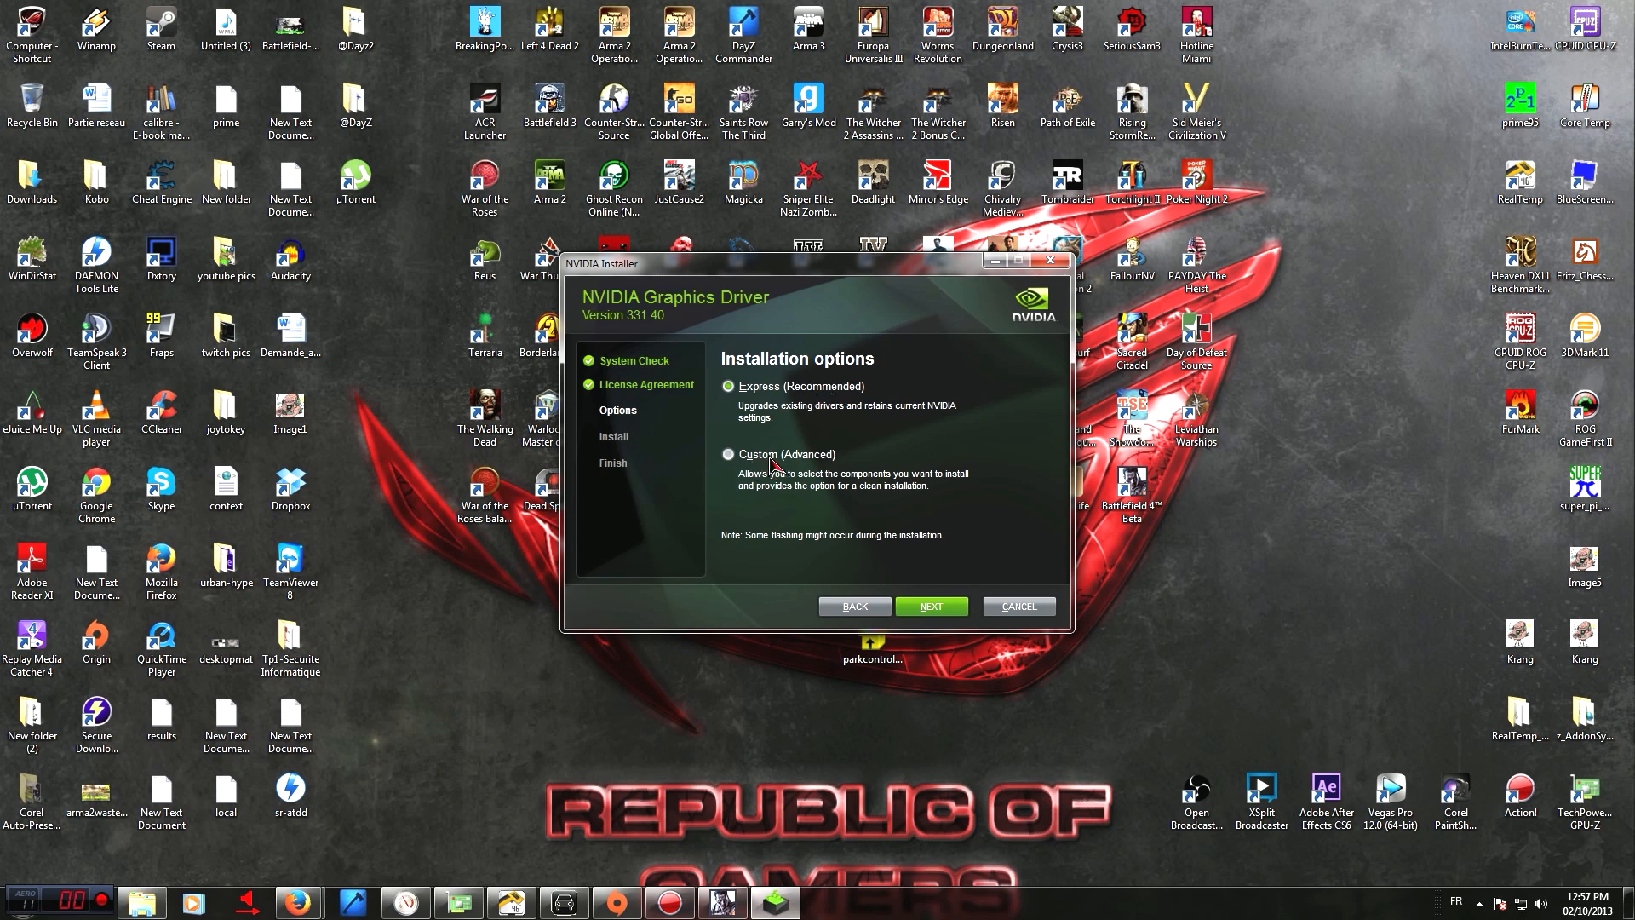
pyautogui.click(728, 454)
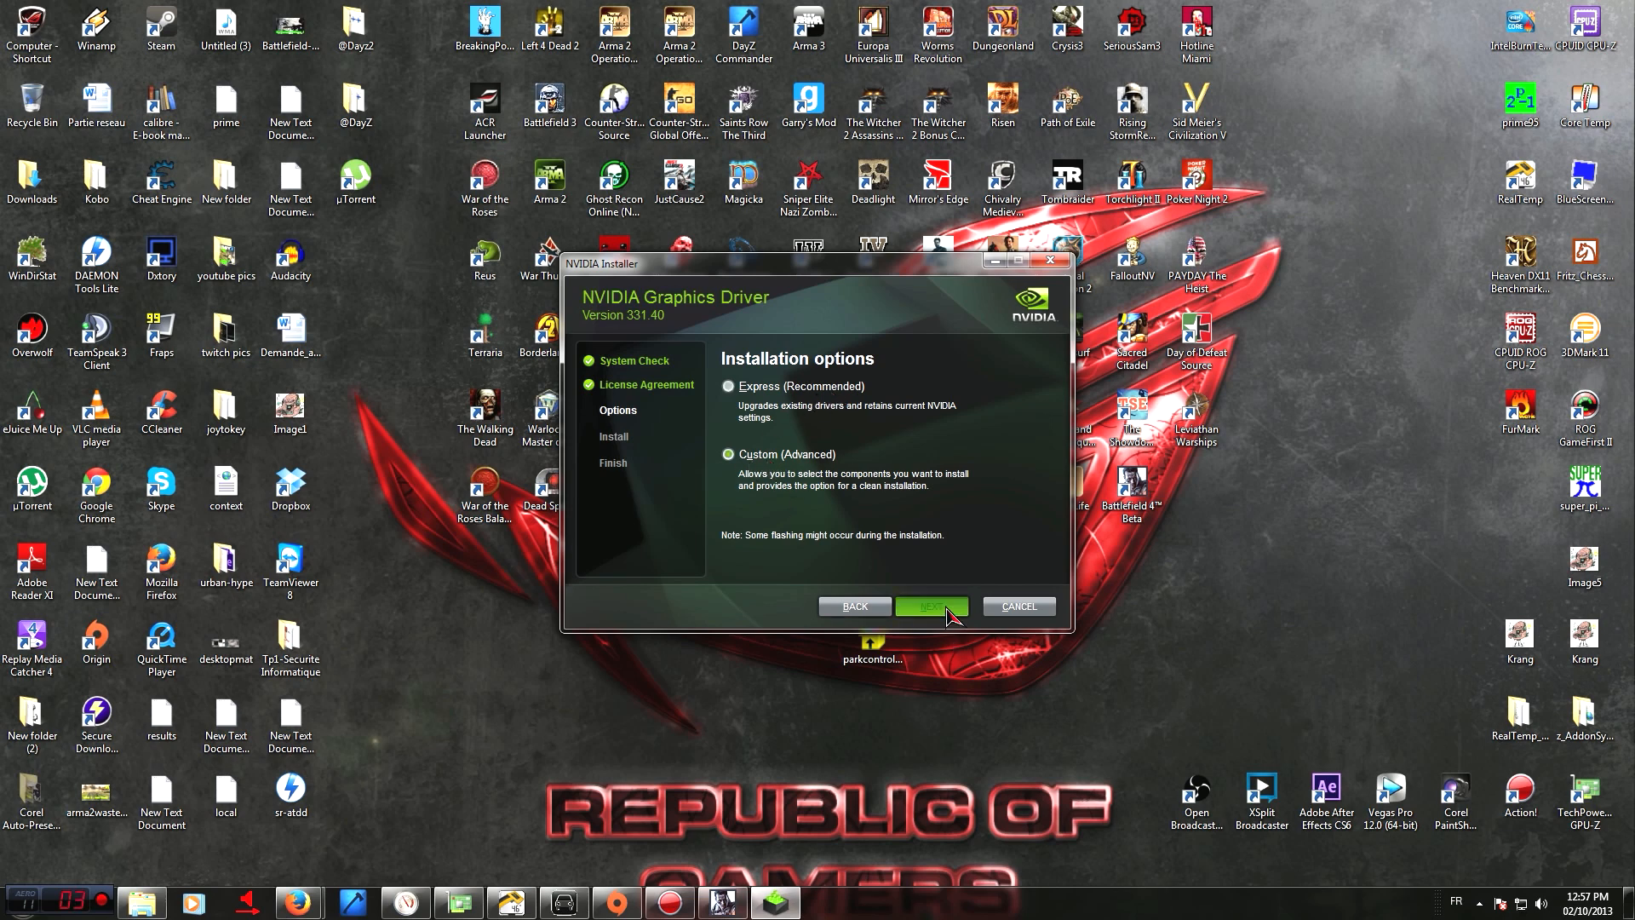
pyautogui.click(728, 454)
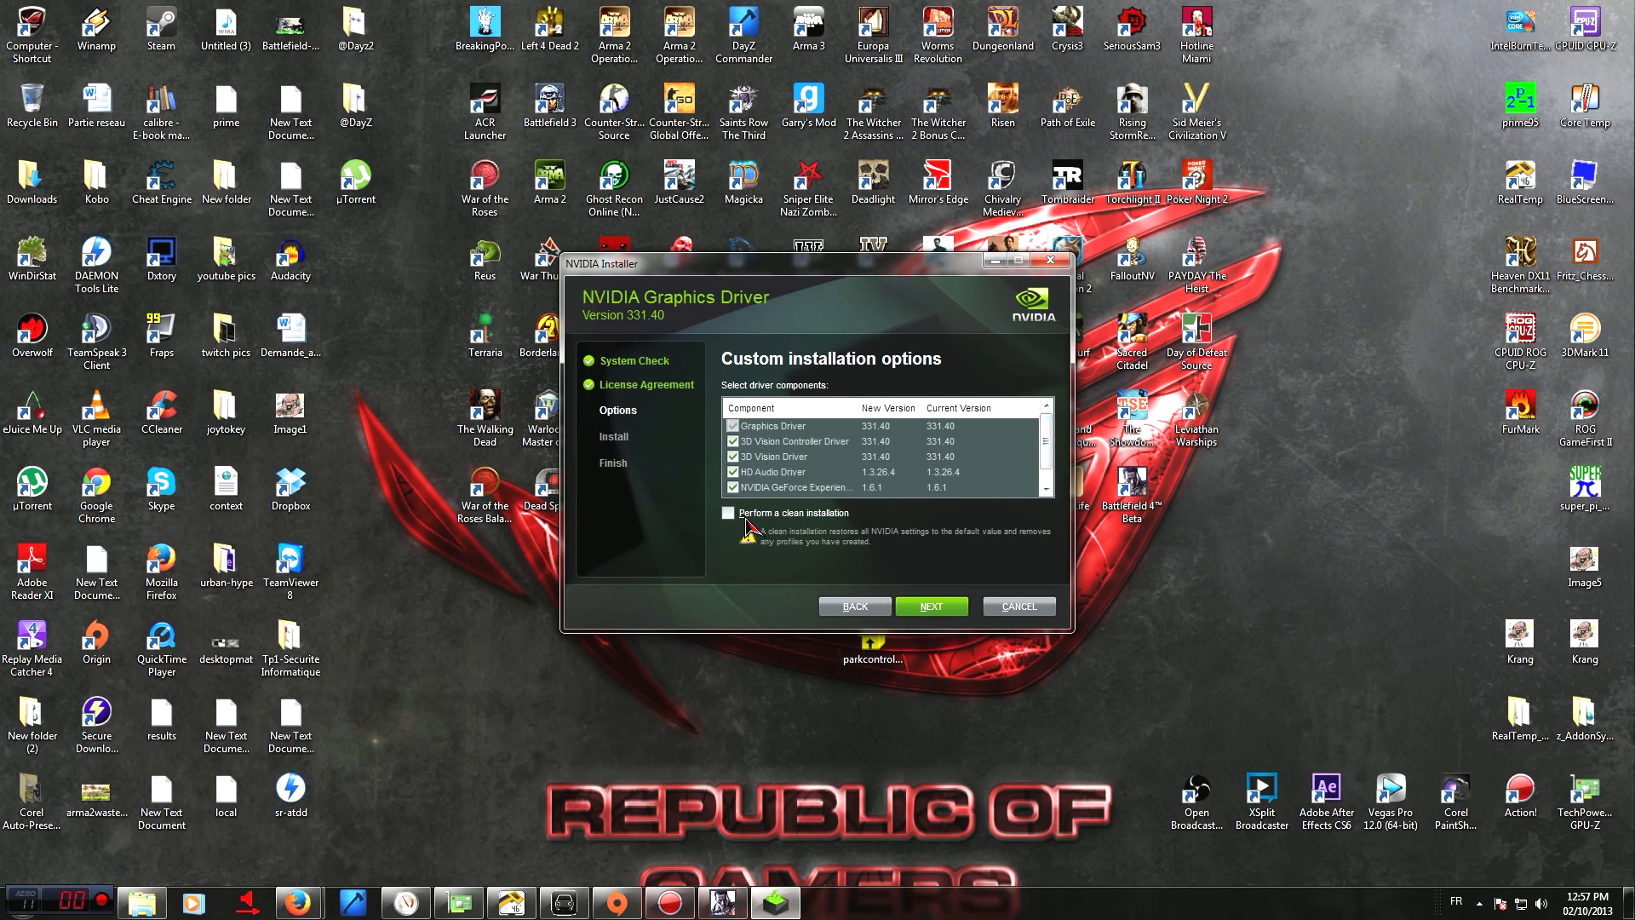
pyautogui.click(728, 512)
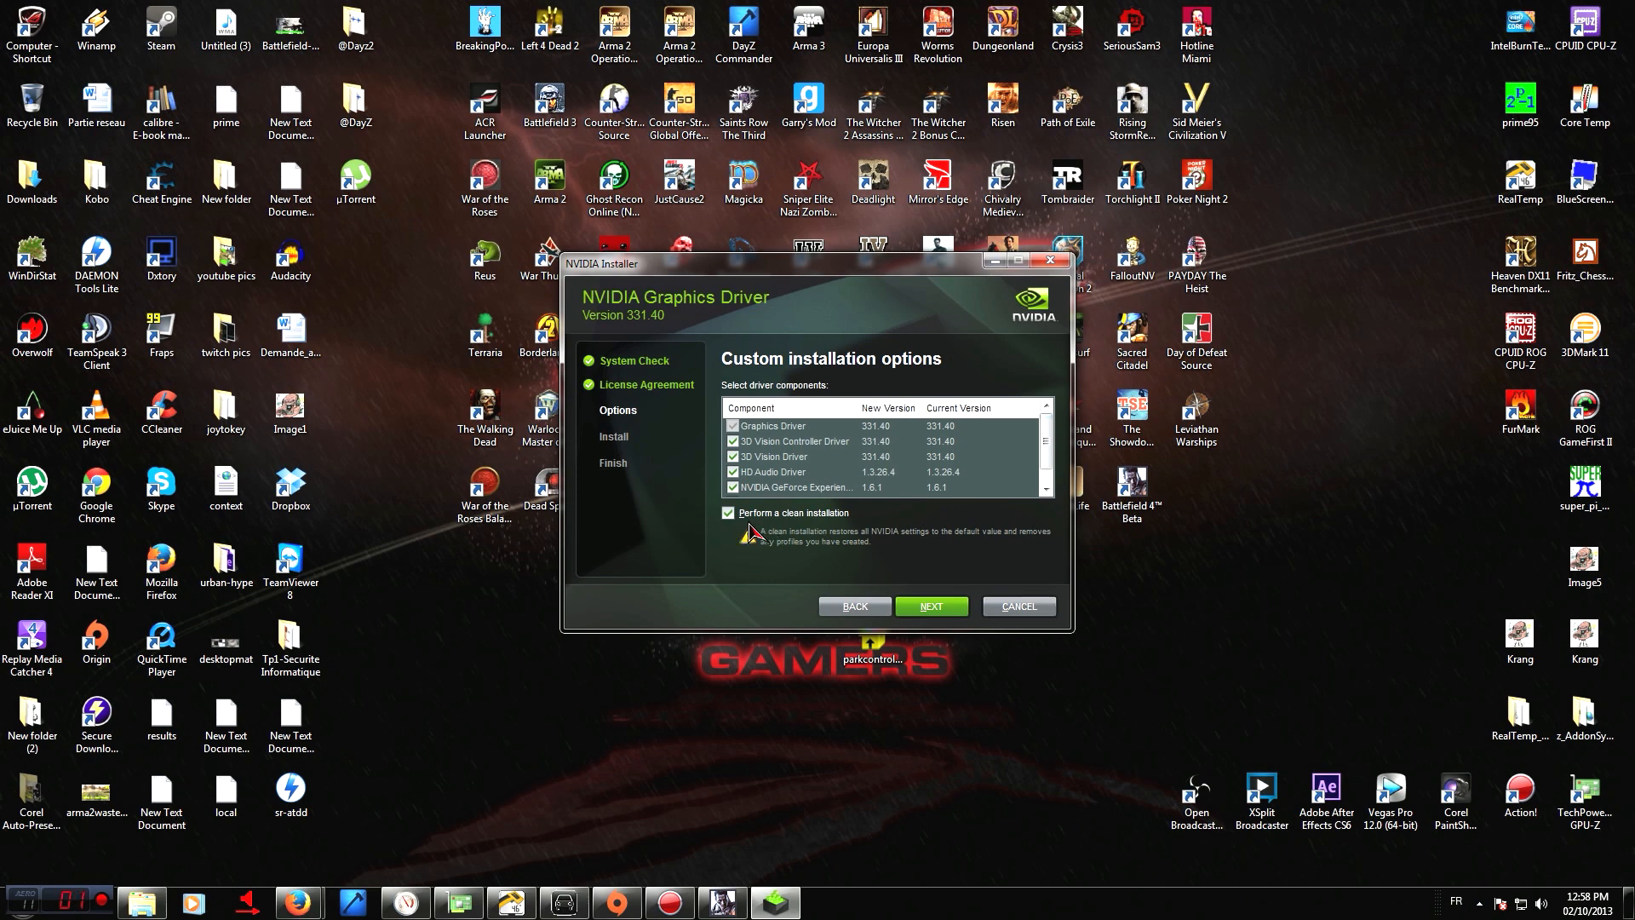
pyautogui.moveTo(860, 526)
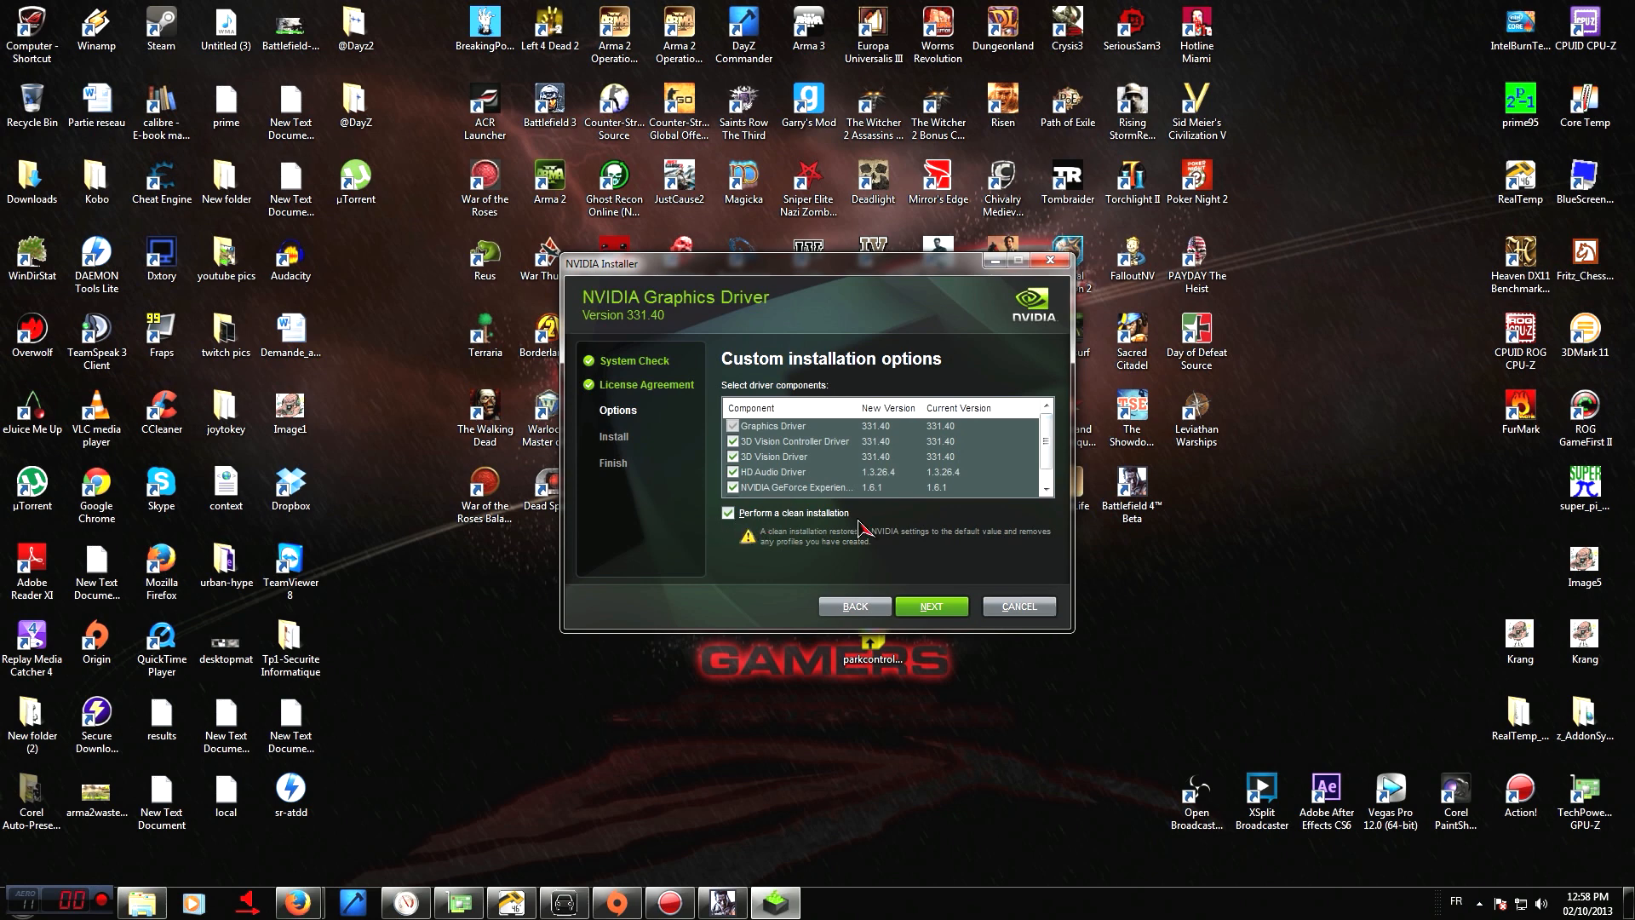
pyautogui.moveTo(1017, 606)
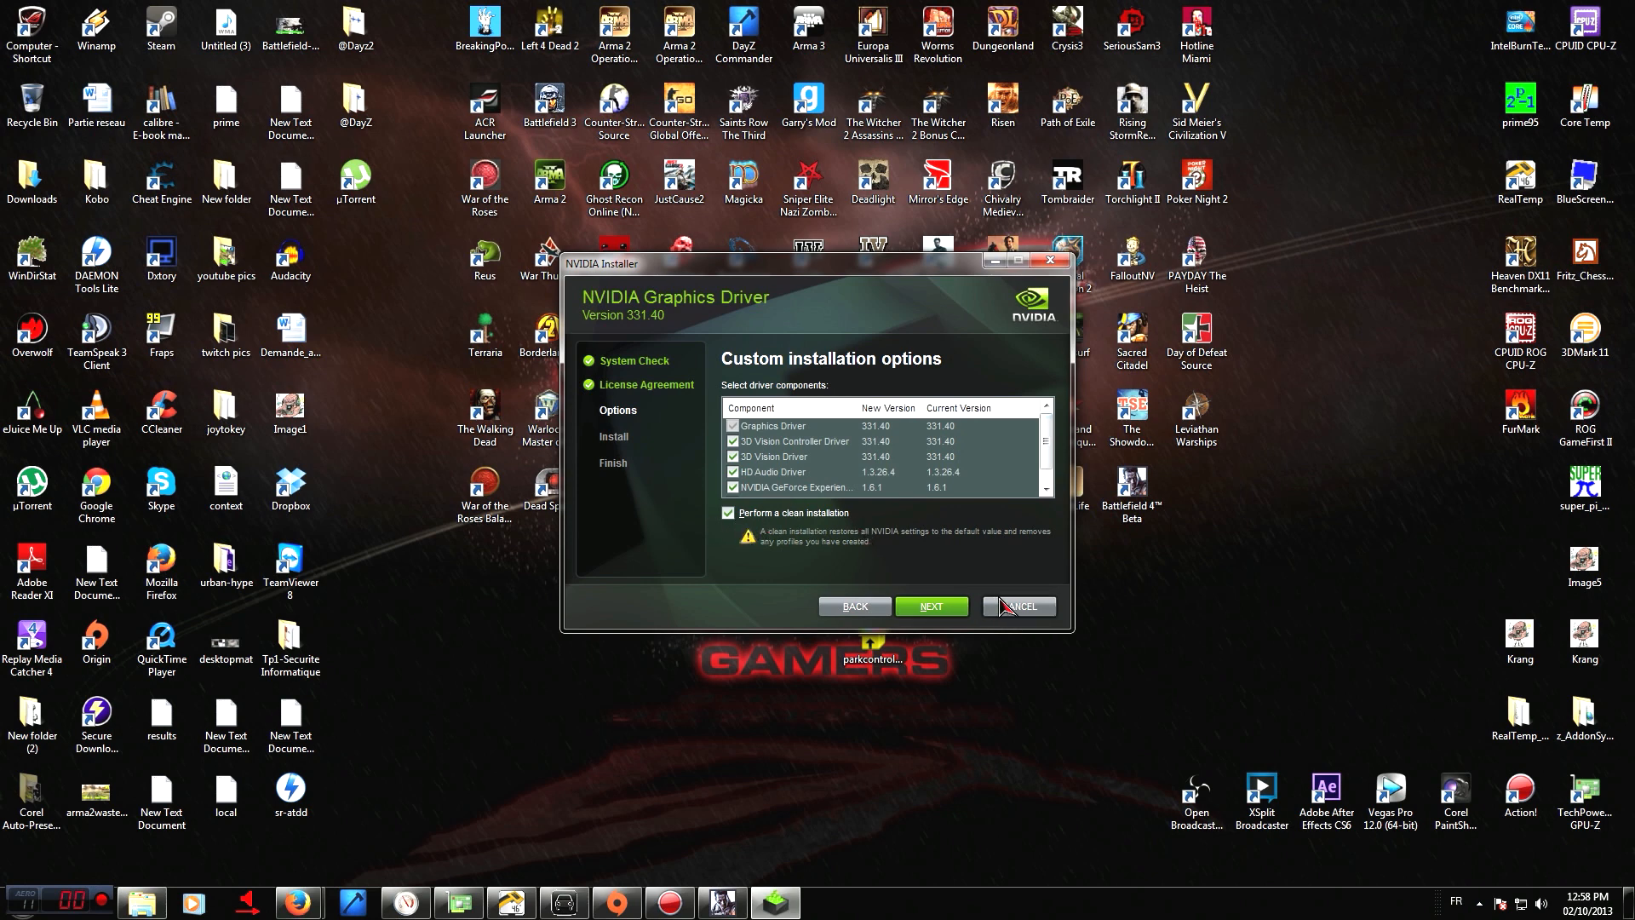
pyautogui.moveTo(944, 562)
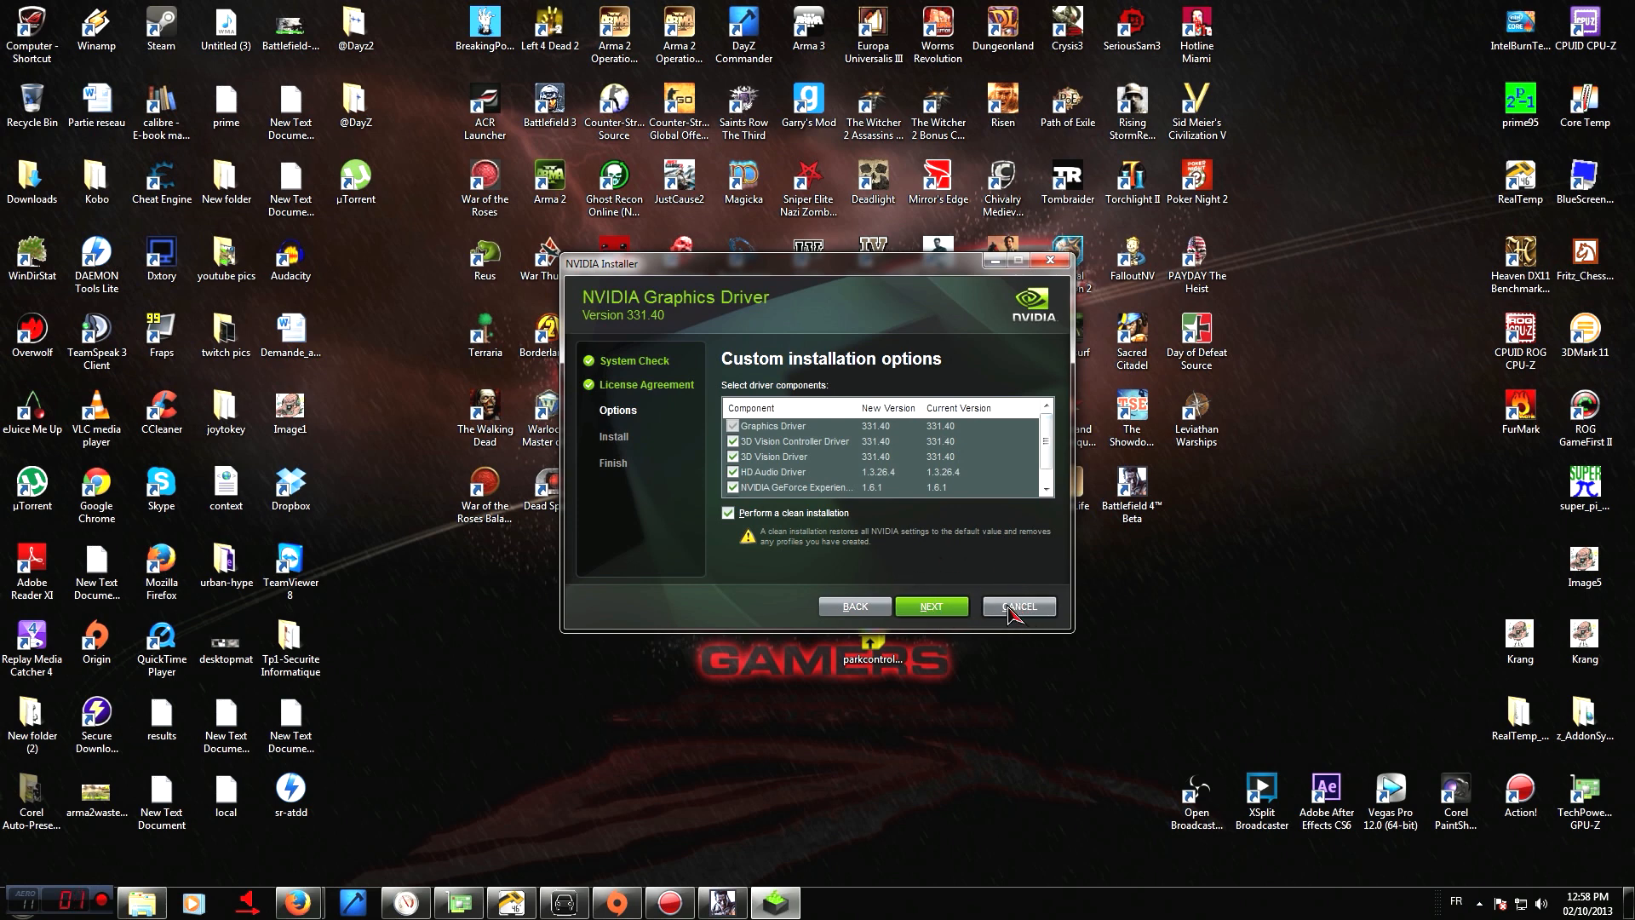
pyautogui.moveTo(1020, 622)
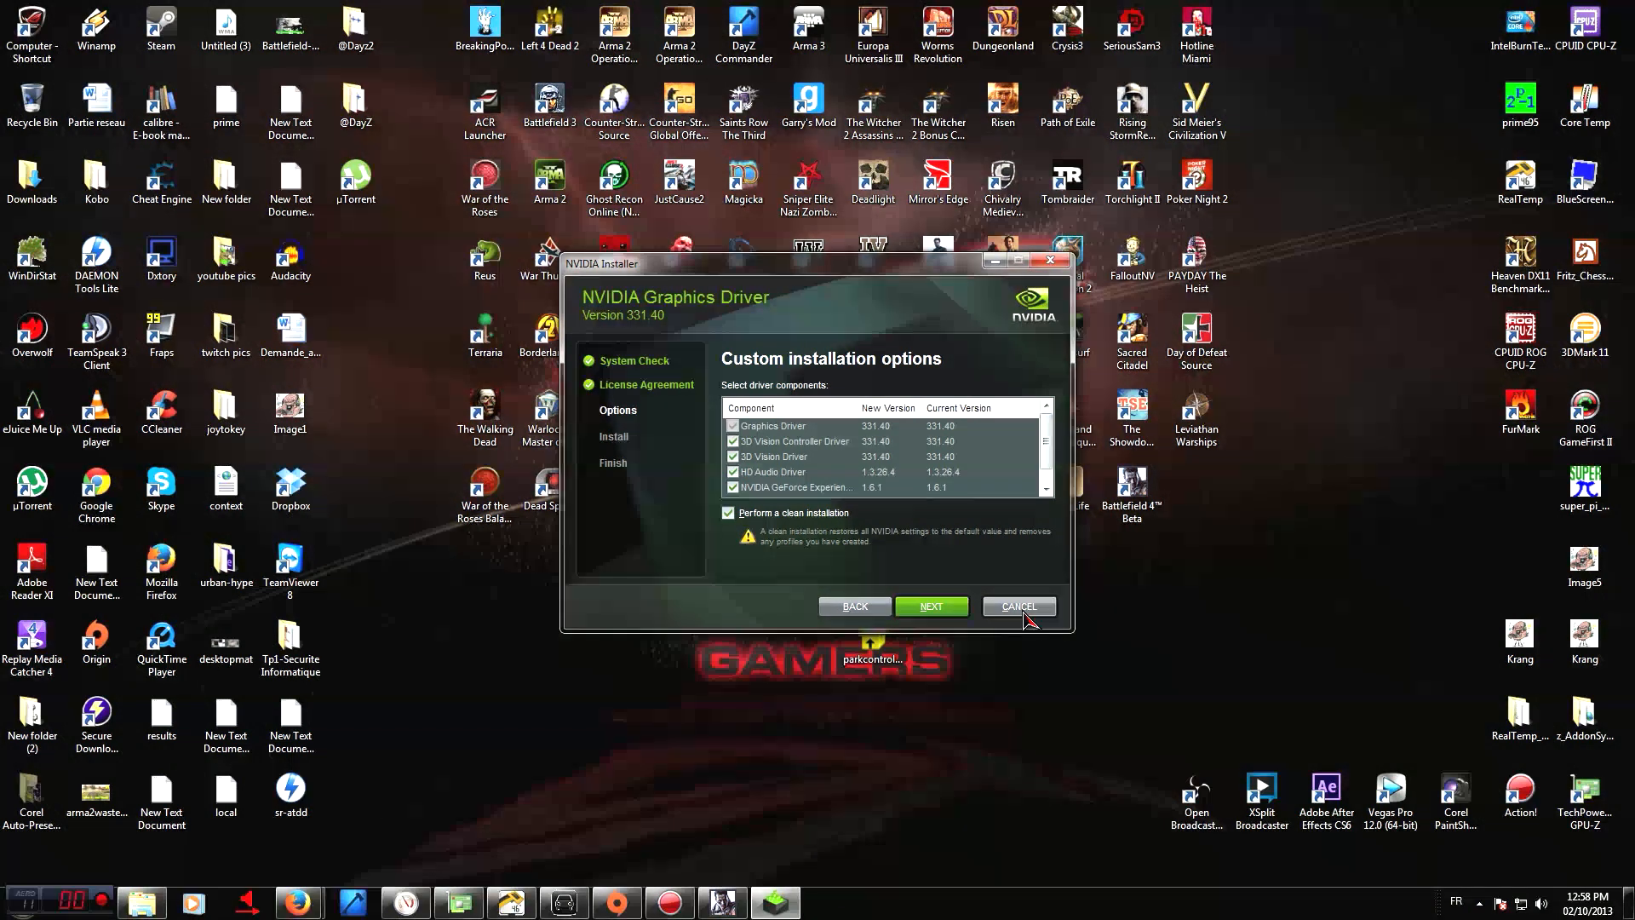
pyautogui.click(1019, 605)
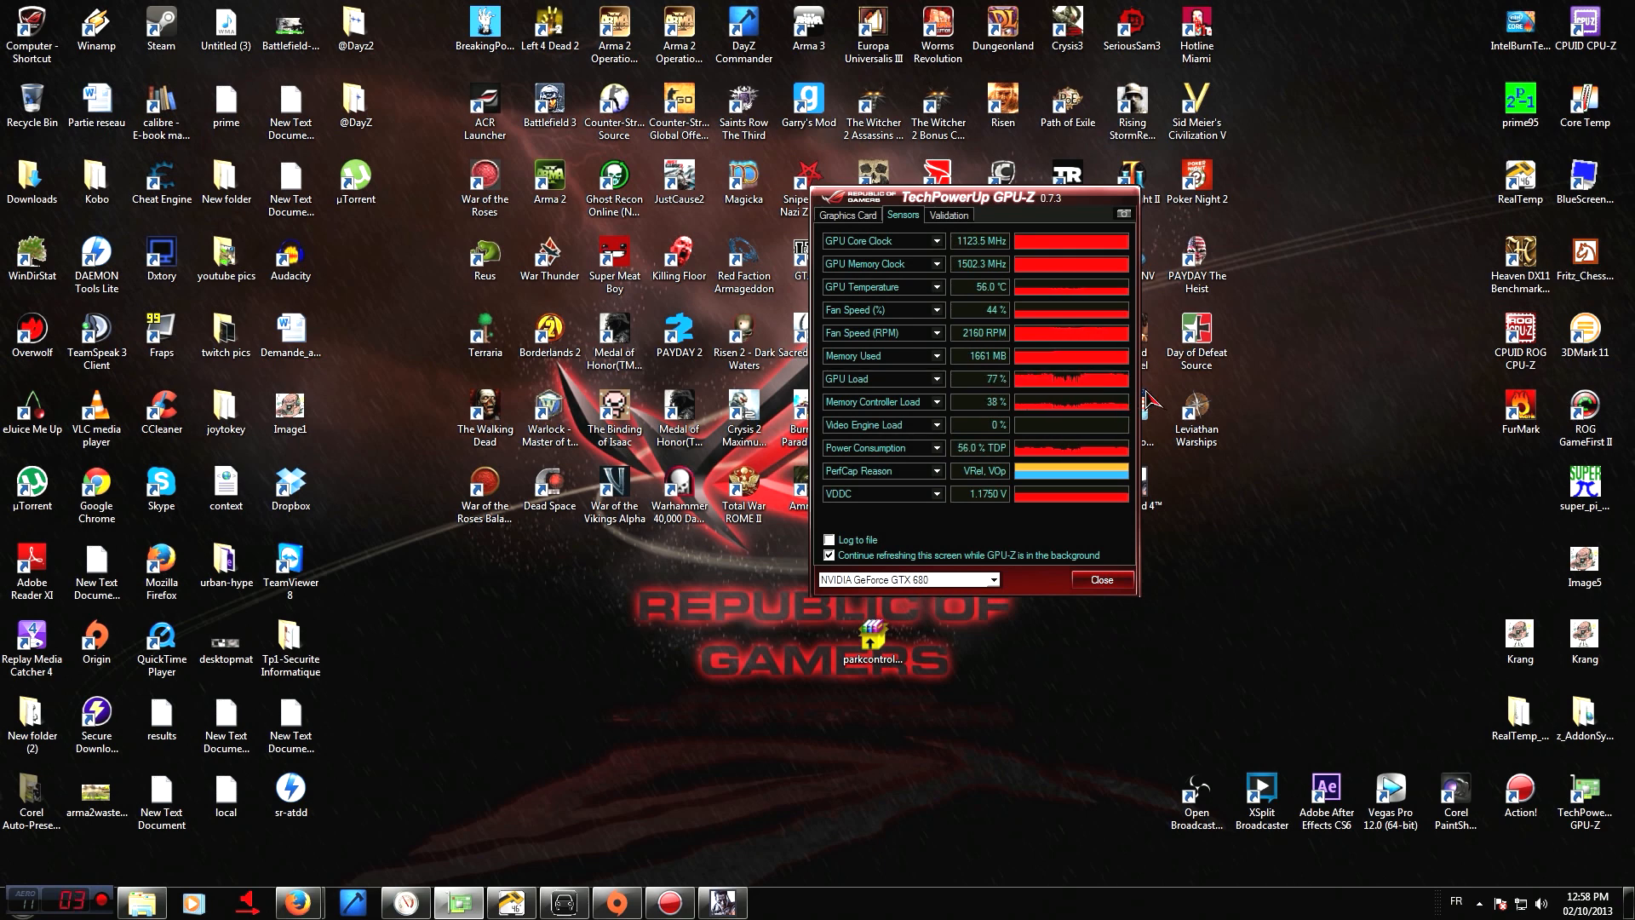
pyautogui.moveTo(1157, 490)
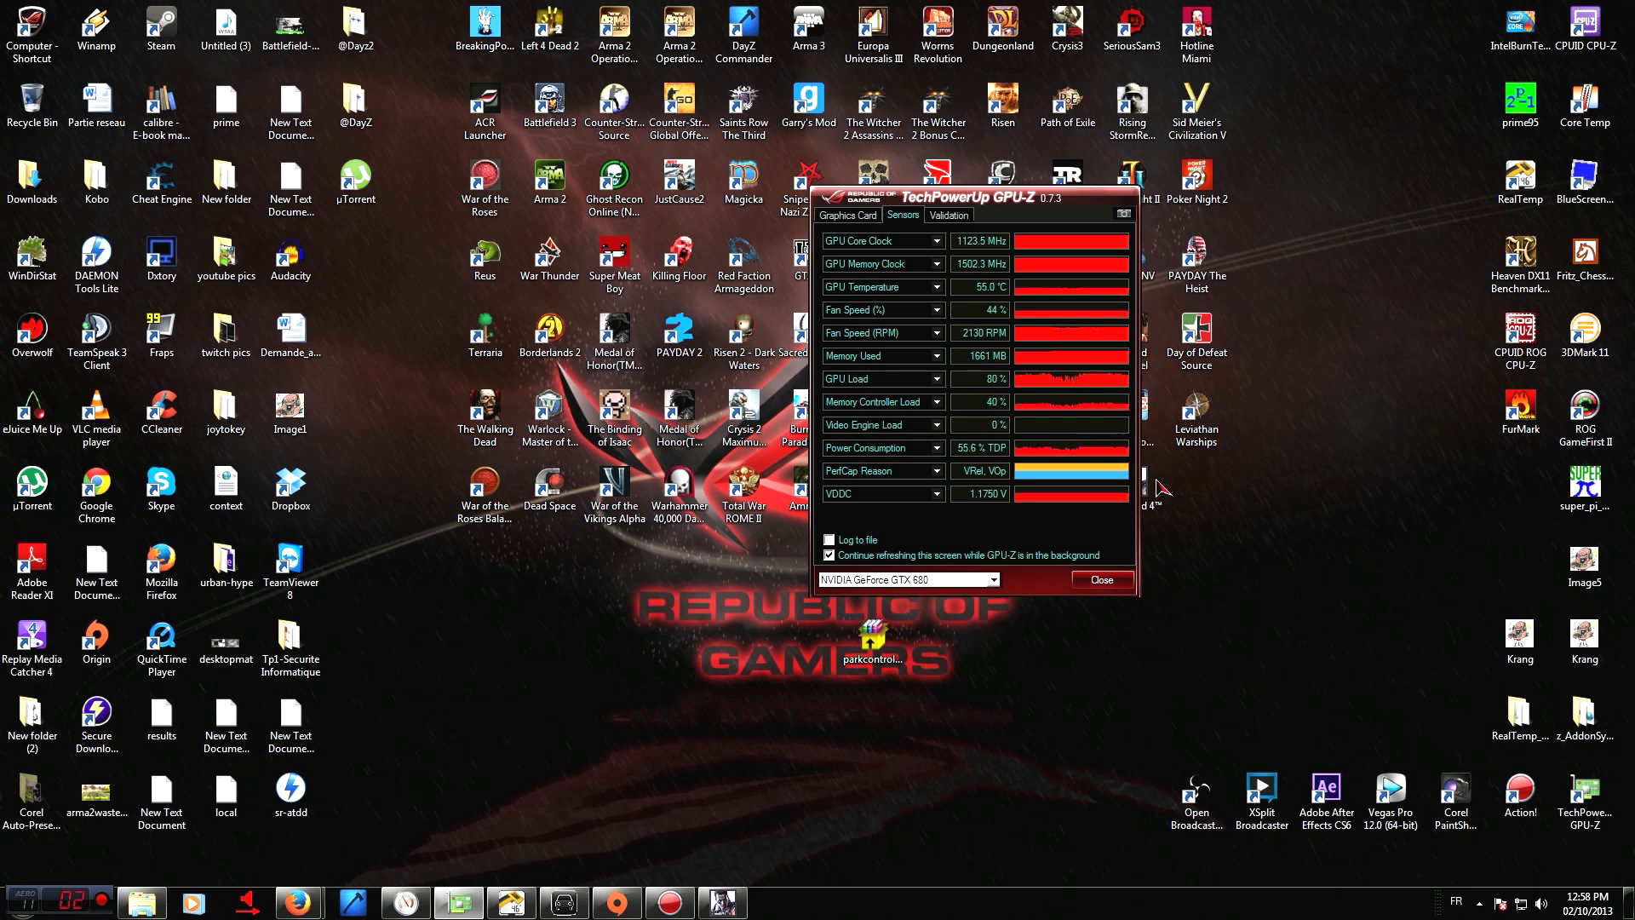
pyautogui.moveTo(1305, 520)
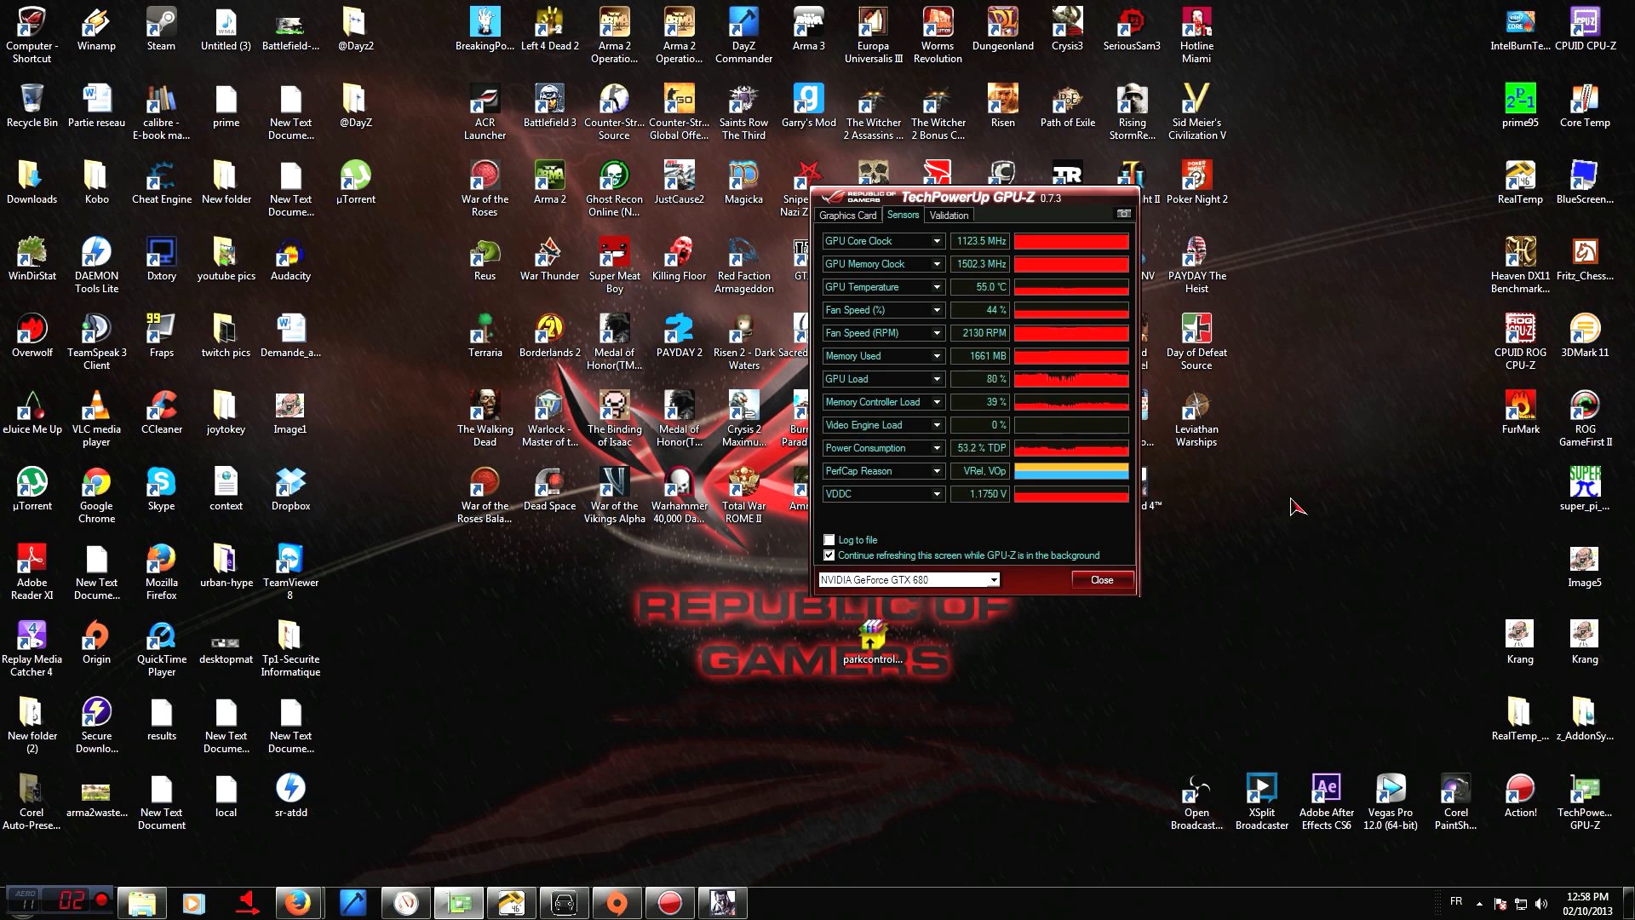
pyautogui.moveTo(1220, 407)
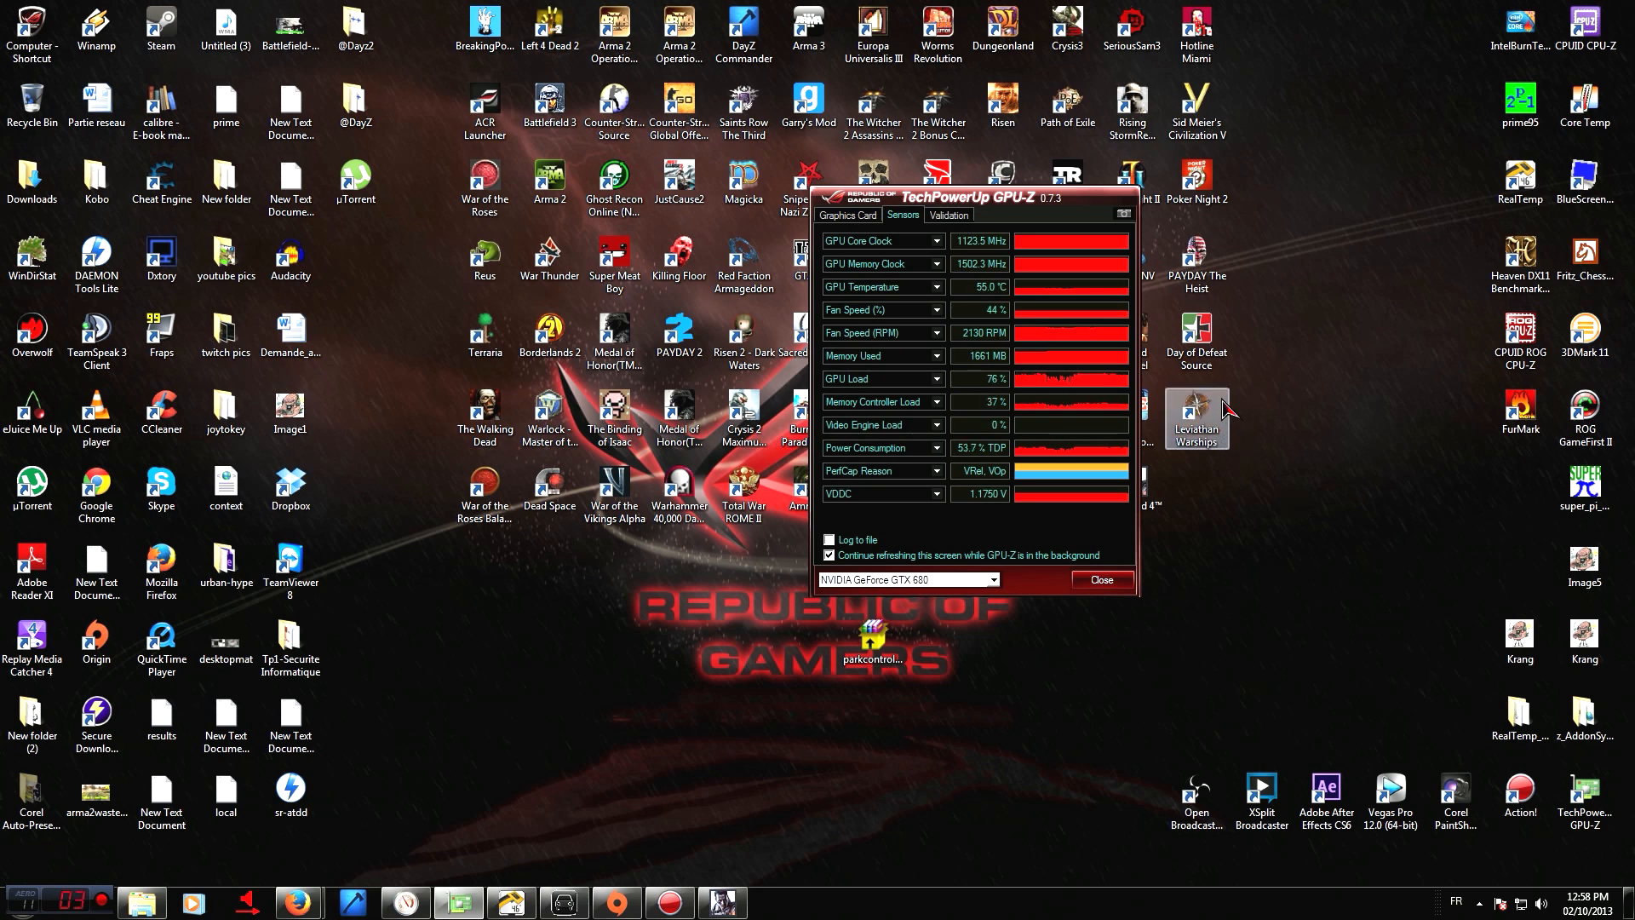